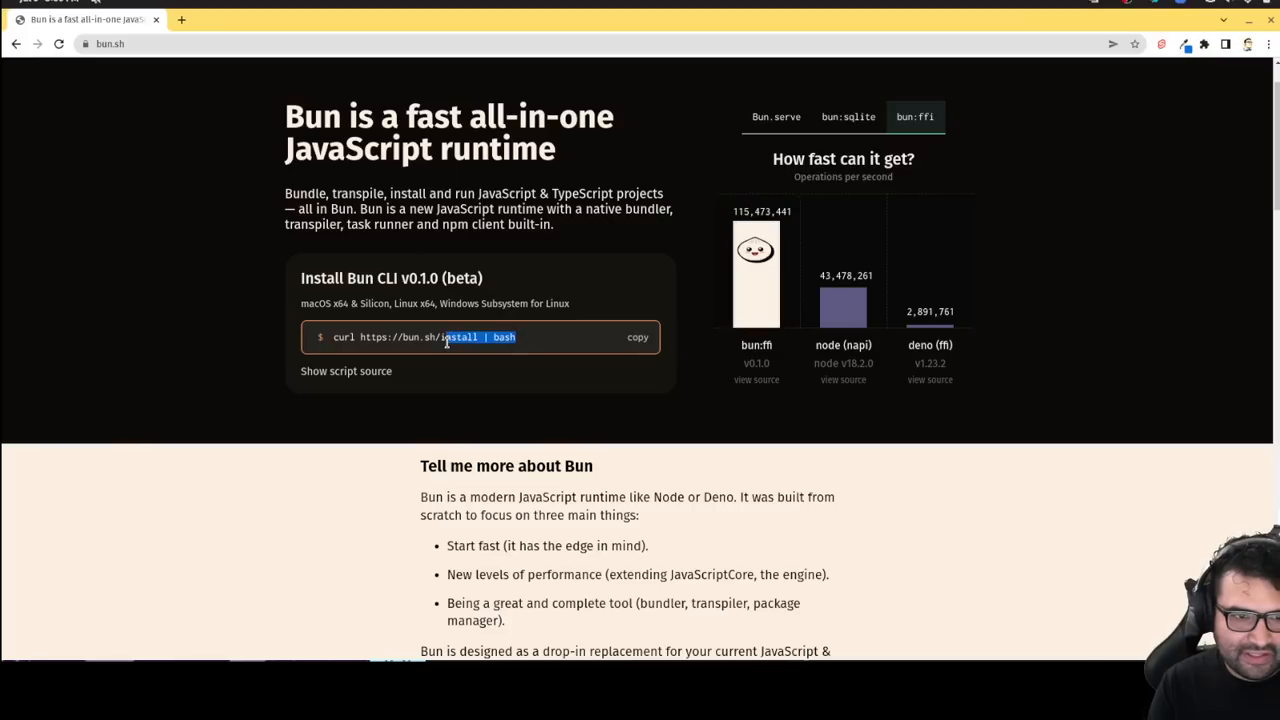
Step: Select the BUN_INSTALL and PATH export lines in Tilix's Bun install output
{"action": "left_click", "coordinate": [446, 337]}
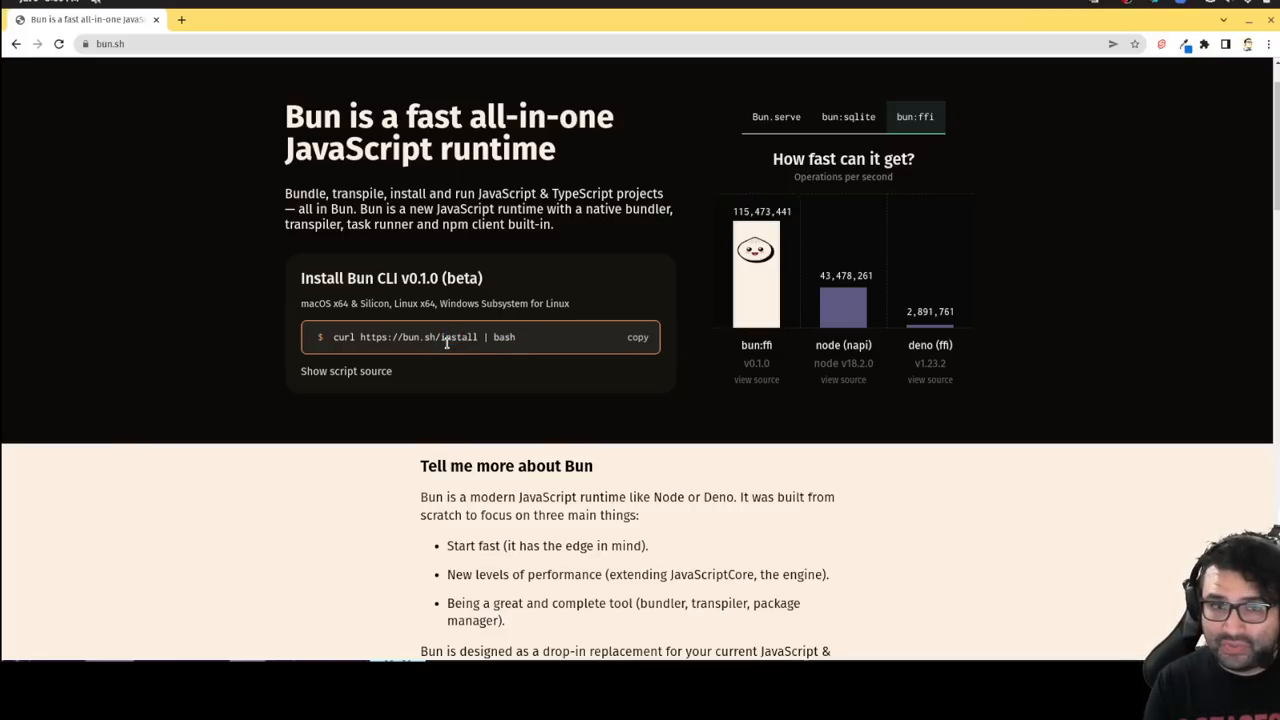
{"action": "mouse_move", "coordinate": [575, 311]}
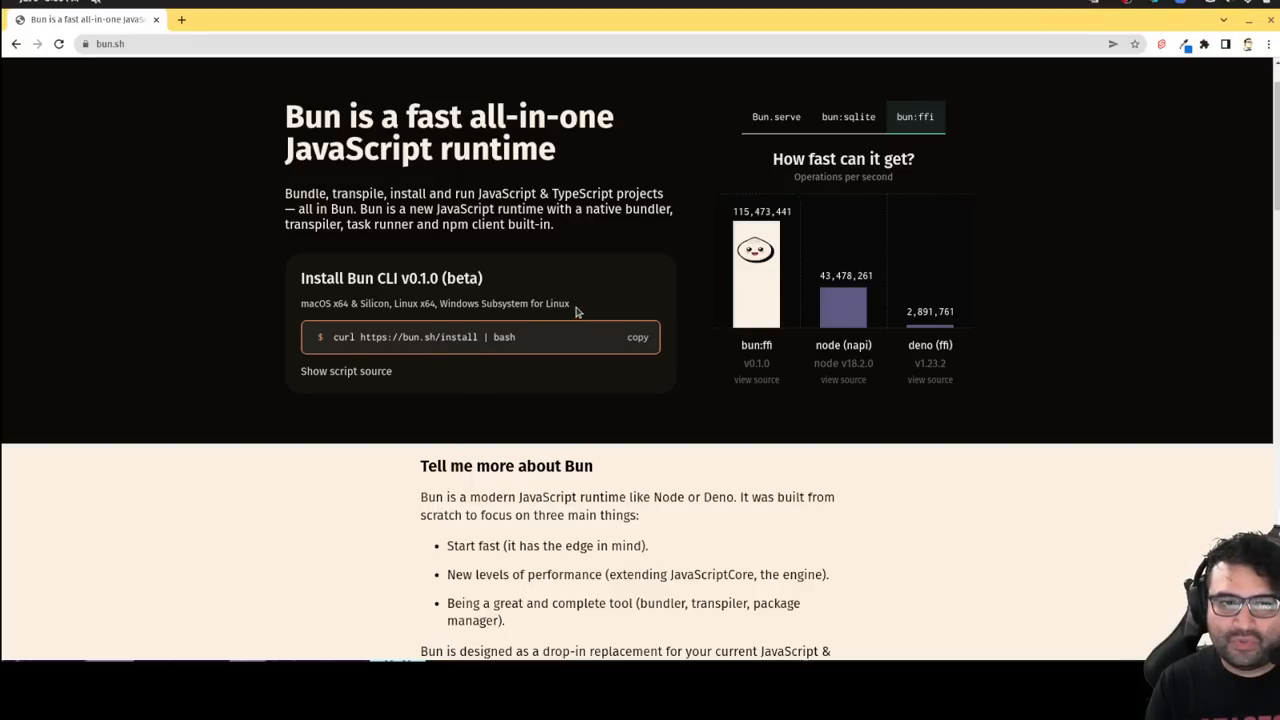
{"action": "mouse_move", "coordinate": [483, 602]}
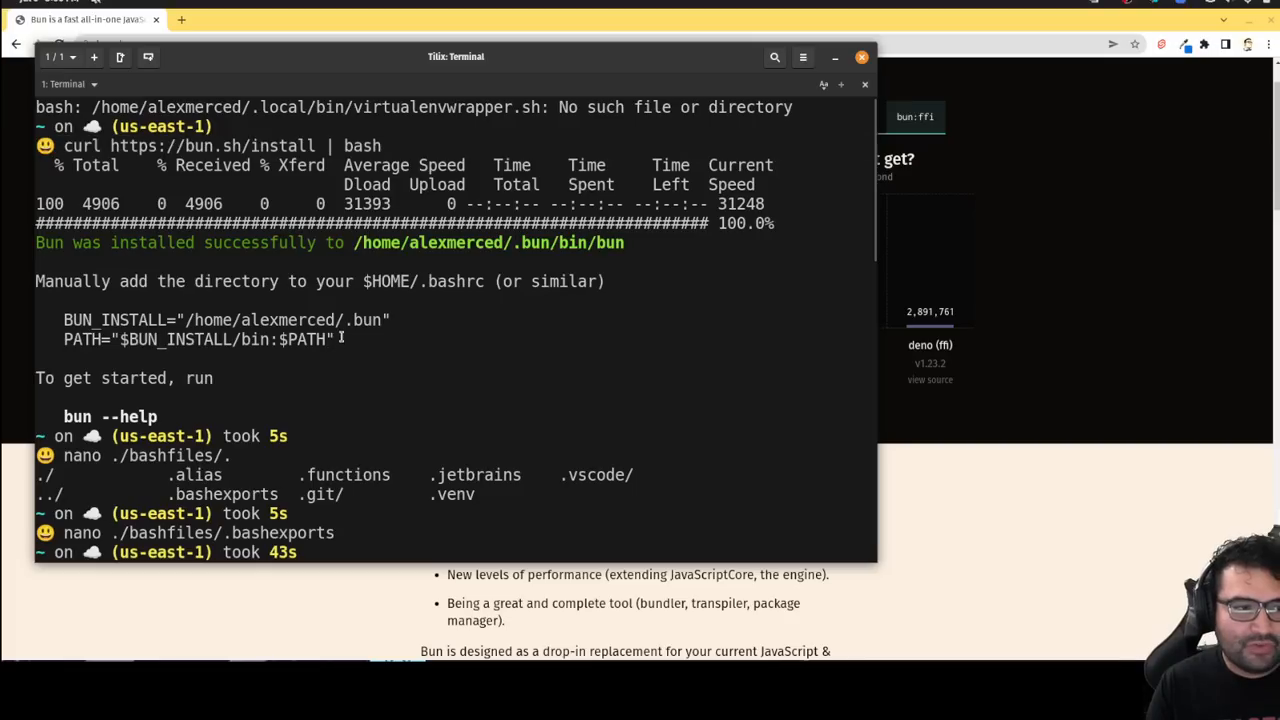
{"action": "left_click_drag", "start_coordinate": [63, 319], "coordinate": [335, 339]}
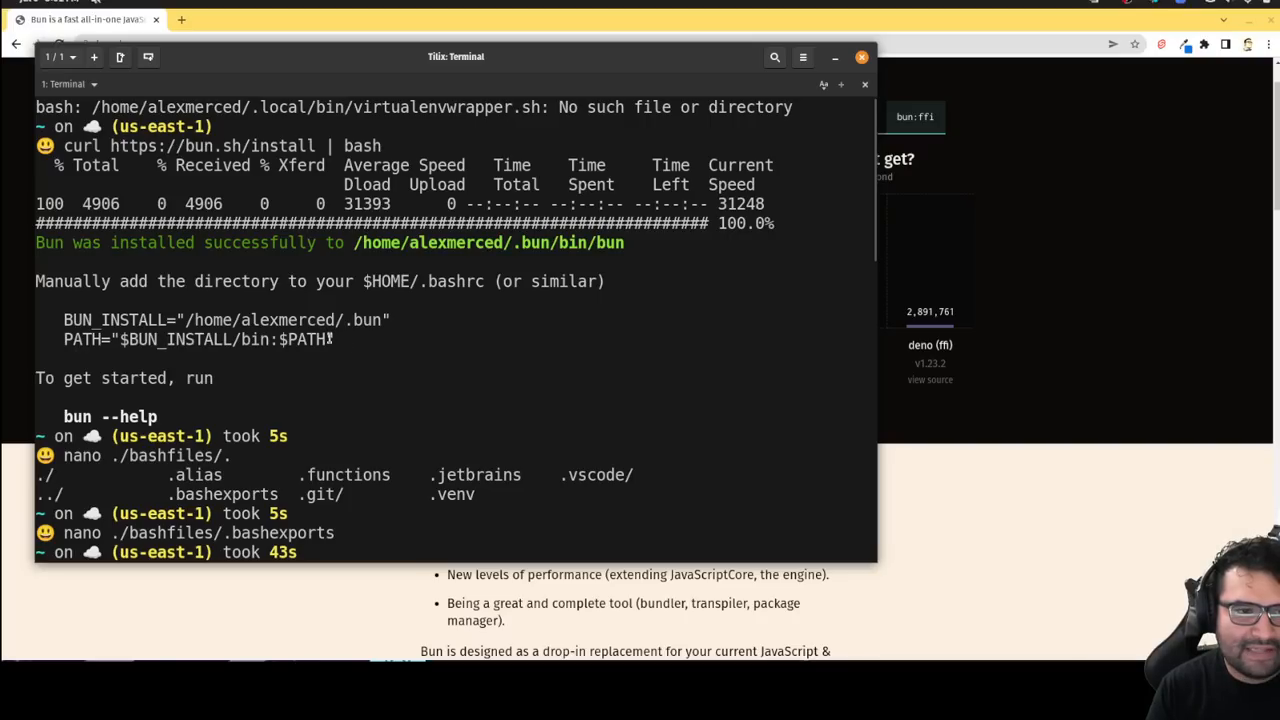
{"action": "left_click_drag", "start_coordinate": [64, 319], "coordinate": [335, 339]}
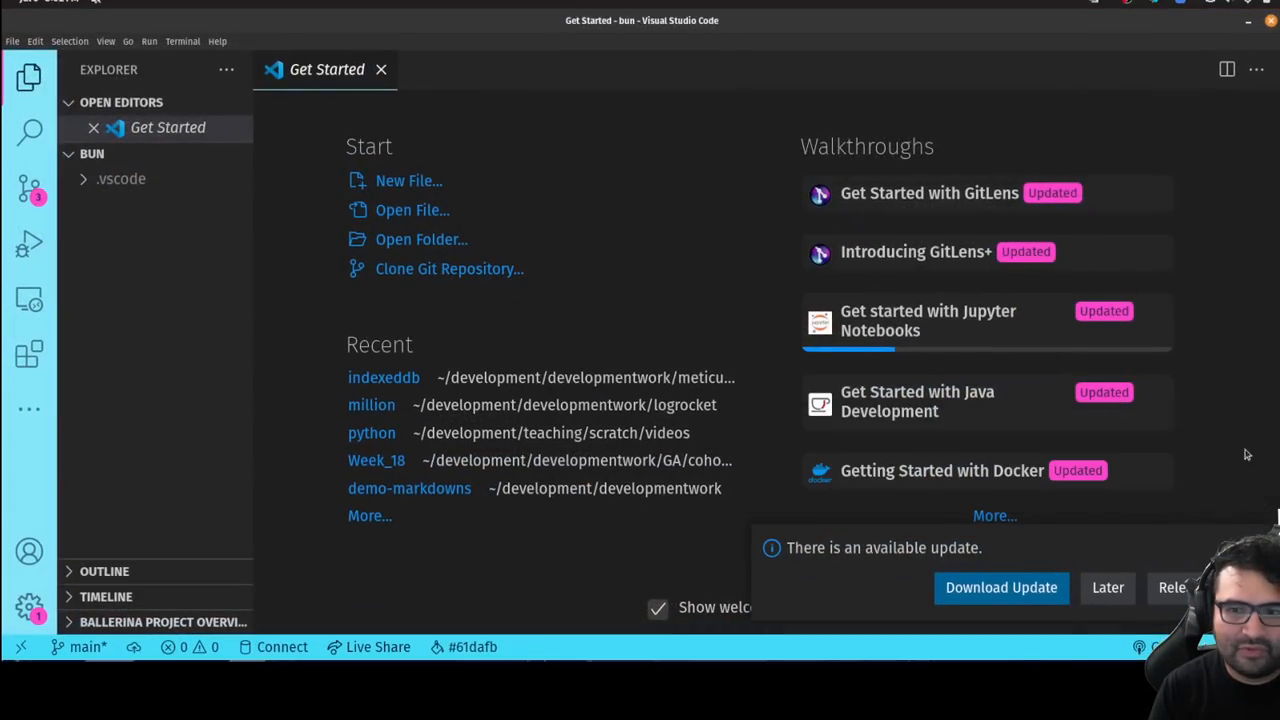
Step: Open a new integrated terminal and run bun --help to list Bun's options
{"action": "left_click", "coordinate": [182, 41]}
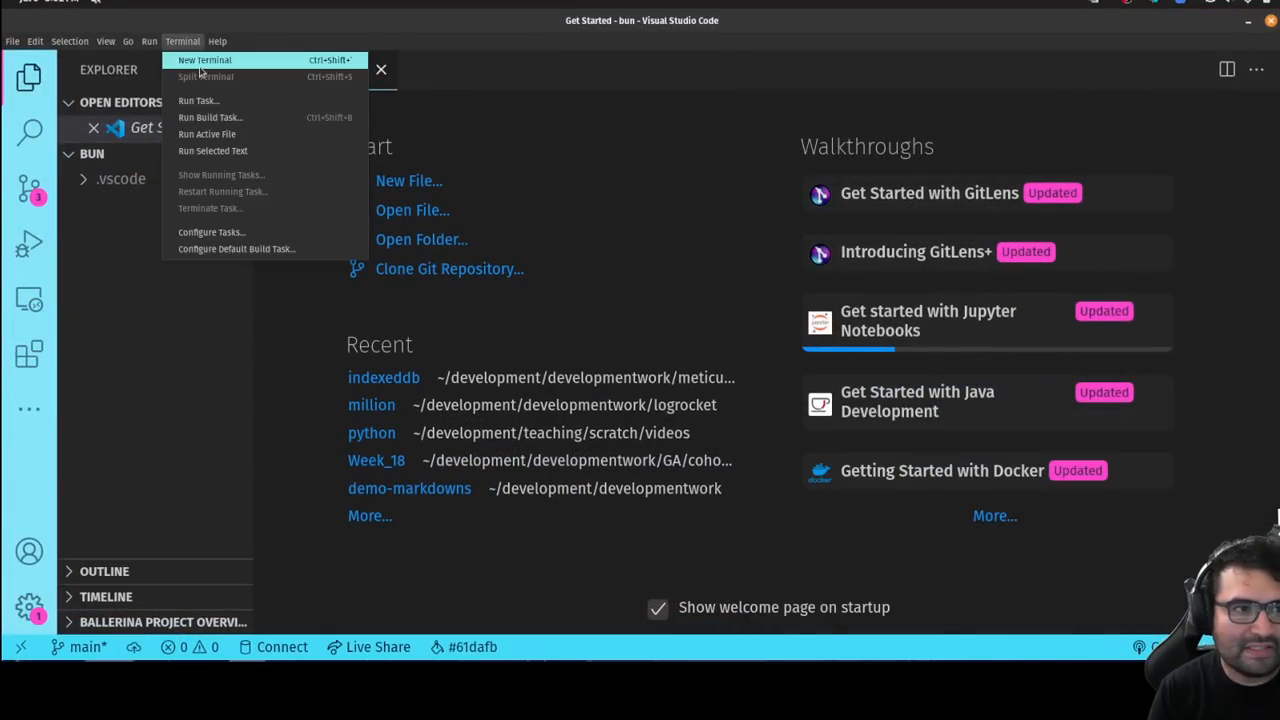
{"action": "left_click", "coordinate": [204, 60]}
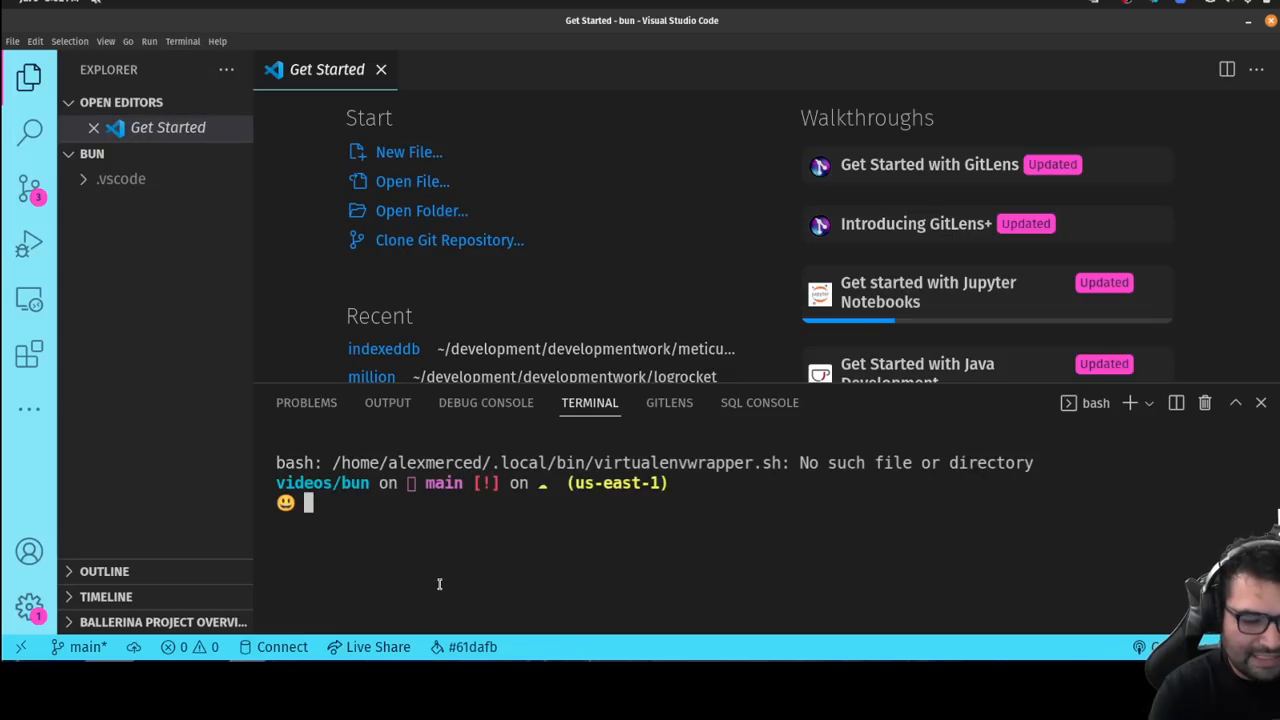
{"action": "type", "text": "bun --h"}
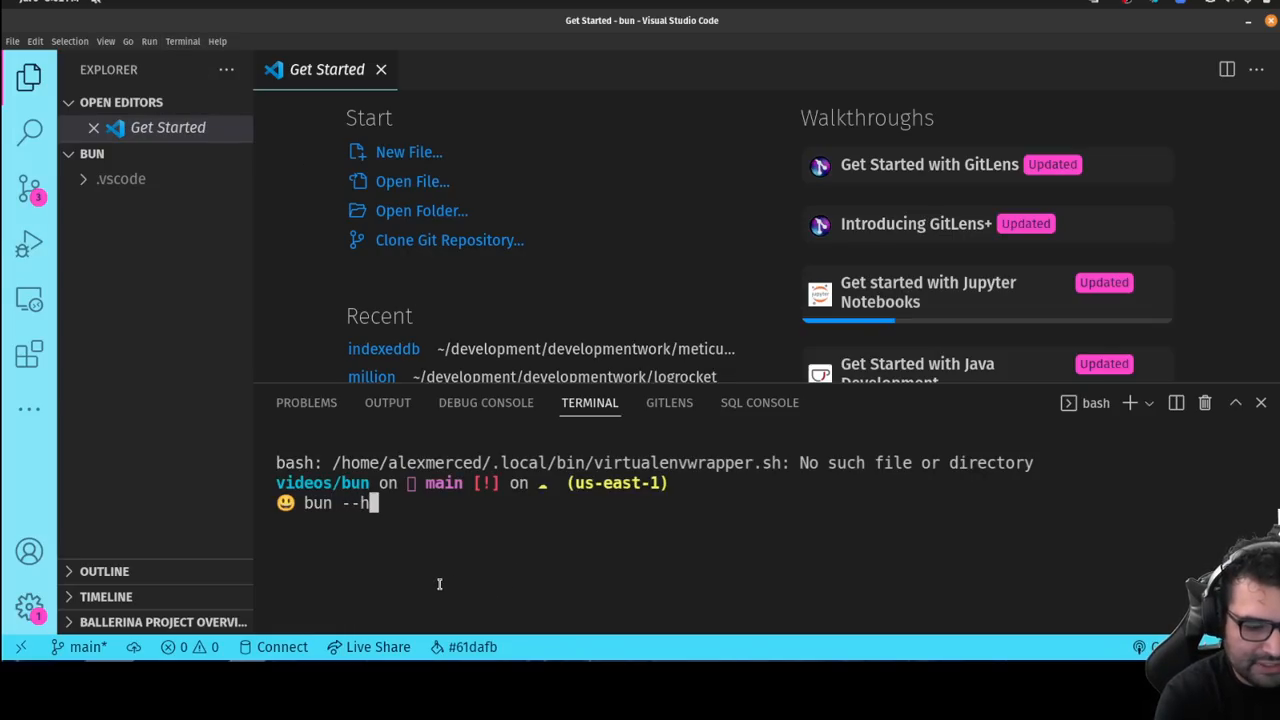
{"action": "key", "text": "Return"}
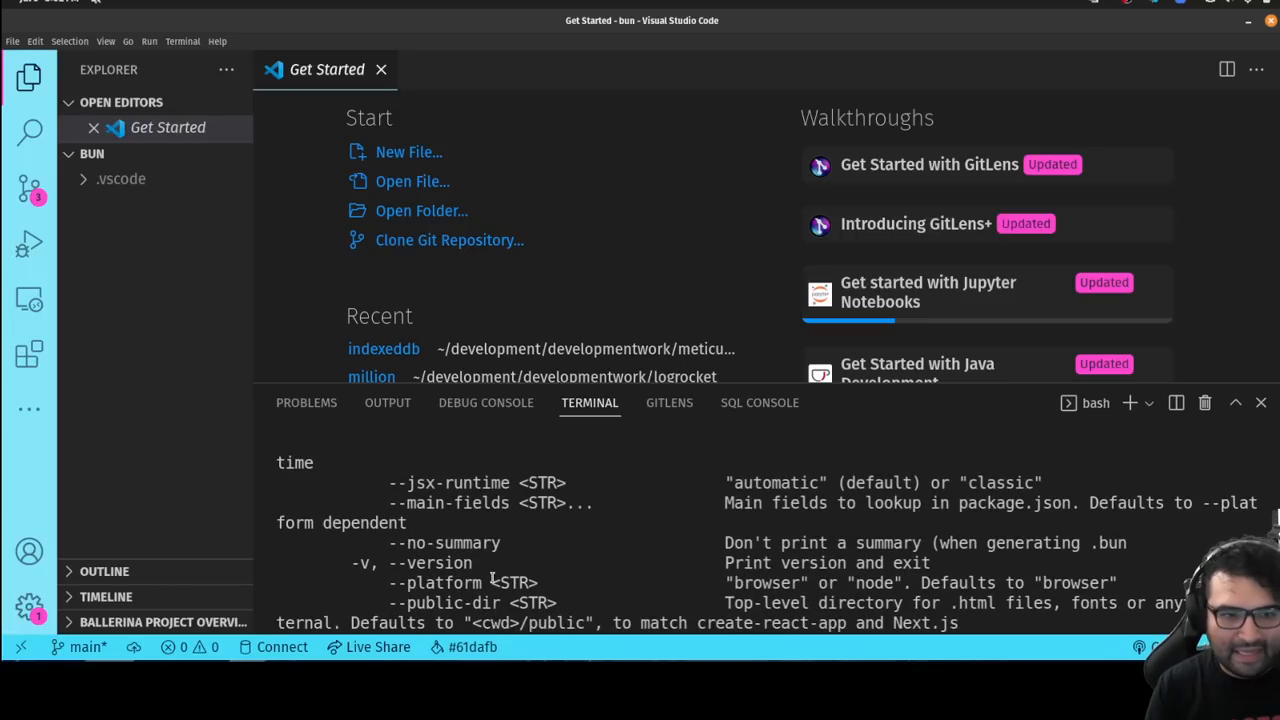
{"action": "scroll", "scroll_direction": "up", "scroll_amount": 3}
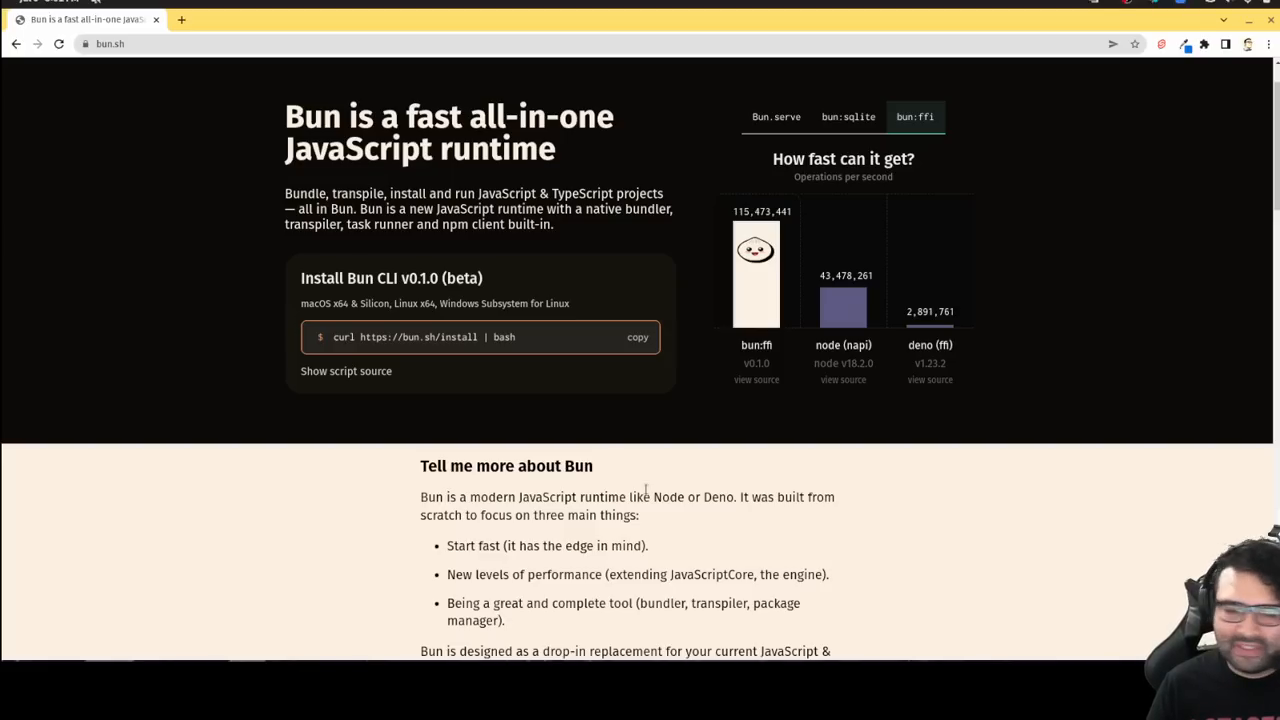
Step: Switch the bun.sh benchmark chart to the Bun.serve server-side rendering comparison
{"action": "scroll", "scroll_direction": "down", "scroll_amount": 3}
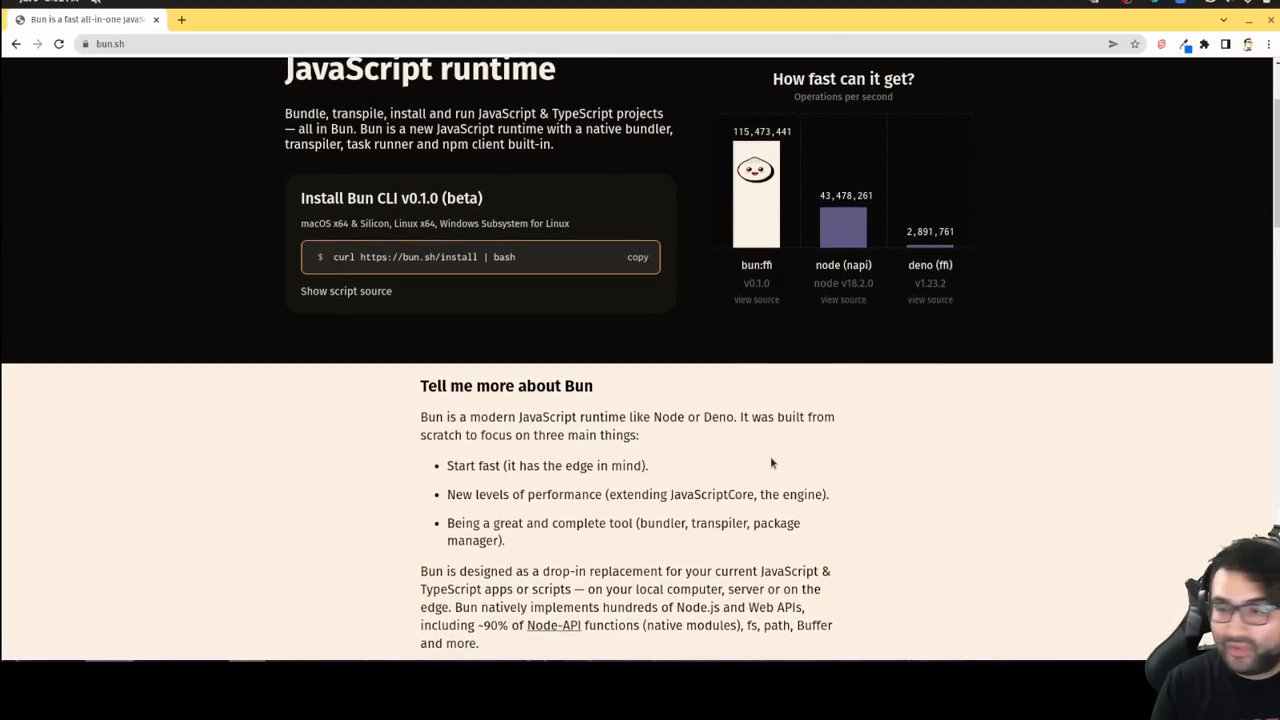
{"action": "mouse_move", "coordinate": [784, 467]}
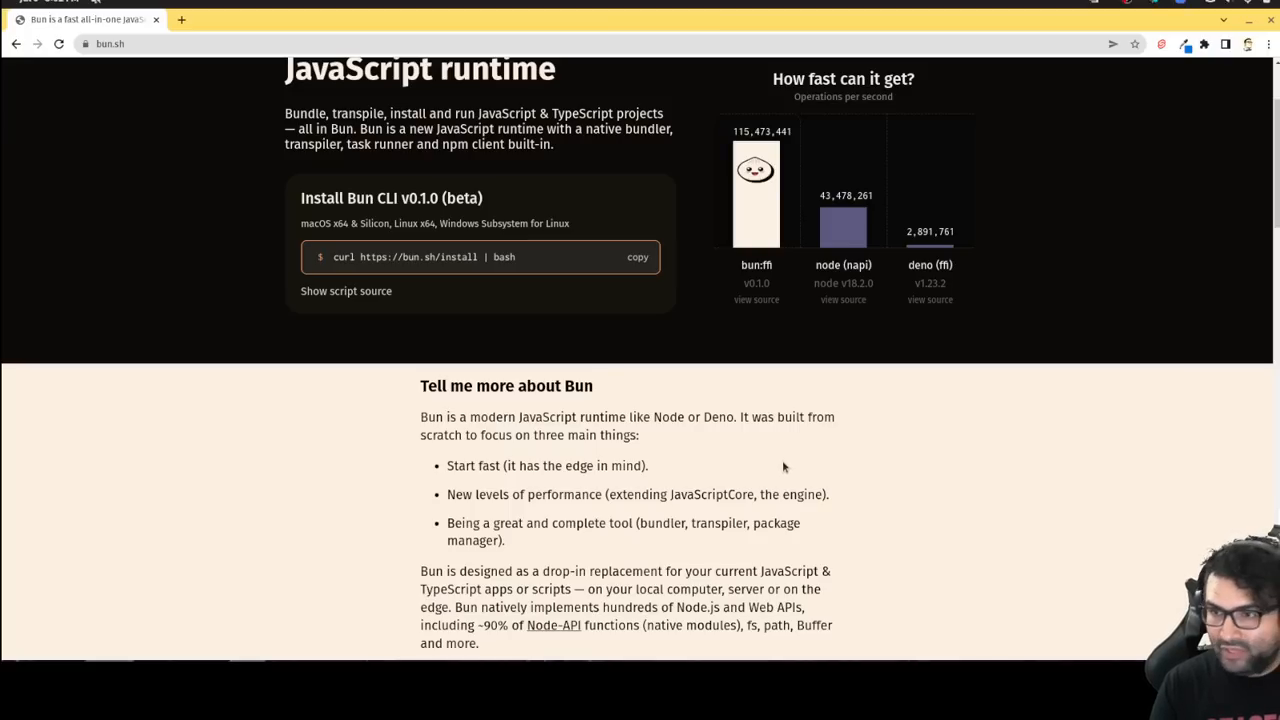
{"action": "mouse_move", "coordinate": [798, 479]}
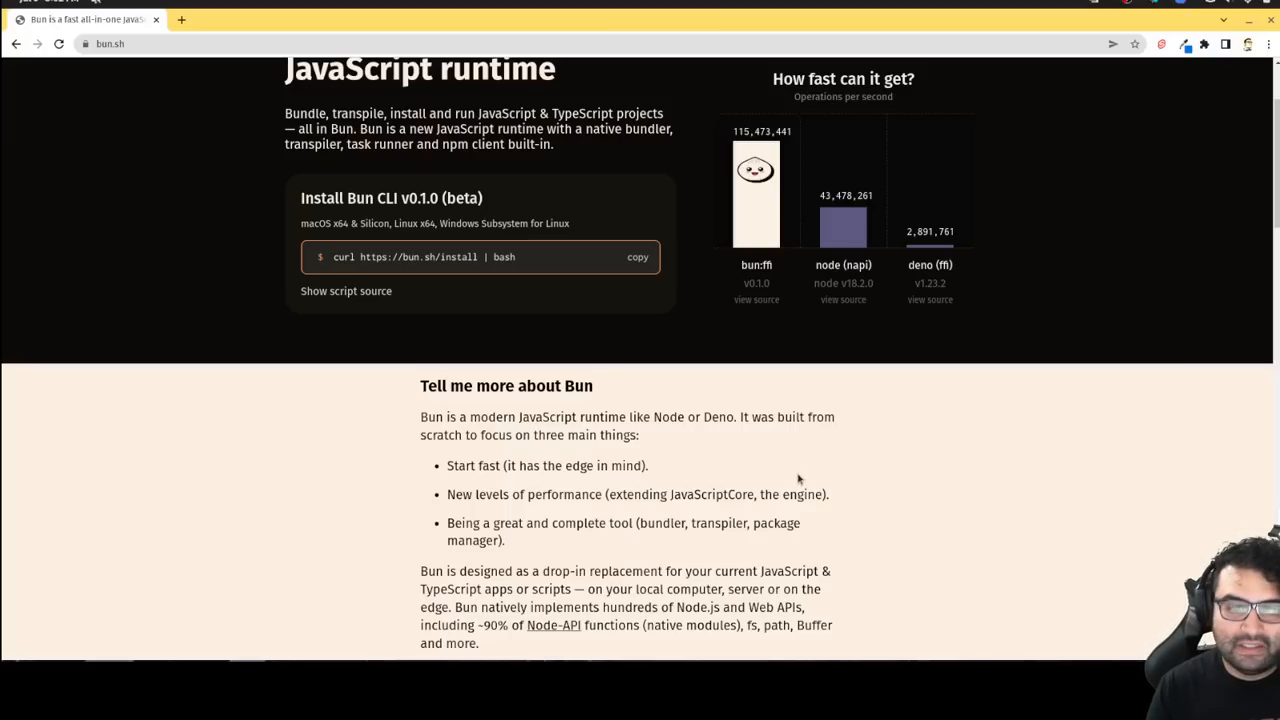
{"action": "scroll", "scroll_direction": "up", "scroll_amount": 3}
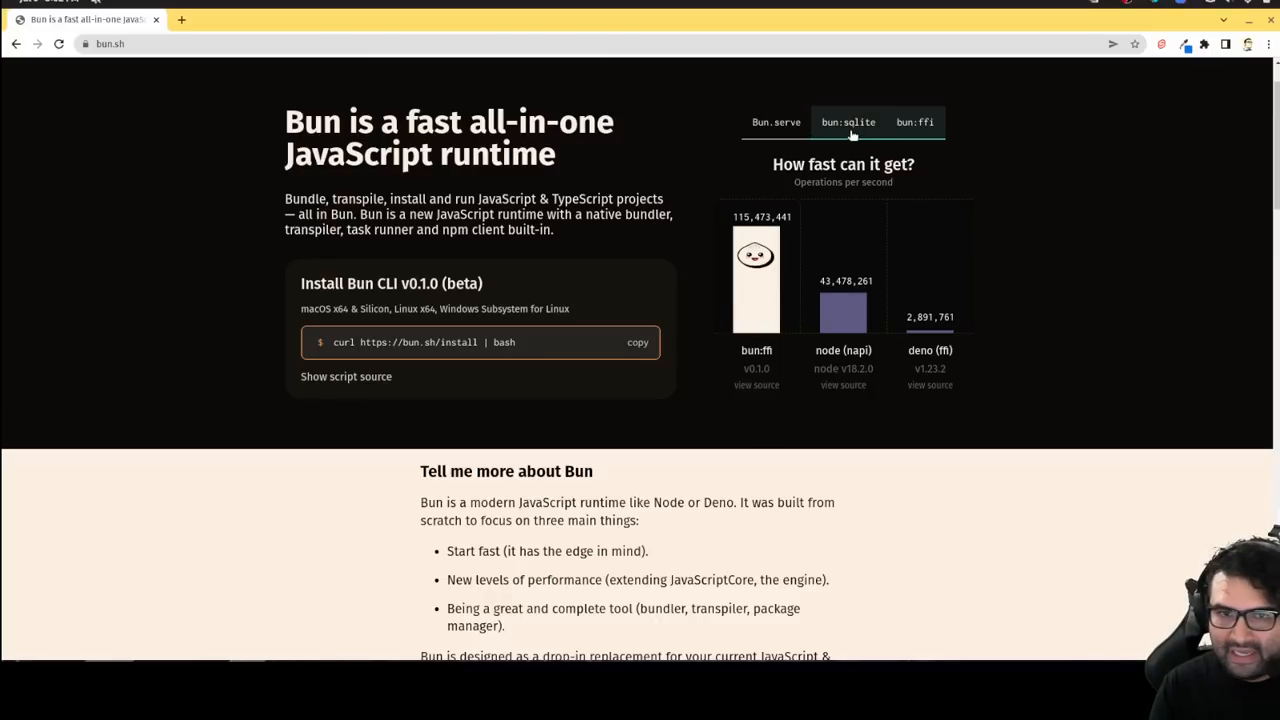
{"action": "left_click", "coordinate": [776, 121]}
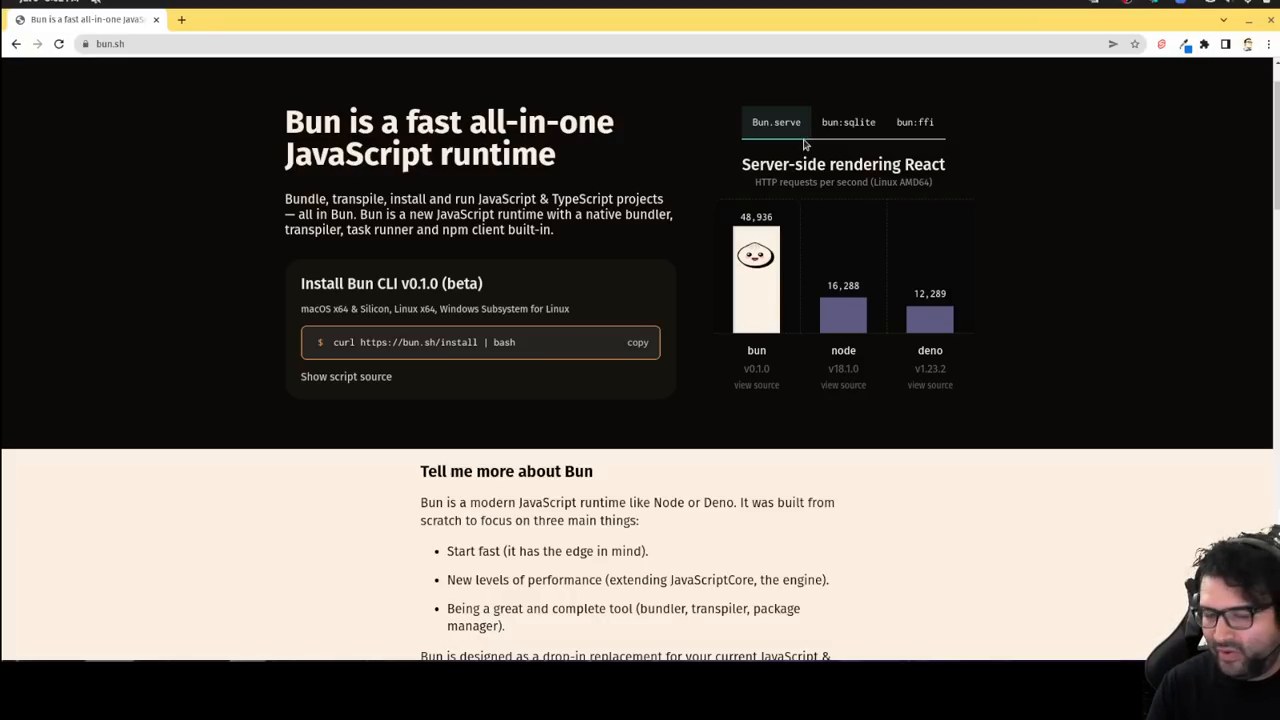
{"action": "mouse_move", "coordinate": [1049, 294]}
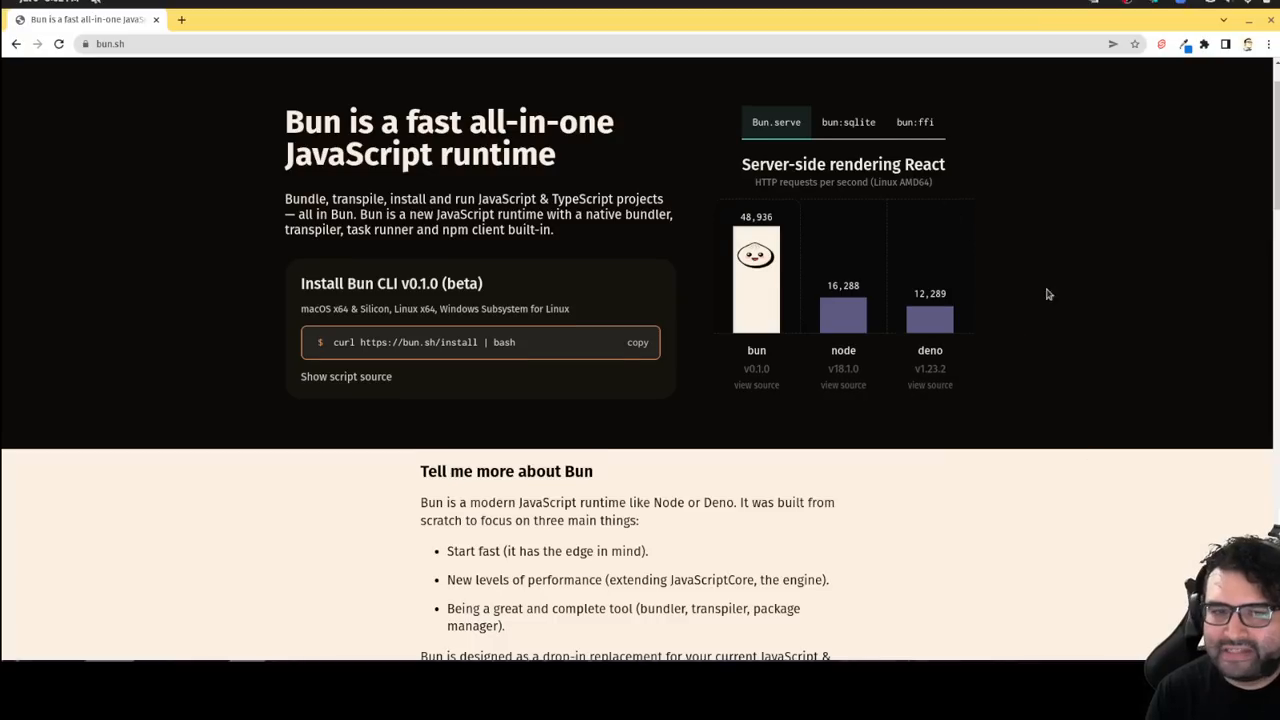
{"action": "scroll", "scroll_direction": "down", "scroll_amount": 3}
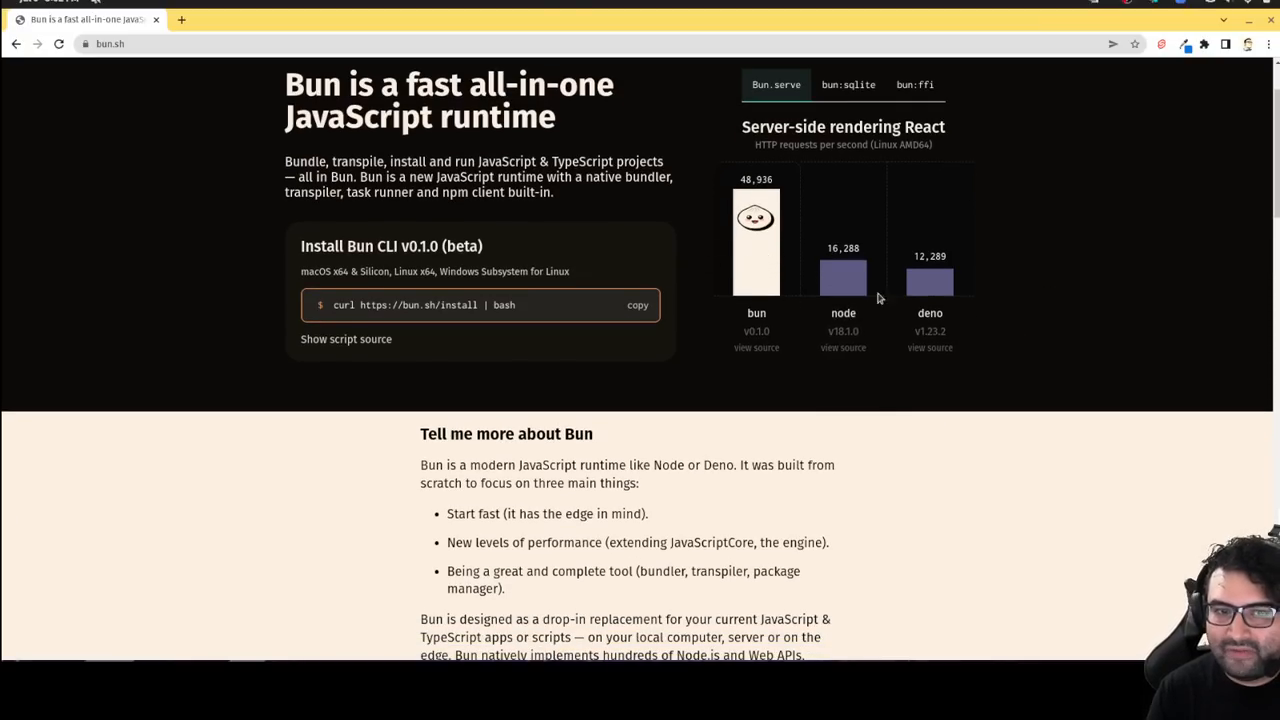
{"action": "scroll", "scroll_direction": "down", "scroll_amount": 3}
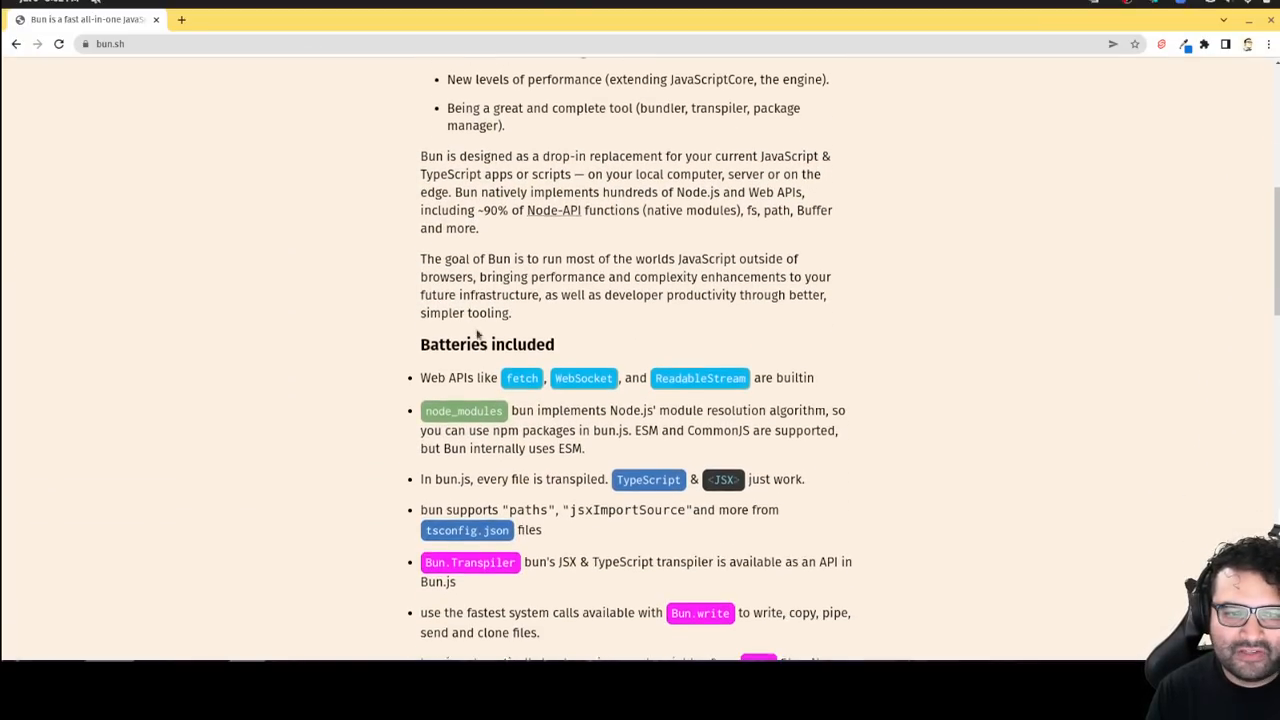
Step: Scroll through the Batteries included feature list, selecting the node_modules bullet text
{"action": "scroll", "scroll_direction": "down", "scroll_amount": 3}
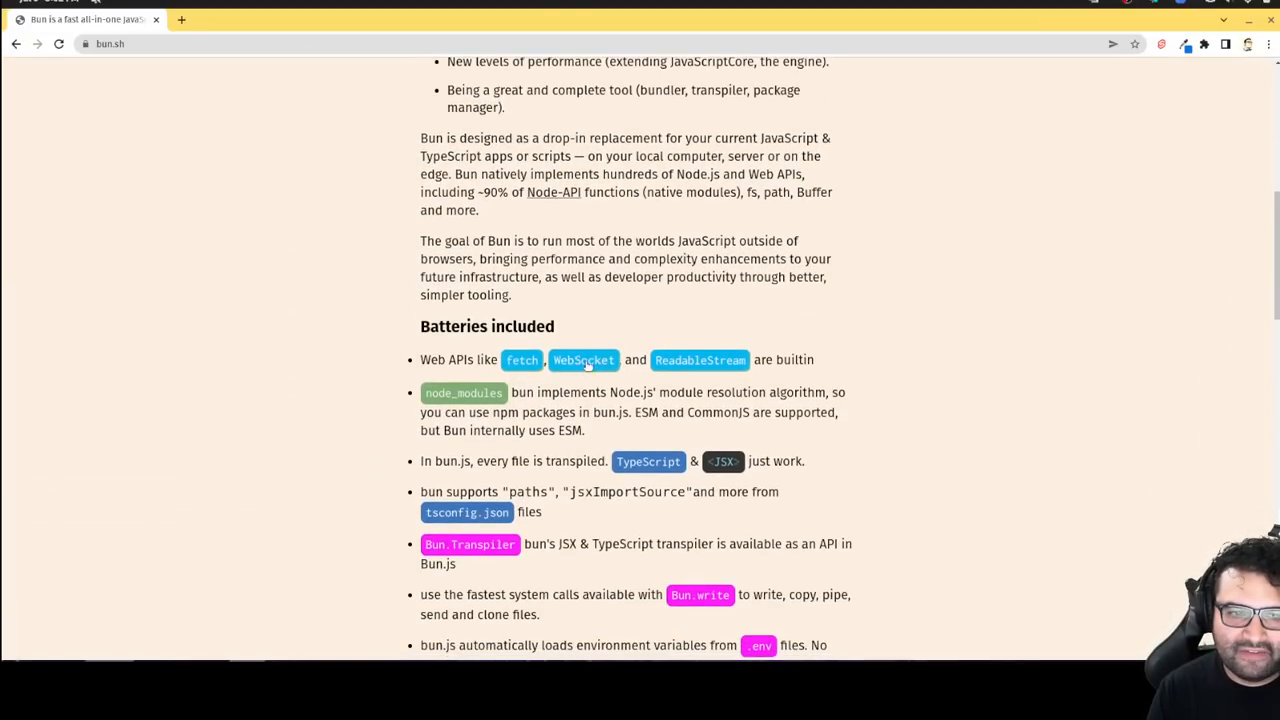
{"action": "mouse_move", "coordinate": [699, 360]}
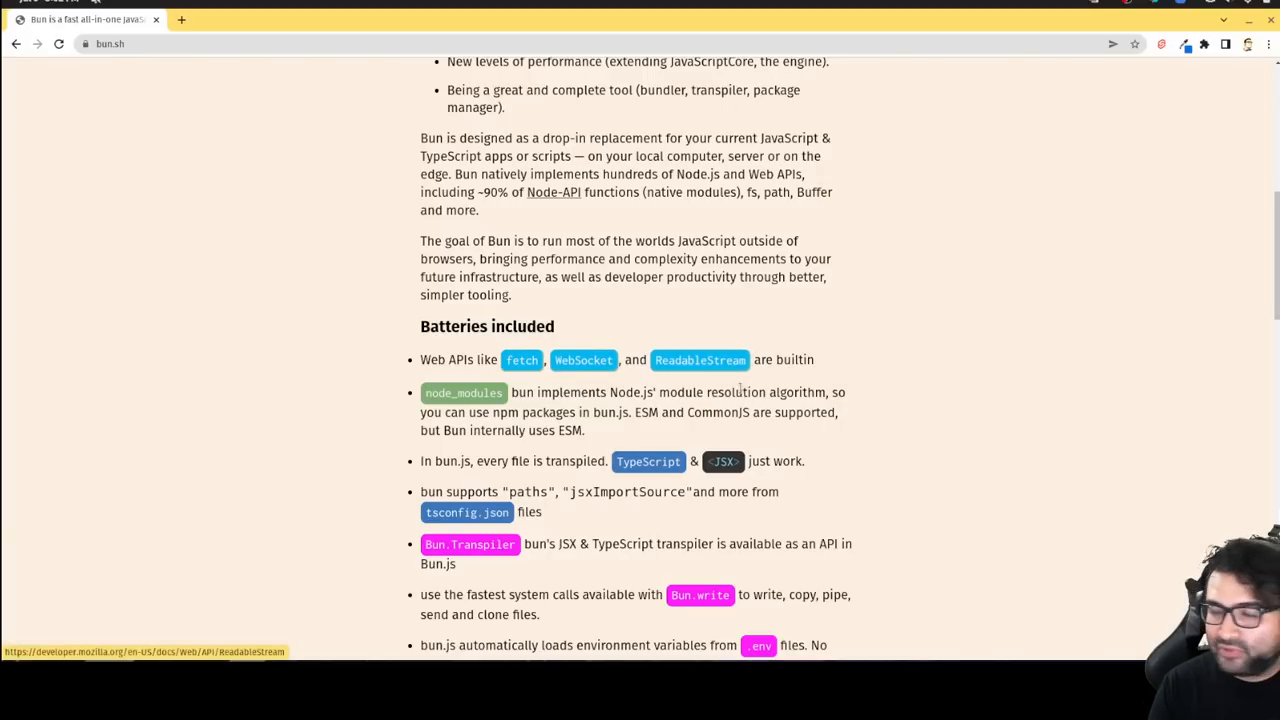
{"action": "mouse_move", "coordinate": [738, 405]}
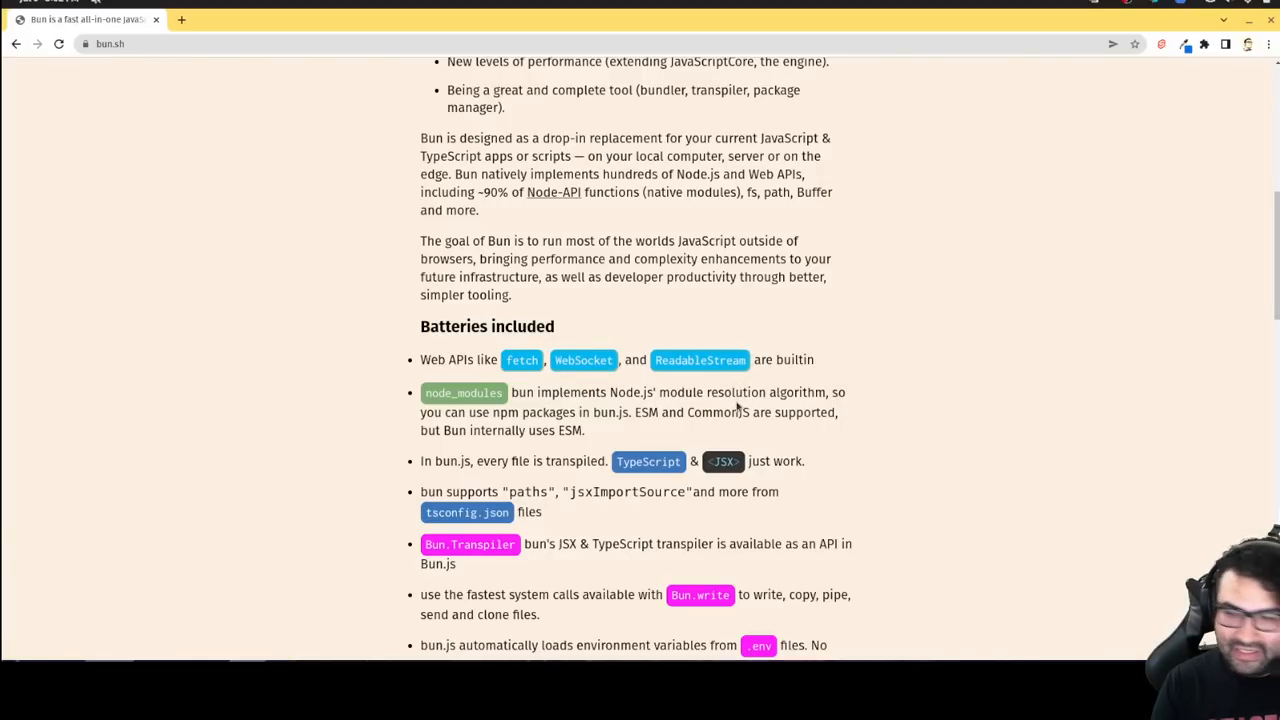
{"action": "mouse_move", "coordinate": [724, 425]}
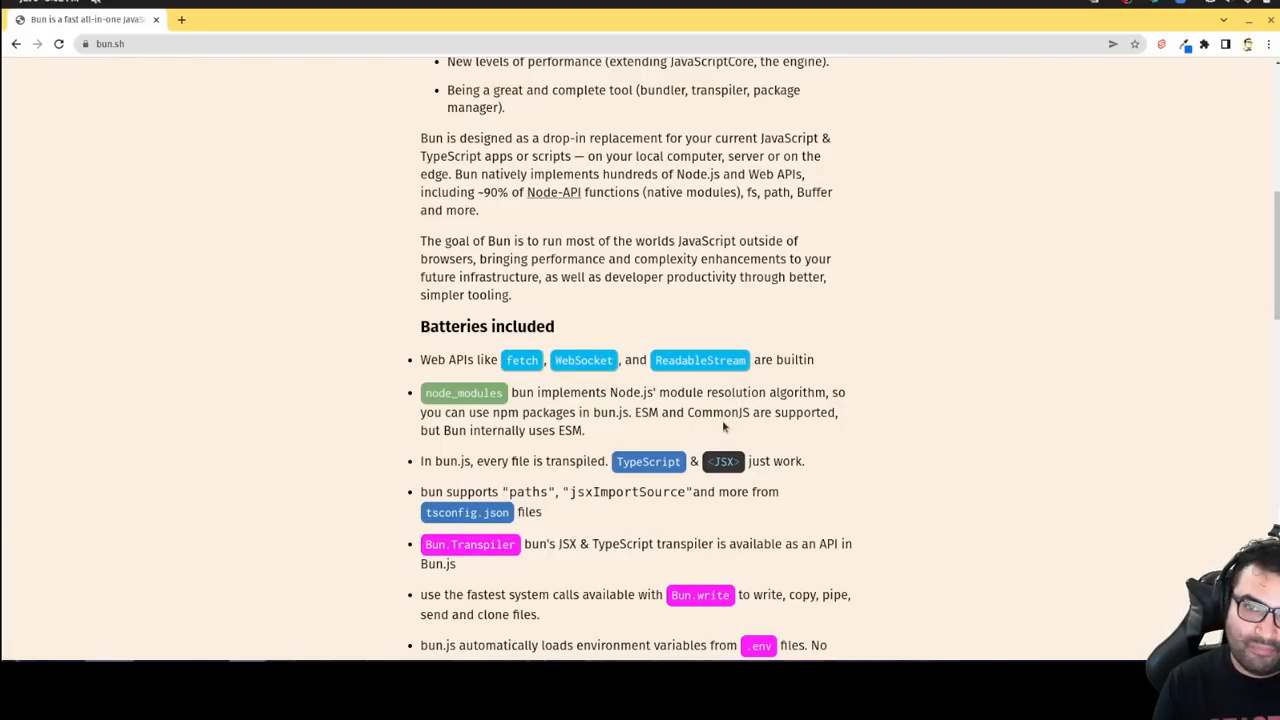
{"action": "mouse_move", "coordinate": [657, 452]}
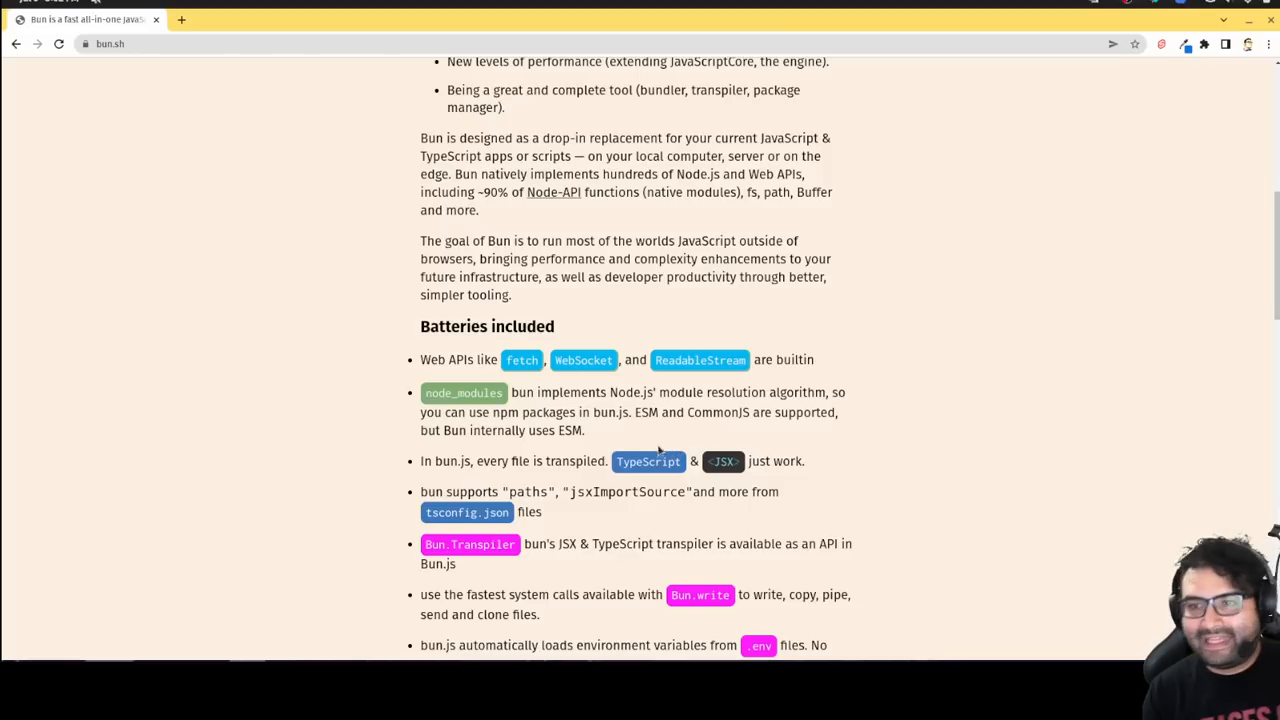
{"action": "mouse_move", "coordinate": [645, 450]}
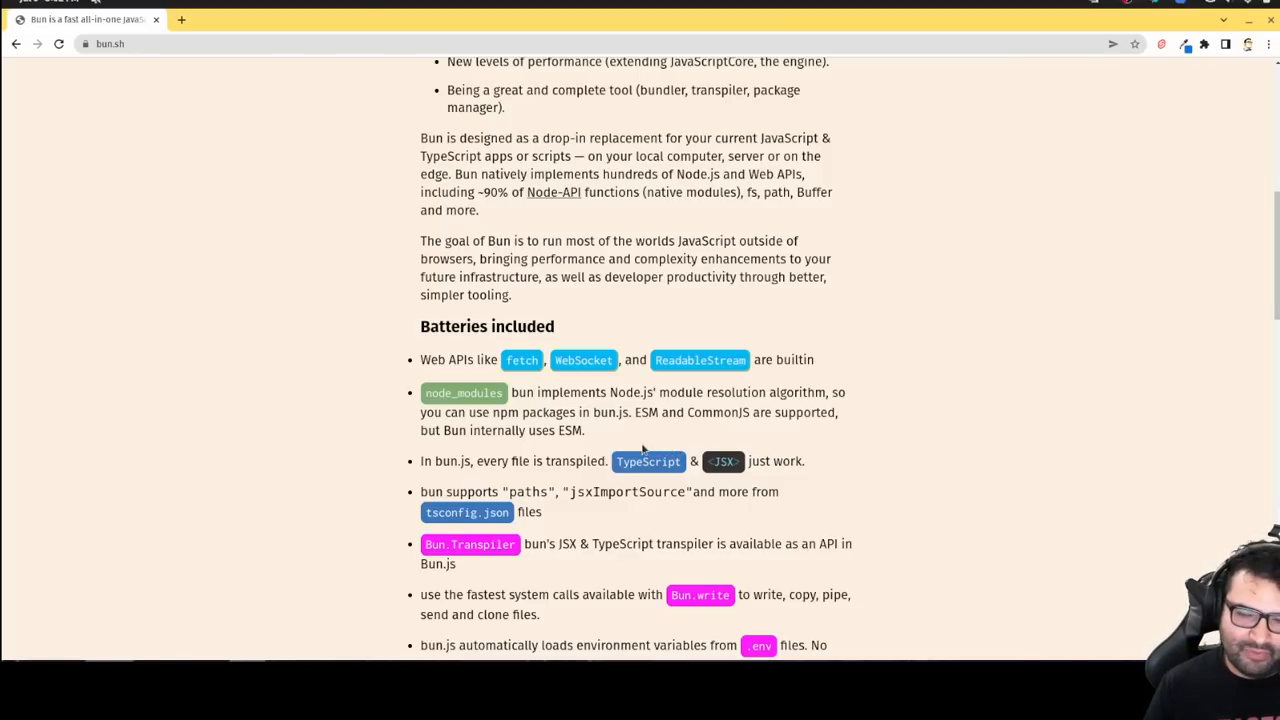
{"action": "mouse_move", "coordinate": [628, 430]}
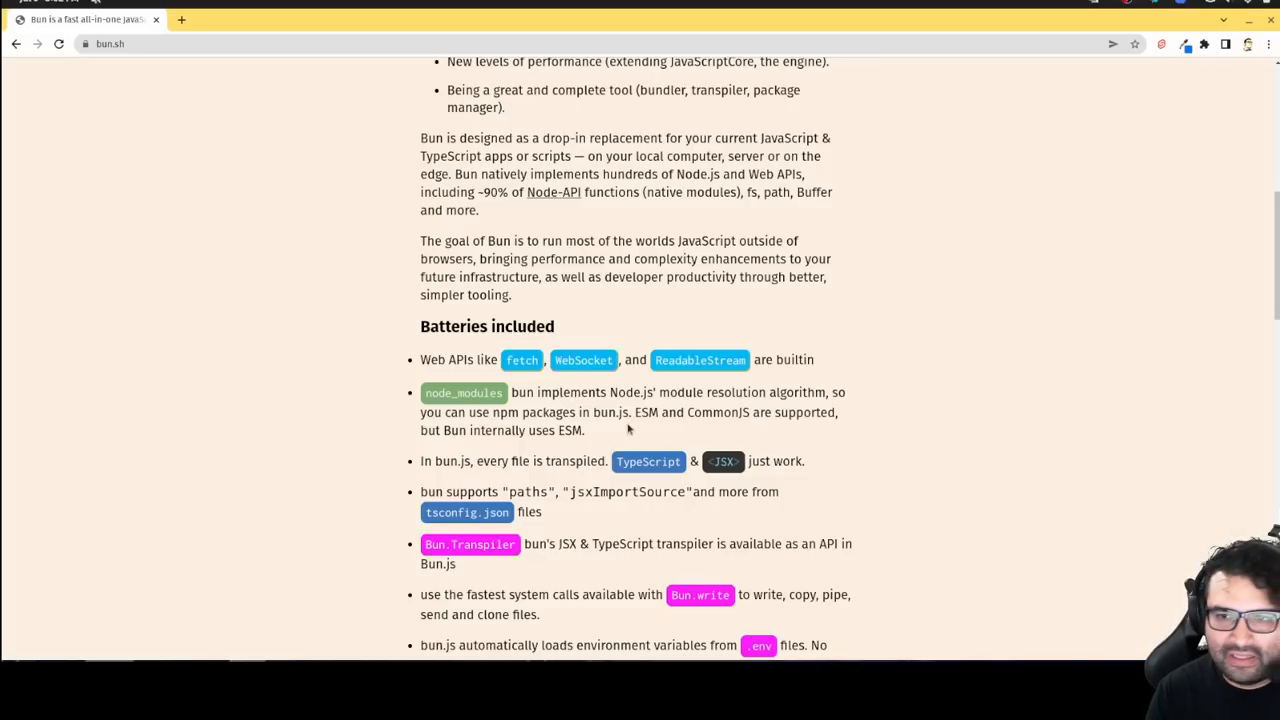
{"action": "mouse_move", "coordinate": [632, 447]}
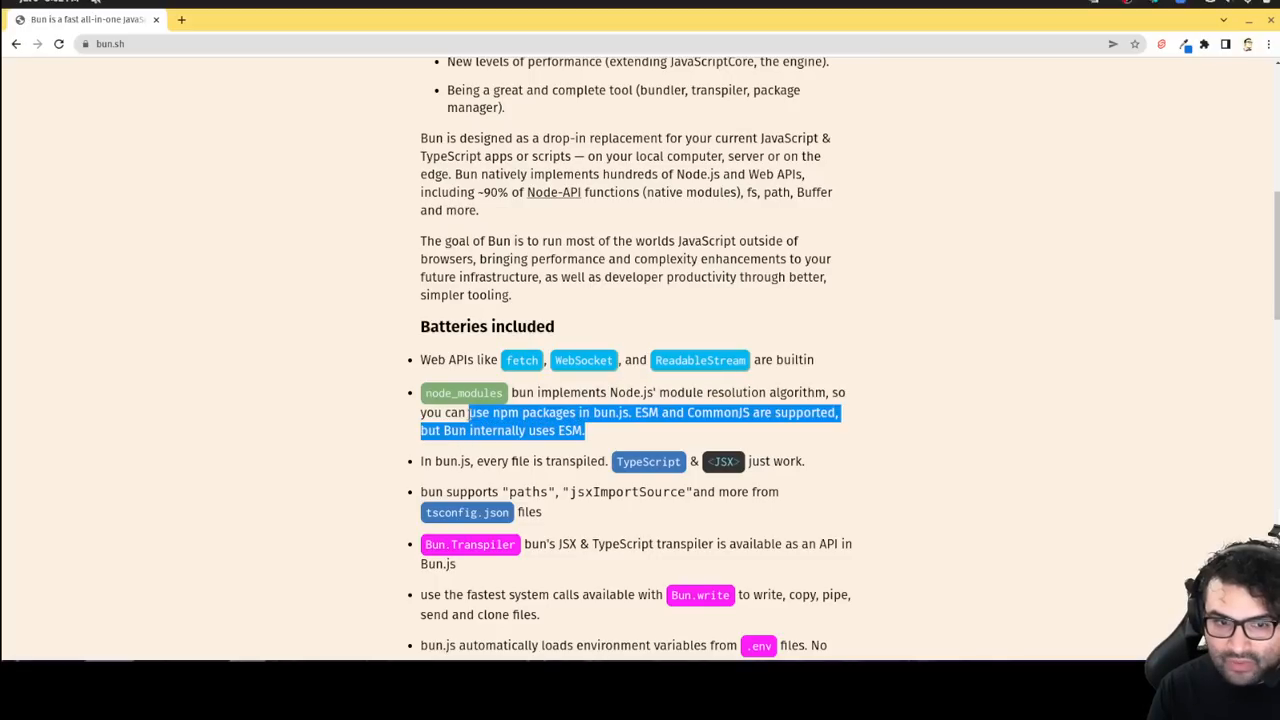
{"action": "left_click_drag", "start_coordinate": [470, 412], "coordinate": [425, 392]}
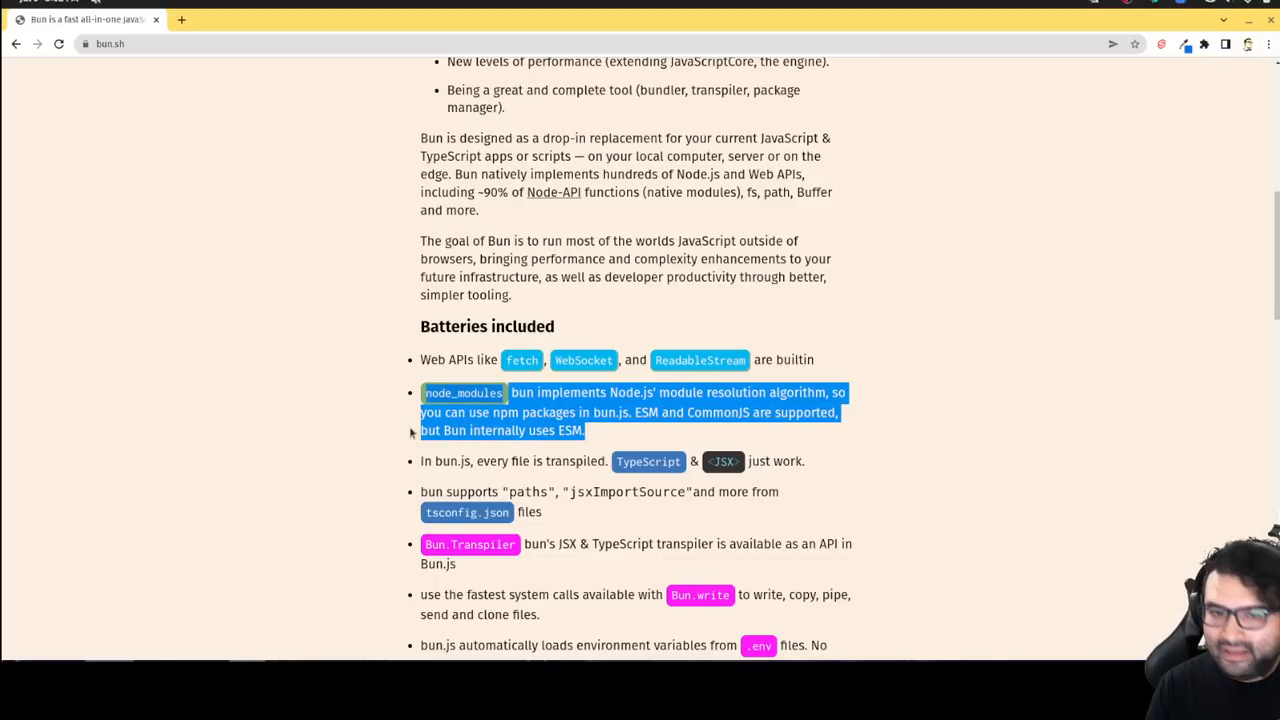
{"action": "mouse_move", "coordinate": [404, 448]}
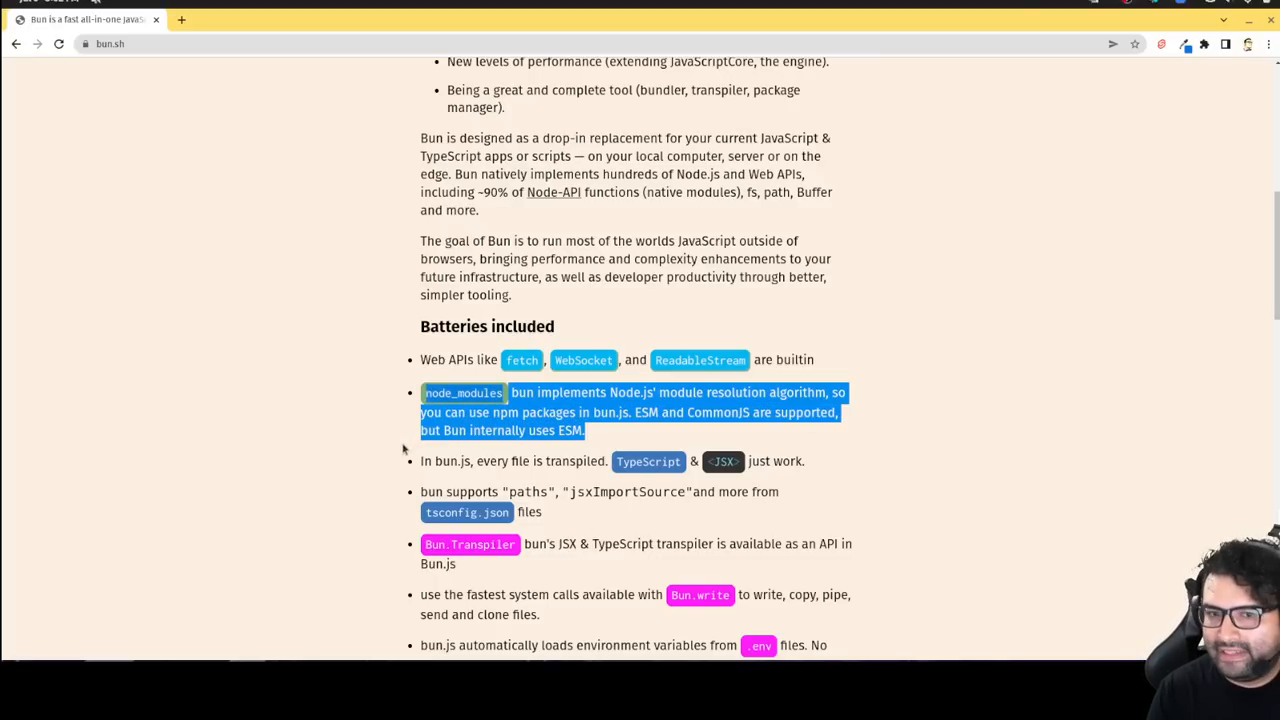
{"action": "mouse_move", "coordinate": [495, 513]}
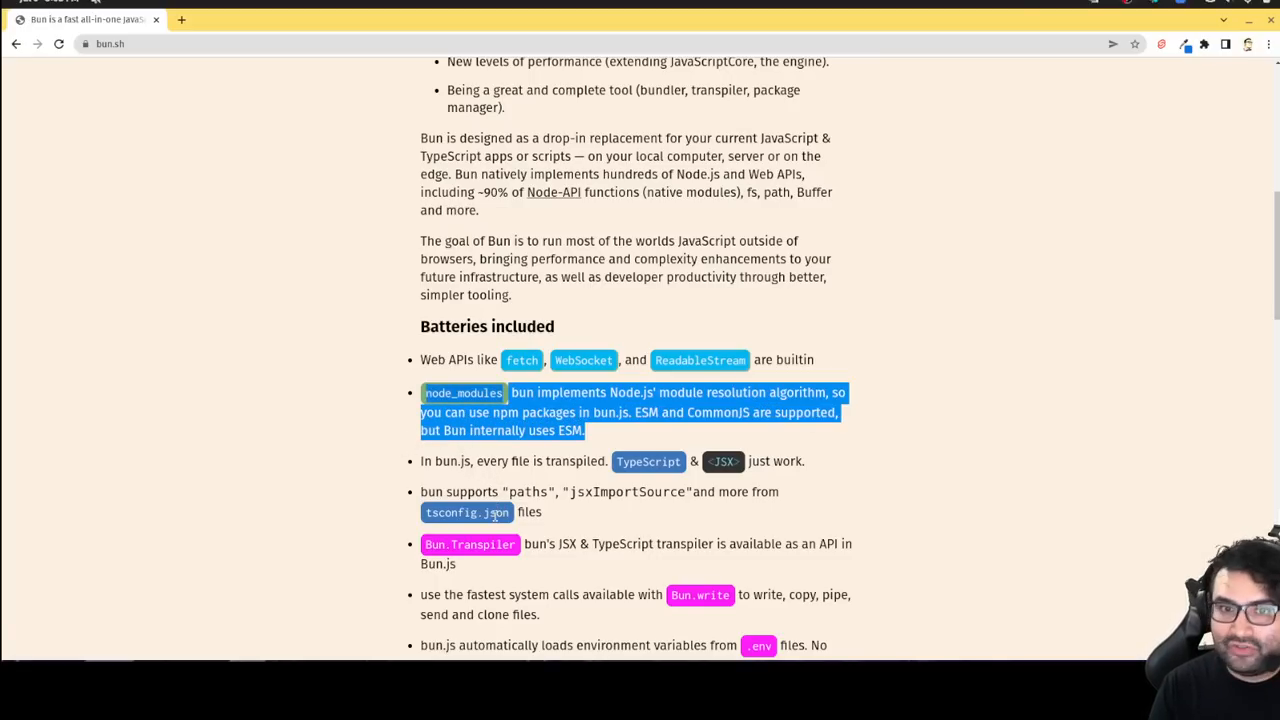
{"action": "mouse_move", "coordinate": [487, 528]}
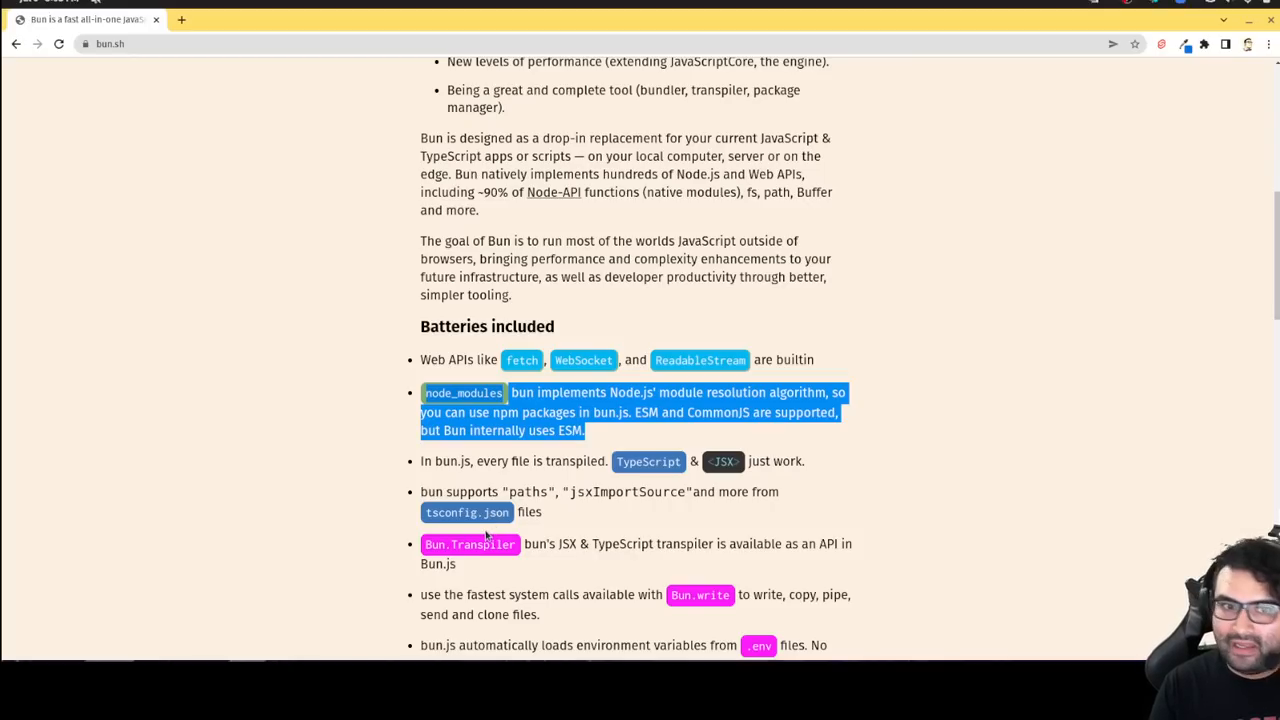
{"action": "mouse_move", "coordinate": [565, 562]}
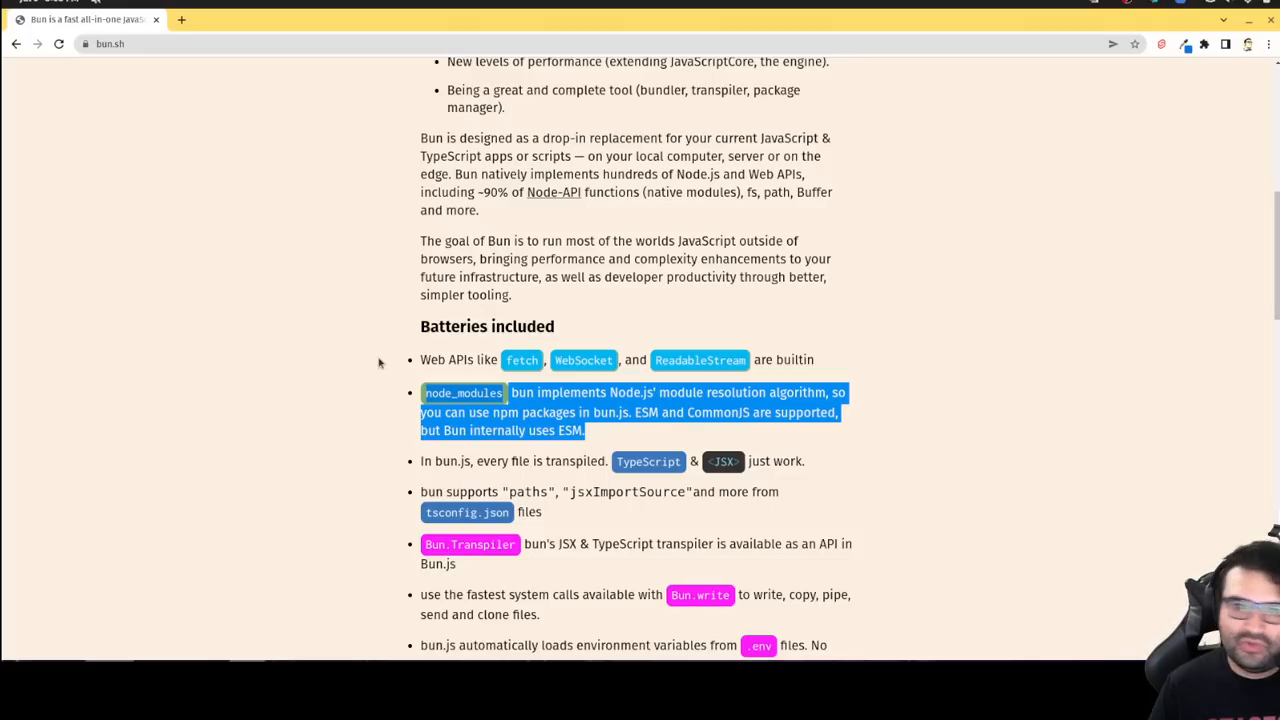
{"action": "mouse_move", "coordinate": [596, 512]}
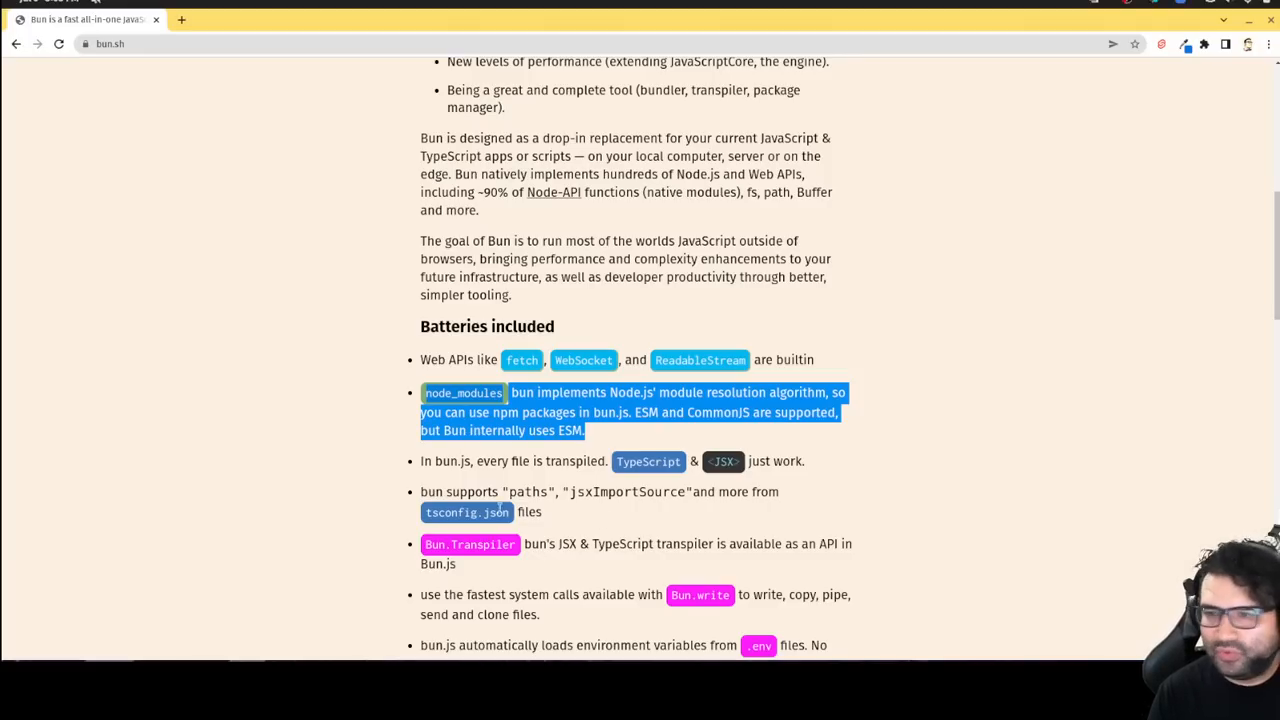
{"action": "scroll", "scroll_direction": "down", "scroll_amount": 3}
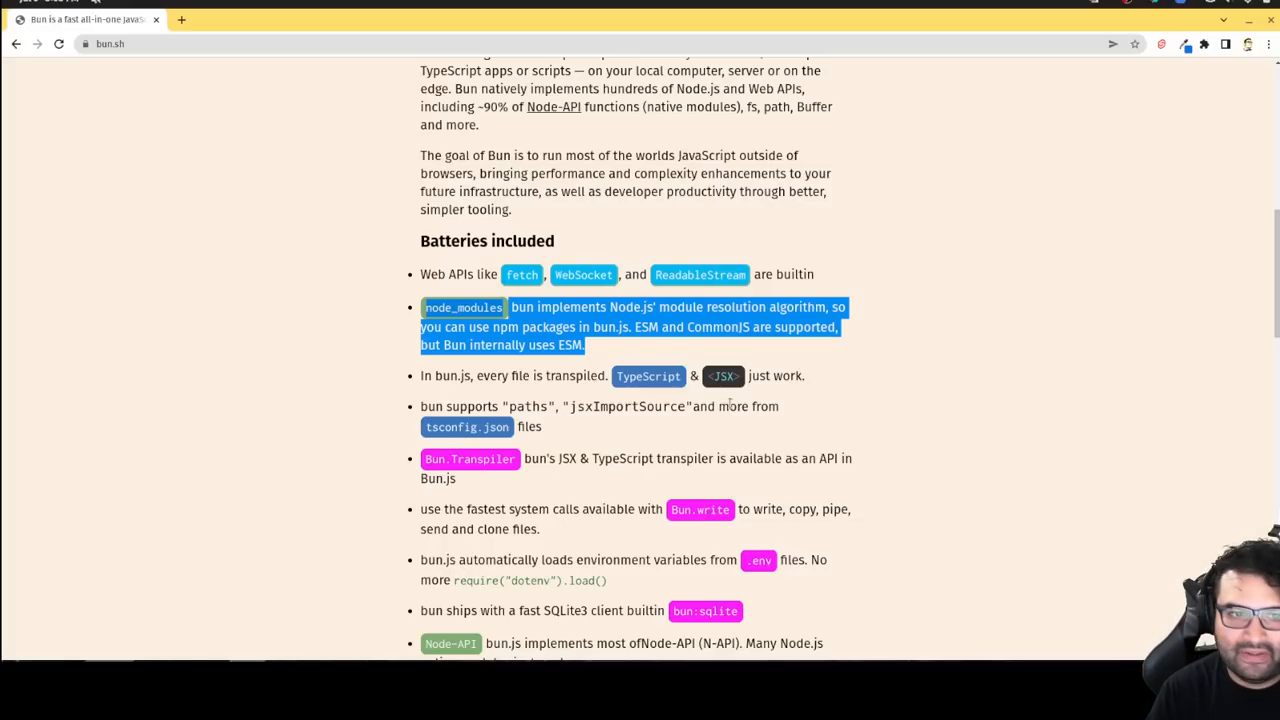
{"action": "scroll", "scroll_direction": "down", "scroll_amount": 3}
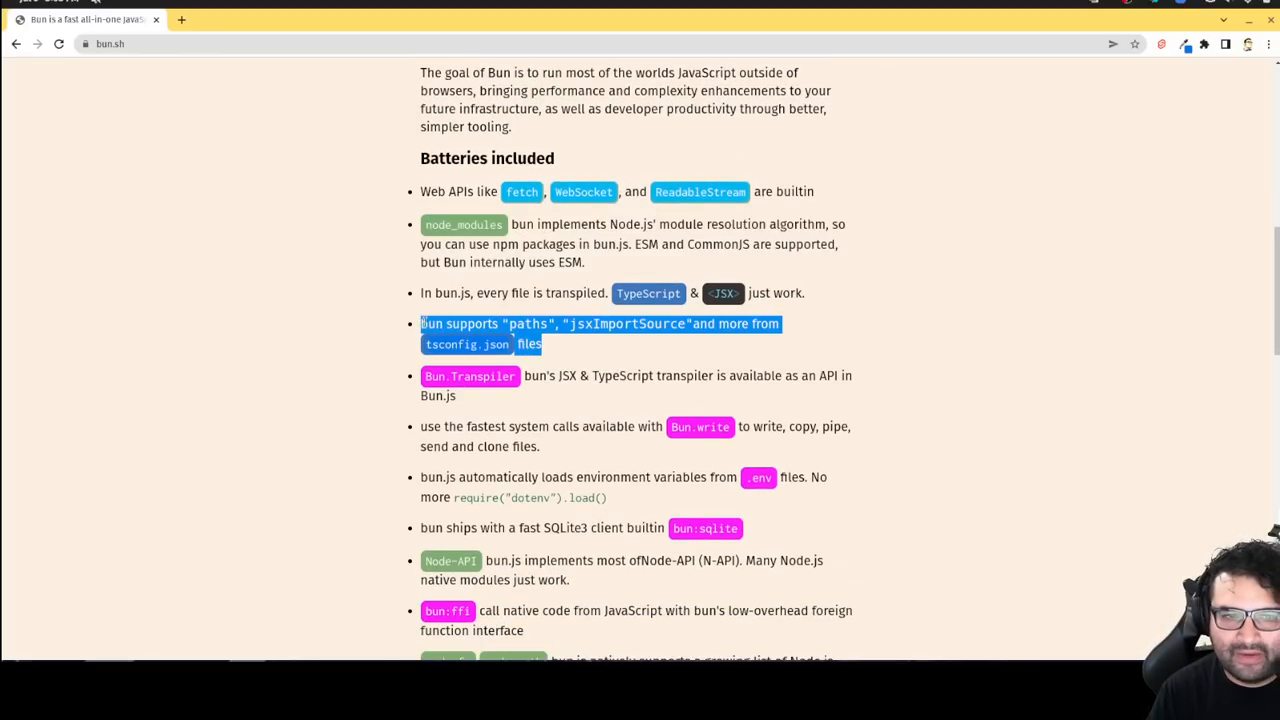
Step: Clear the text selection and scroll down to the Getting started http.js example
{"action": "left_click", "coordinate": [548, 351]}
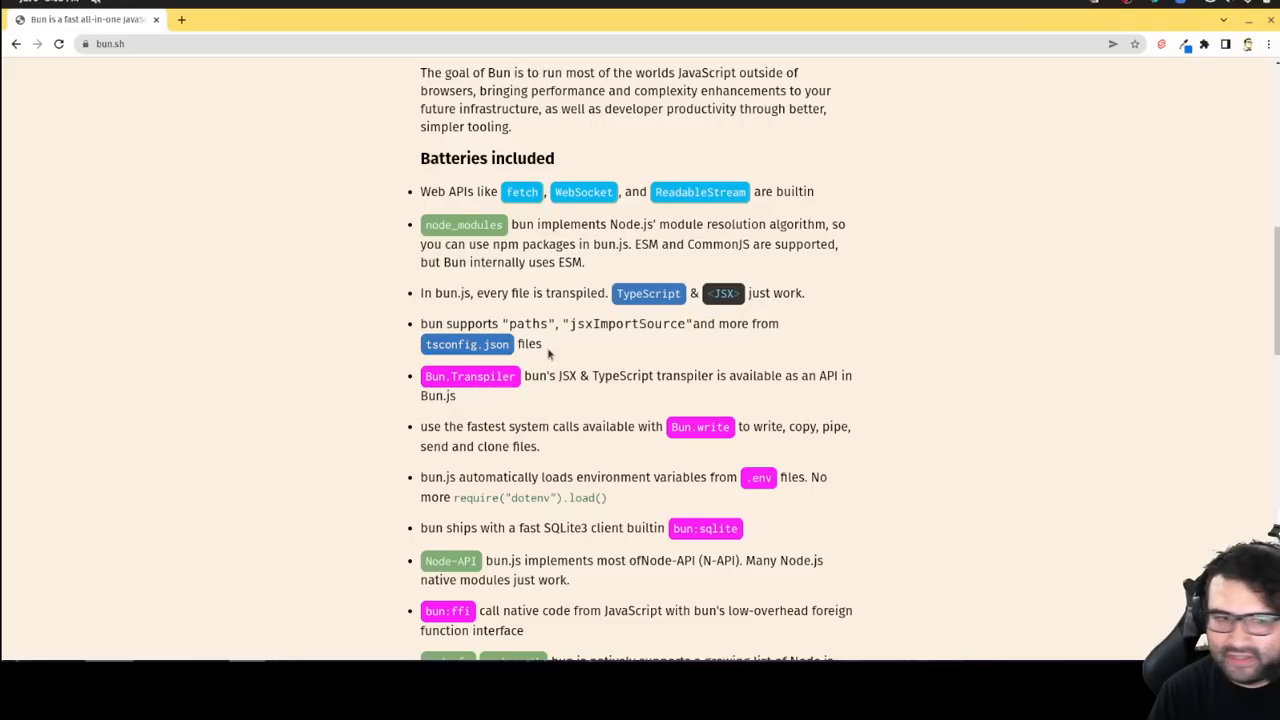
{"action": "mouse_move", "coordinate": [575, 360]}
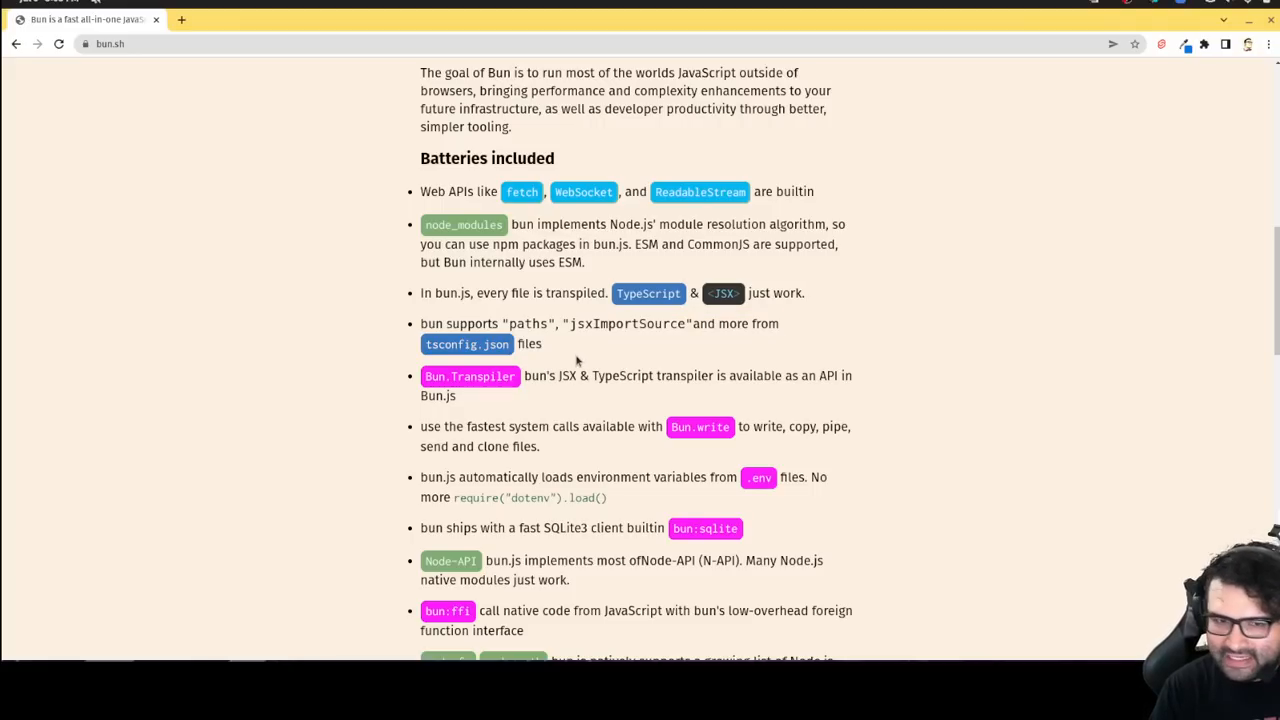
{"action": "mouse_move", "coordinate": [628, 364]}
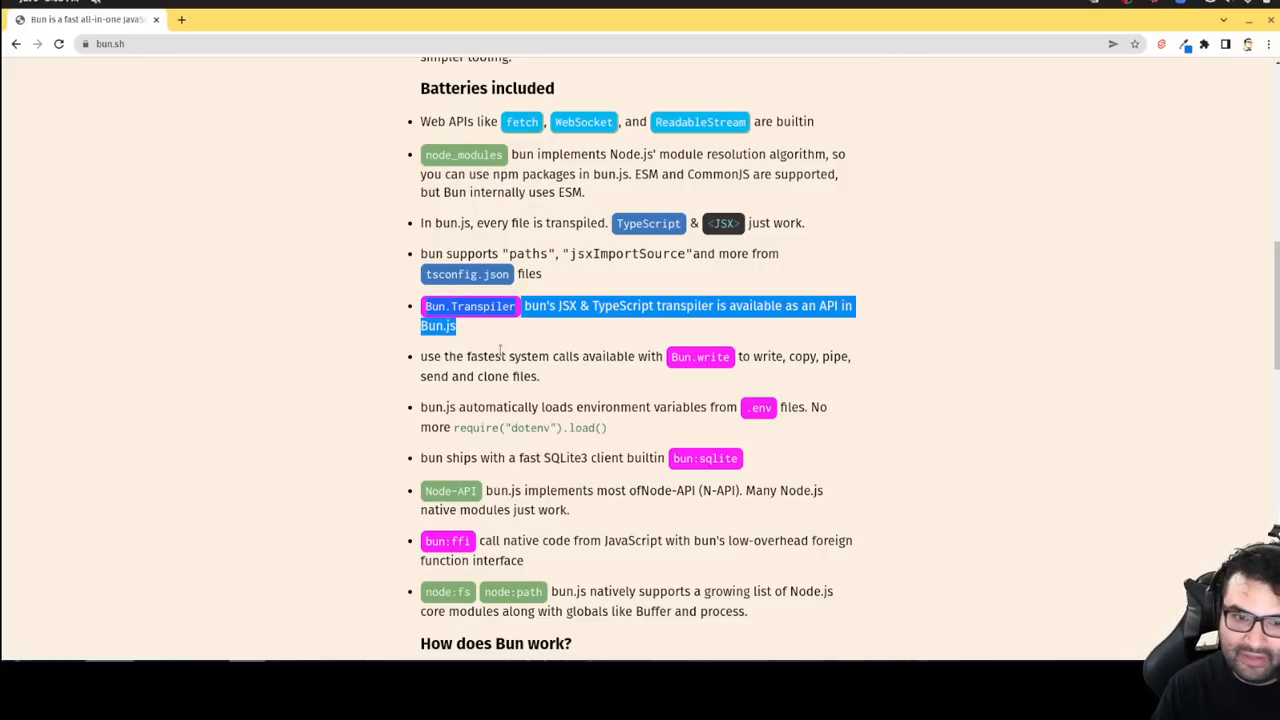
{"action": "mouse_move", "coordinate": [517, 424]}
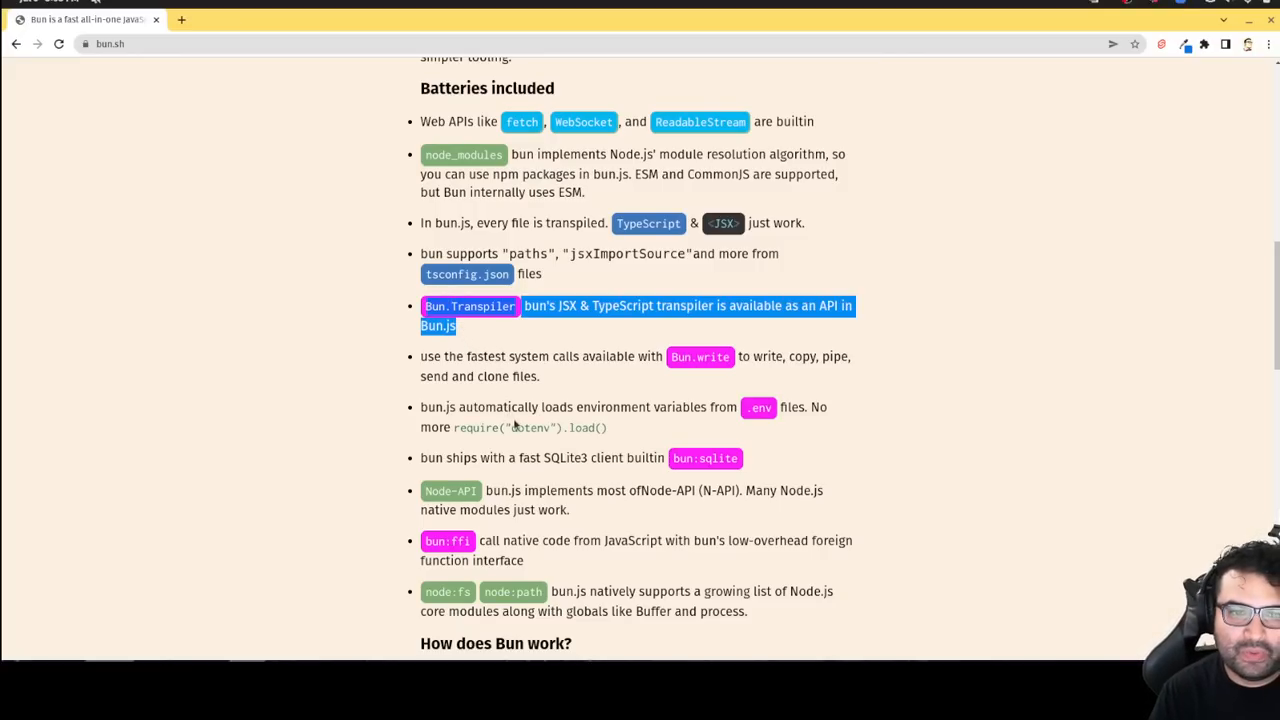
{"action": "left_click", "coordinate": [545, 380]}
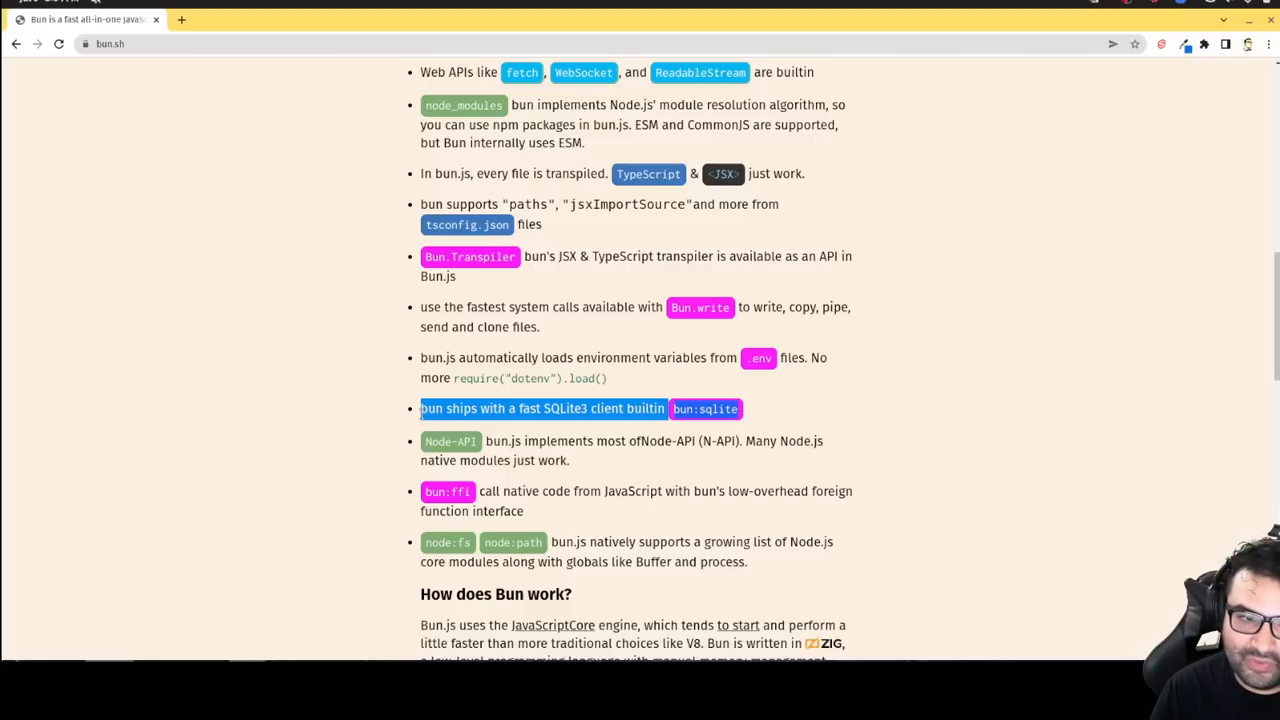
{"action": "mouse_move", "coordinate": [598, 469]}
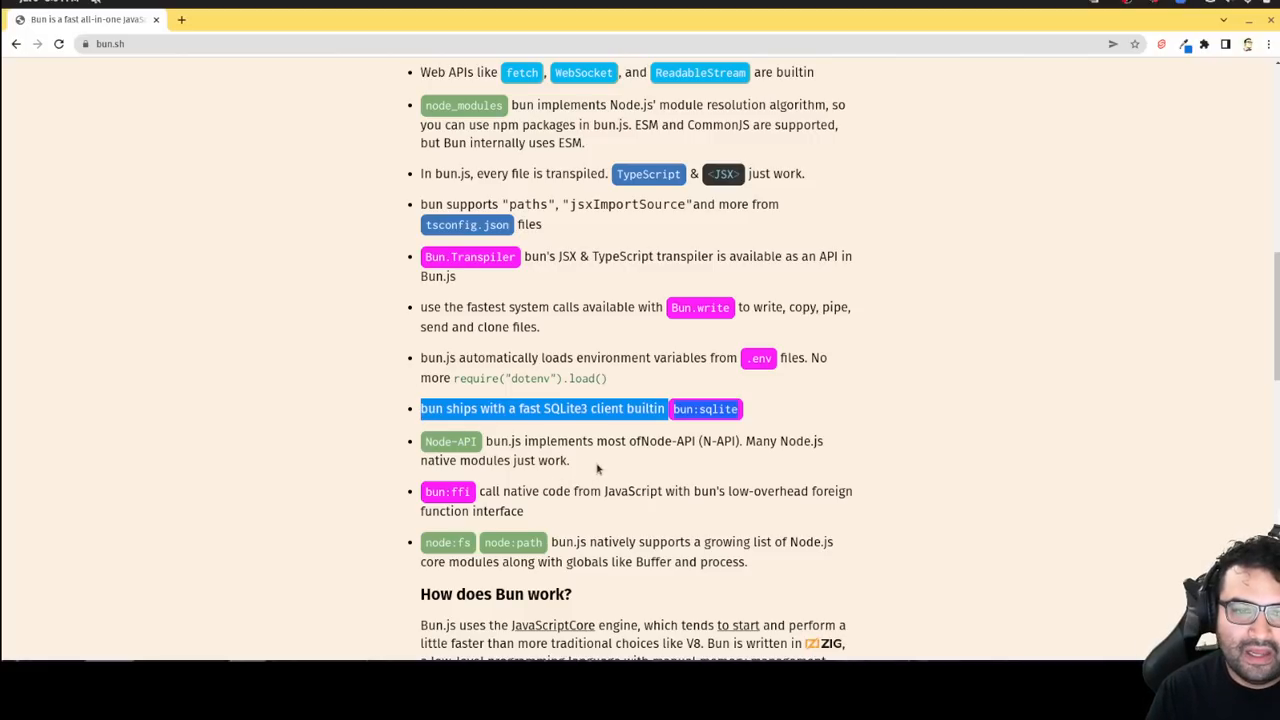
{"action": "scroll", "scroll_direction": "down", "scroll_amount": 3}
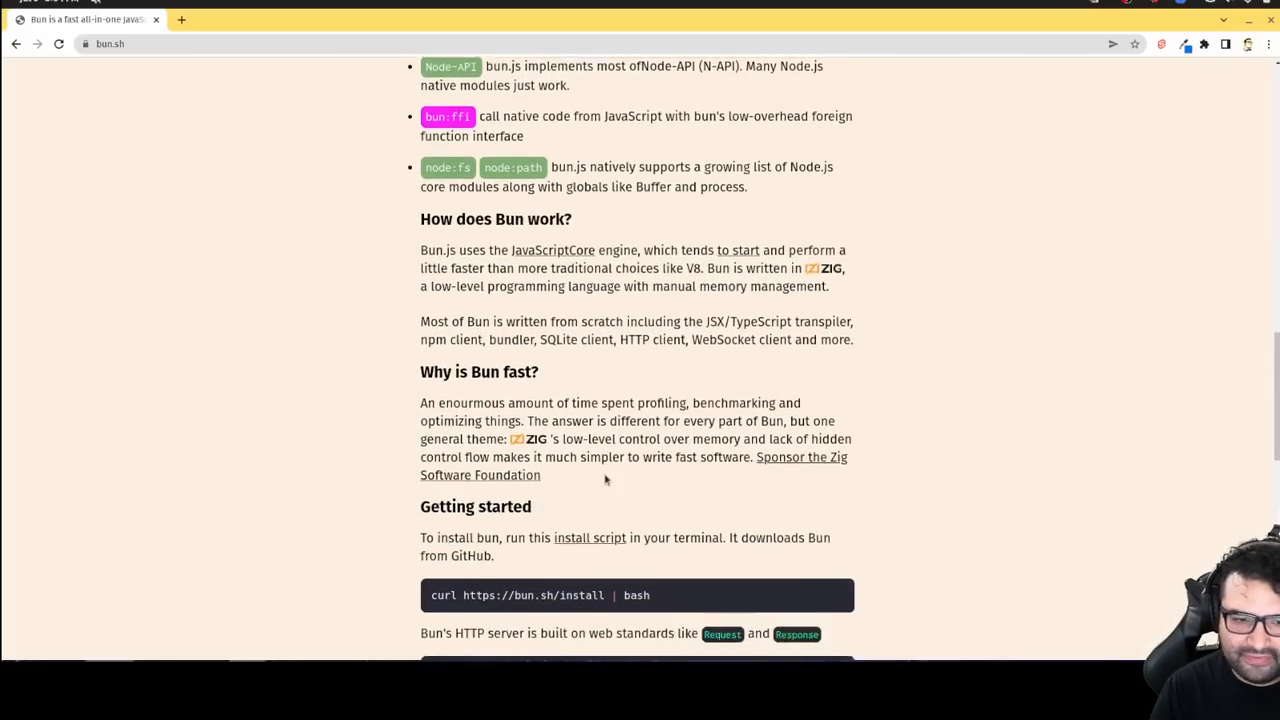
{"action": "scroll", "scroll_direction": "down", "scroll_amount": 3}
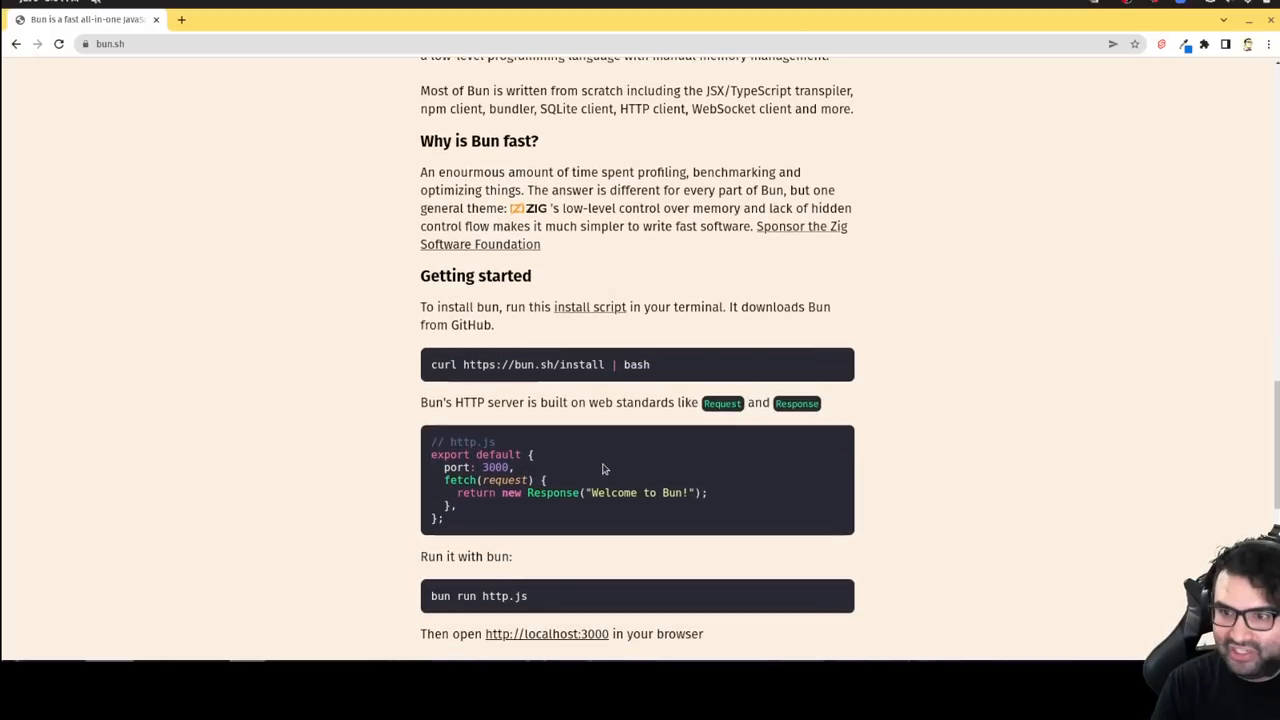
{"action": "scroll", "scroll_direction": "down", "scroll_amount": 3}
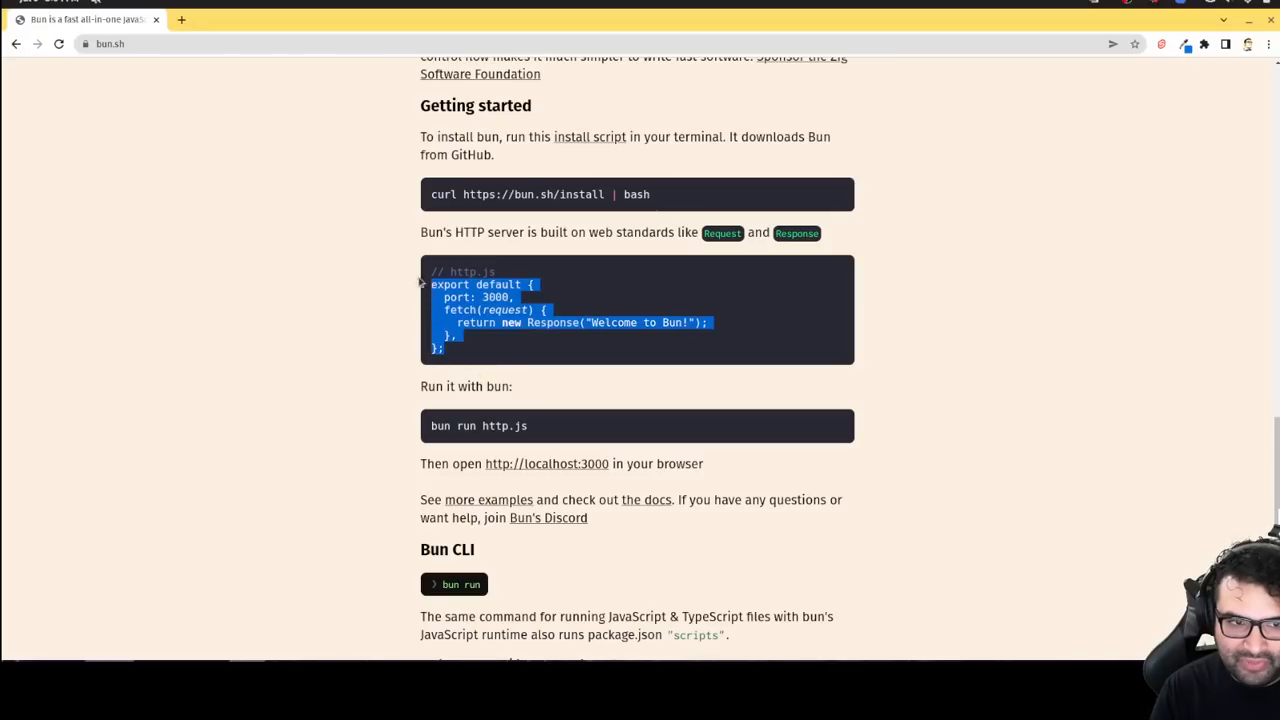
Step: Copy the Bun server example into http.js and select its request parameter
{"action": "right_click", "coordinate": [475, 285]}
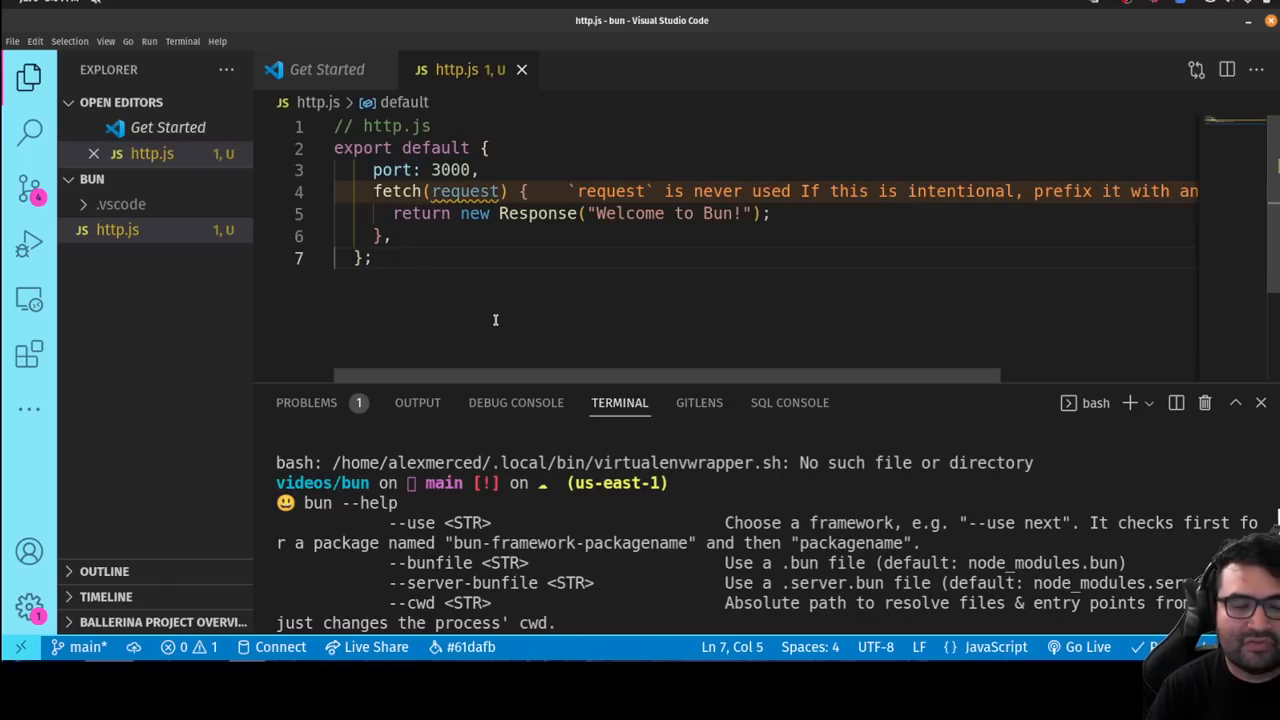
{"action": "mouse_move", "coordinate": [506, 312]}
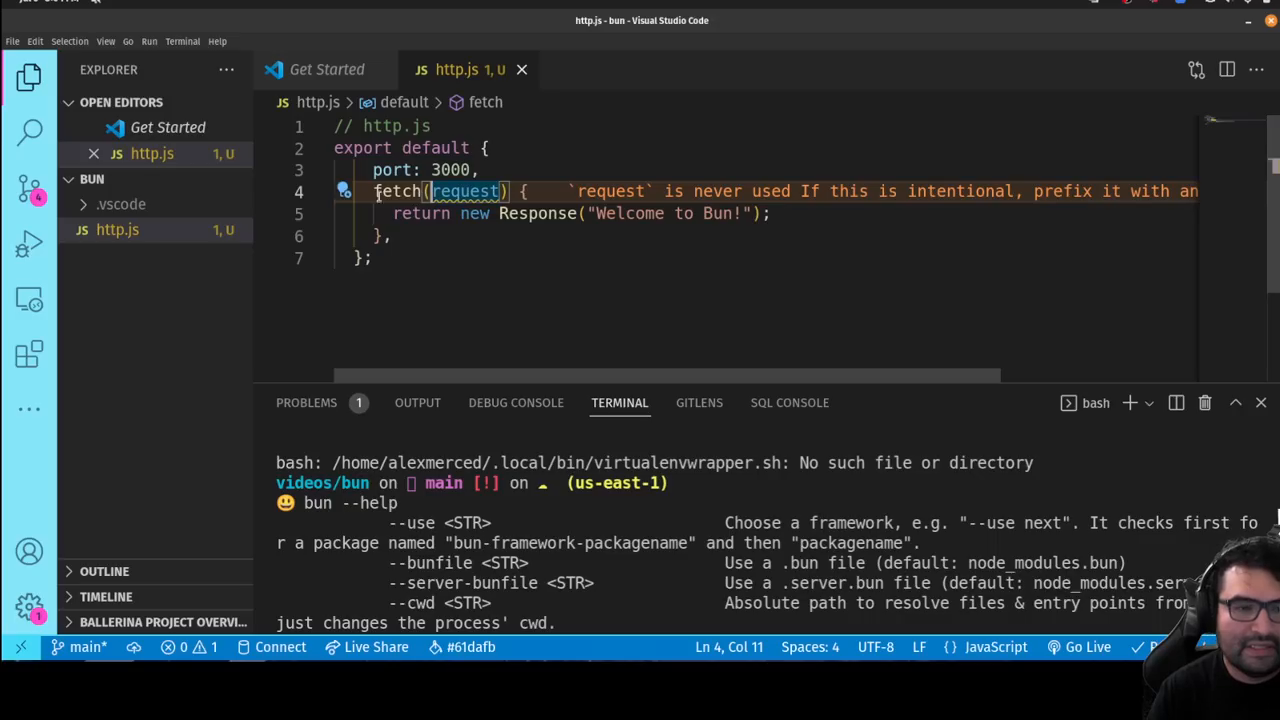
{"action": "double_click", "coordinate": [398, 191]}
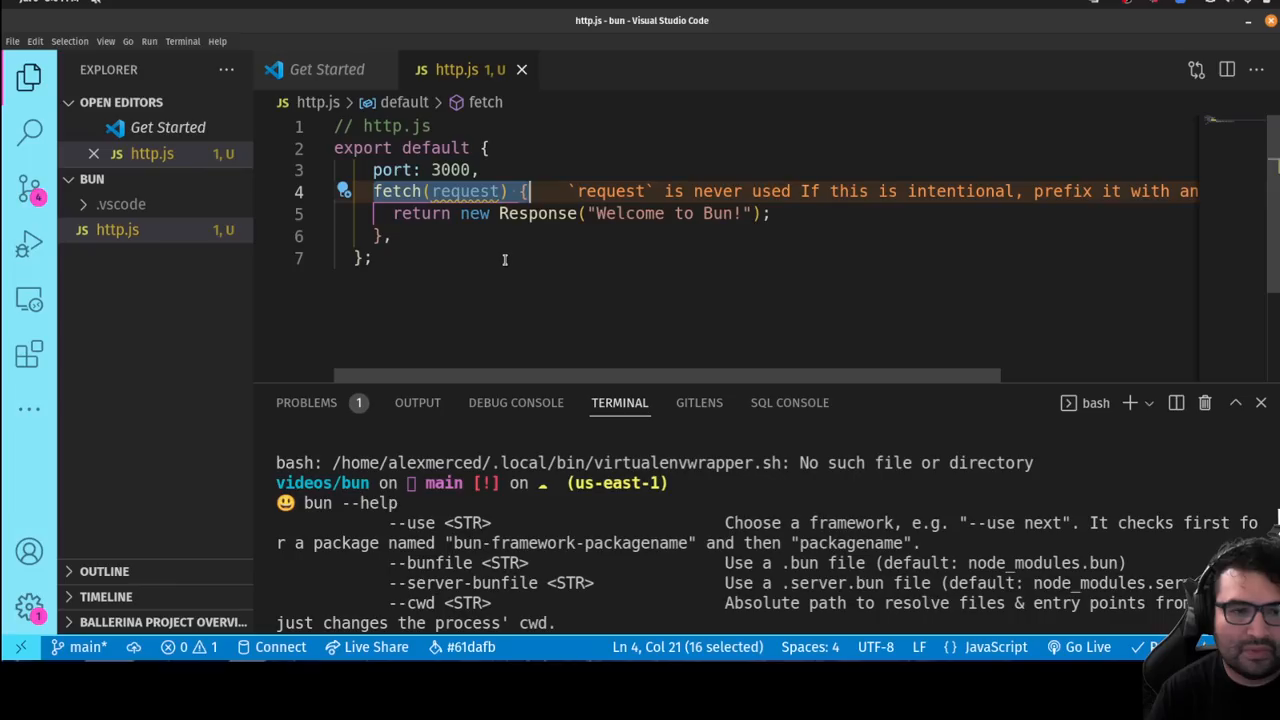
{"action": "mouse_move", "coordinate": [590, 238]}
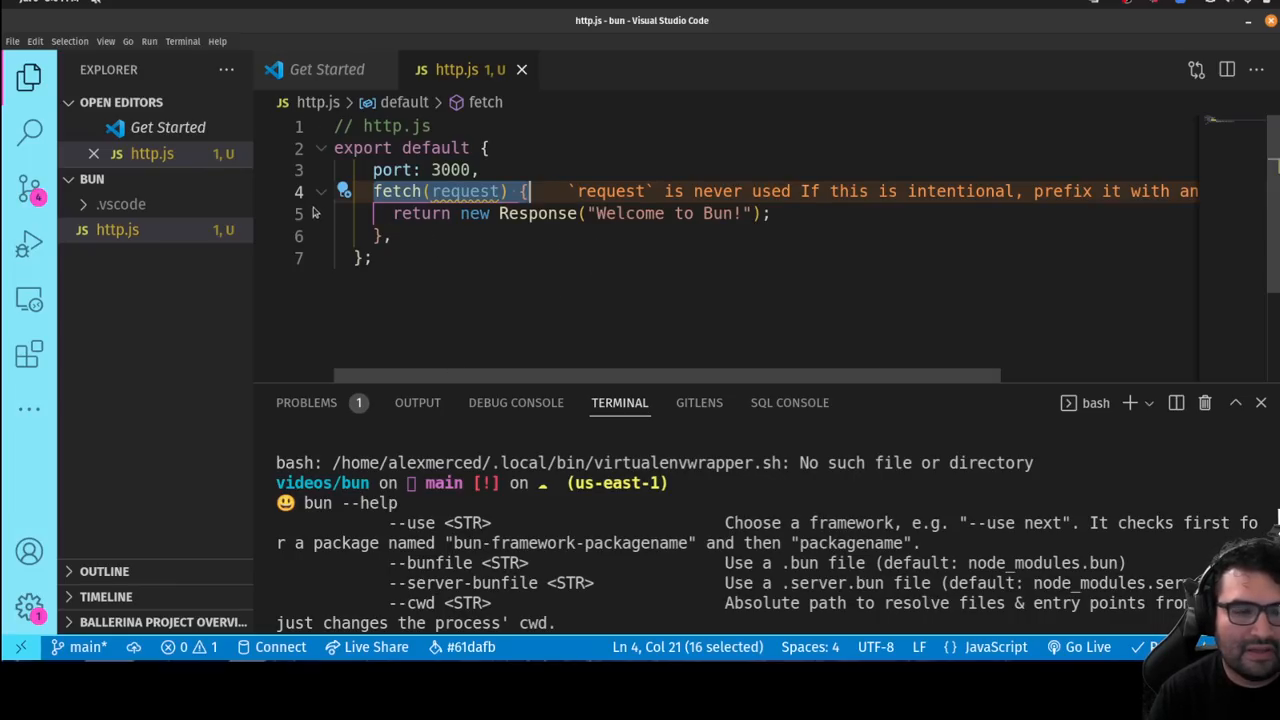
{"action": "scroll", "scroll_direction": "down", "scroll_amount": 3}
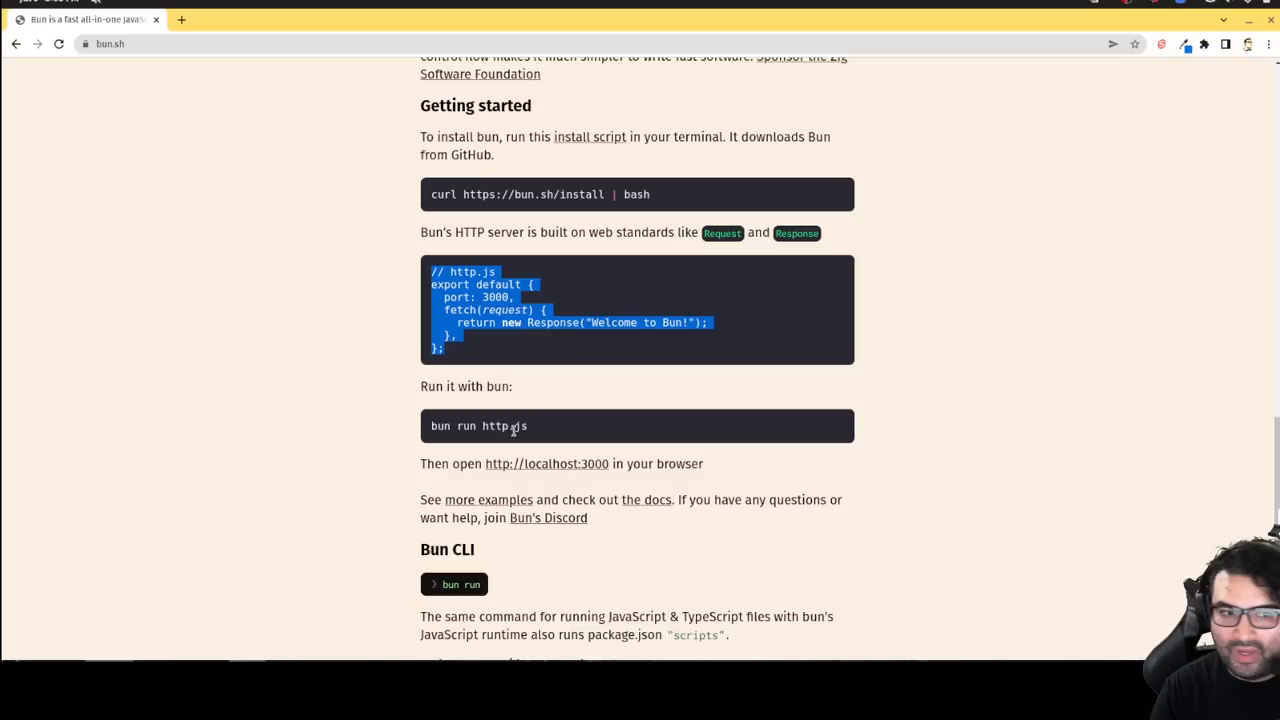
{"action": "mouse_move", "coordinate": [448, 443]}
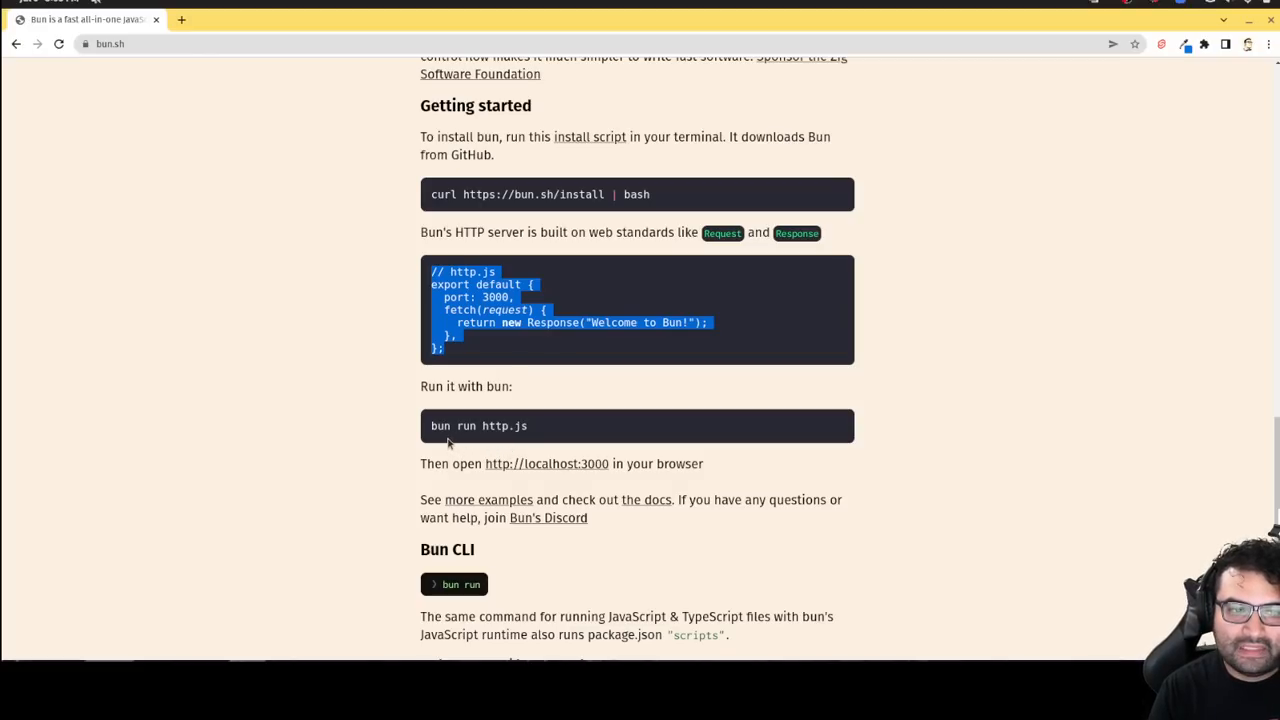
{"action": "mouse_move", "coordinate": [527, 440]}
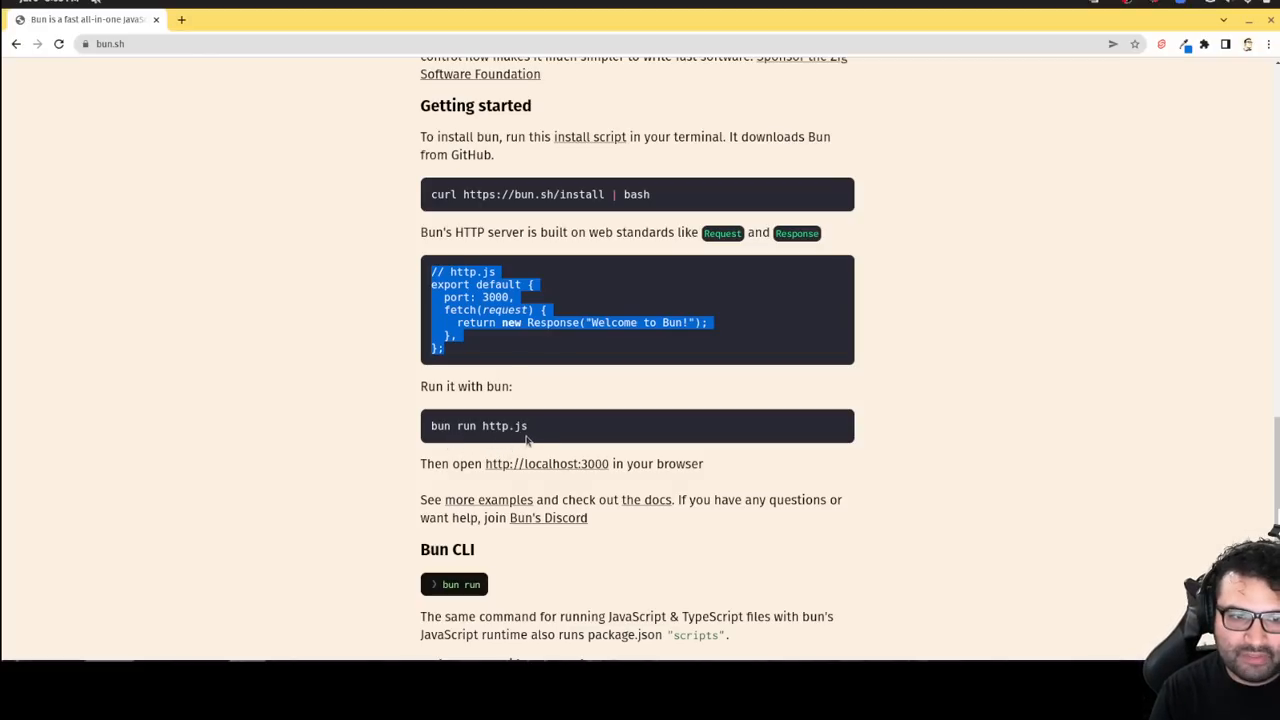
{"action": "mouse_move", "coordinate": [681, 703]}
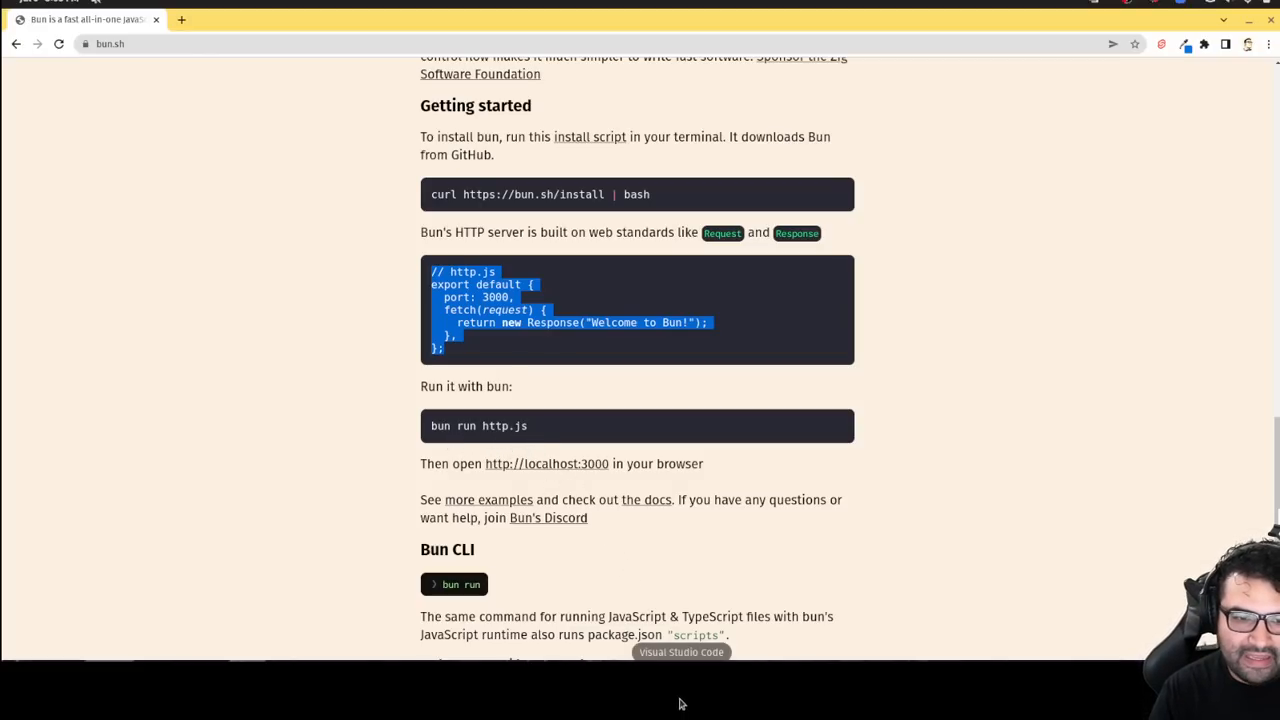
Step: Run bun run http.js and view 'Welcome to Bun!' at localhost:3000 in Chrome
{"action": "left_click", "coordinate": [681, 652]}
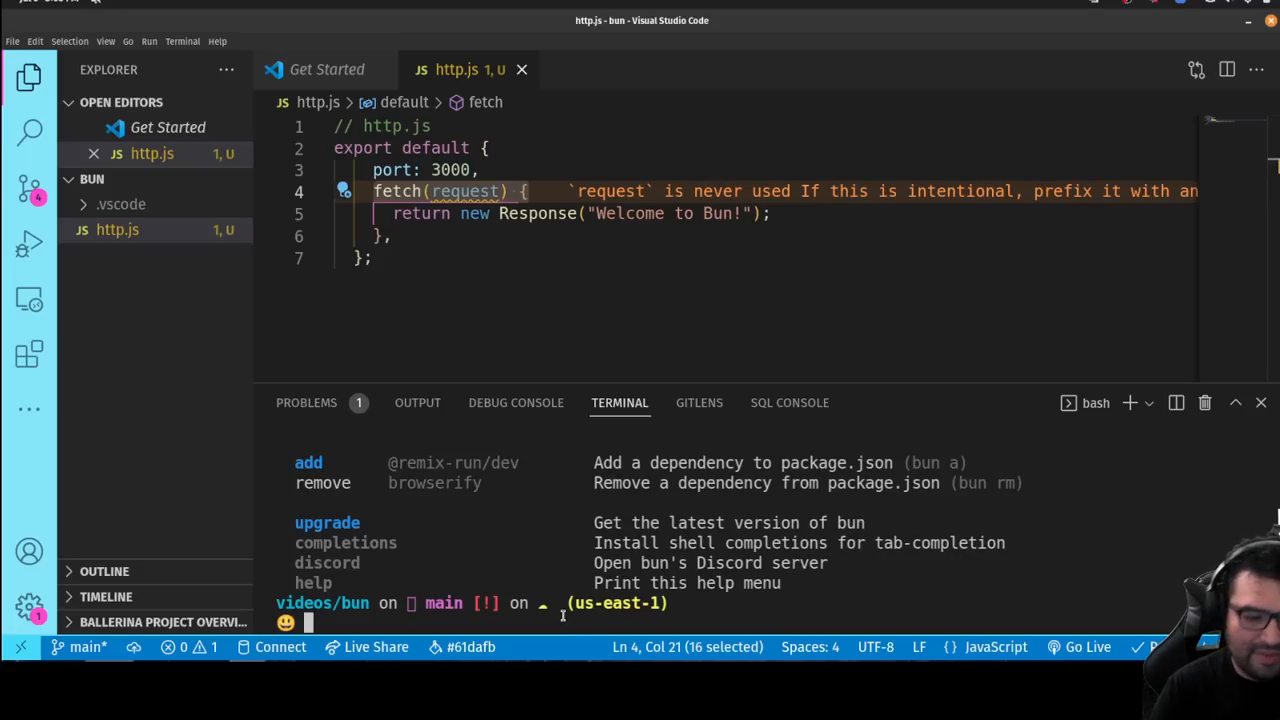
{"action": "type", "text": "bun run http.js"}
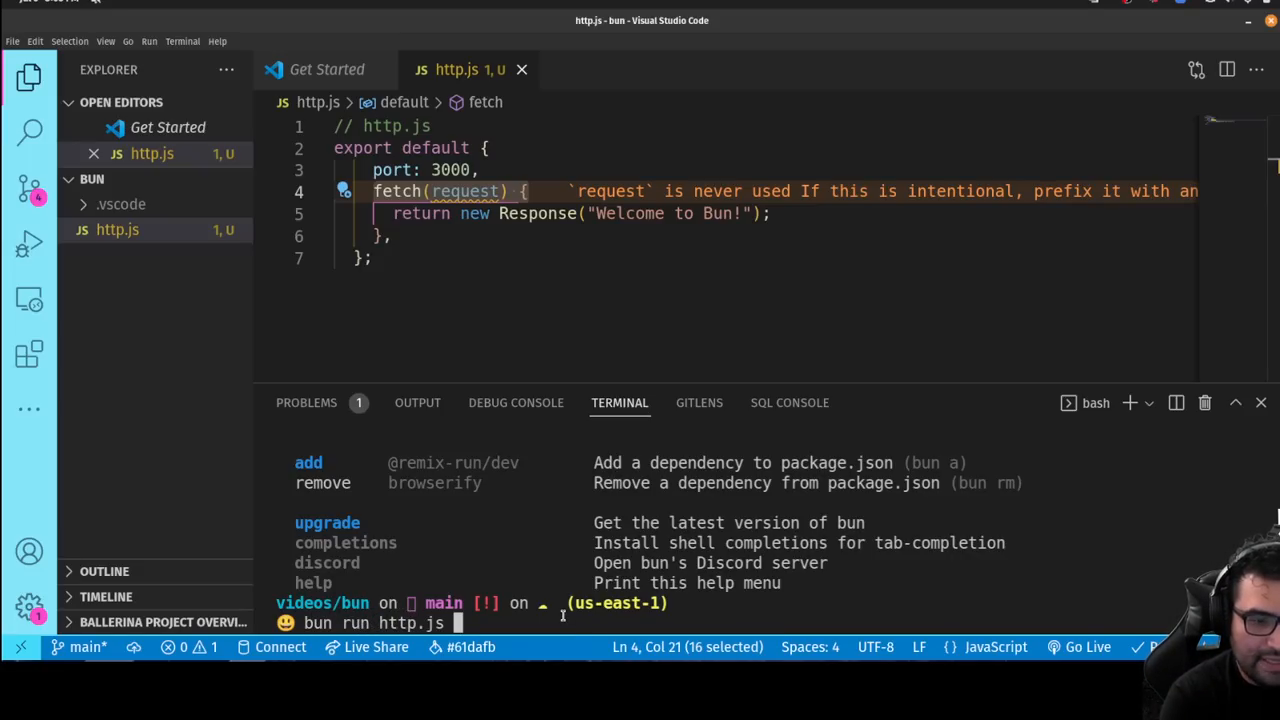
{"action": "key", "text": "Return"}
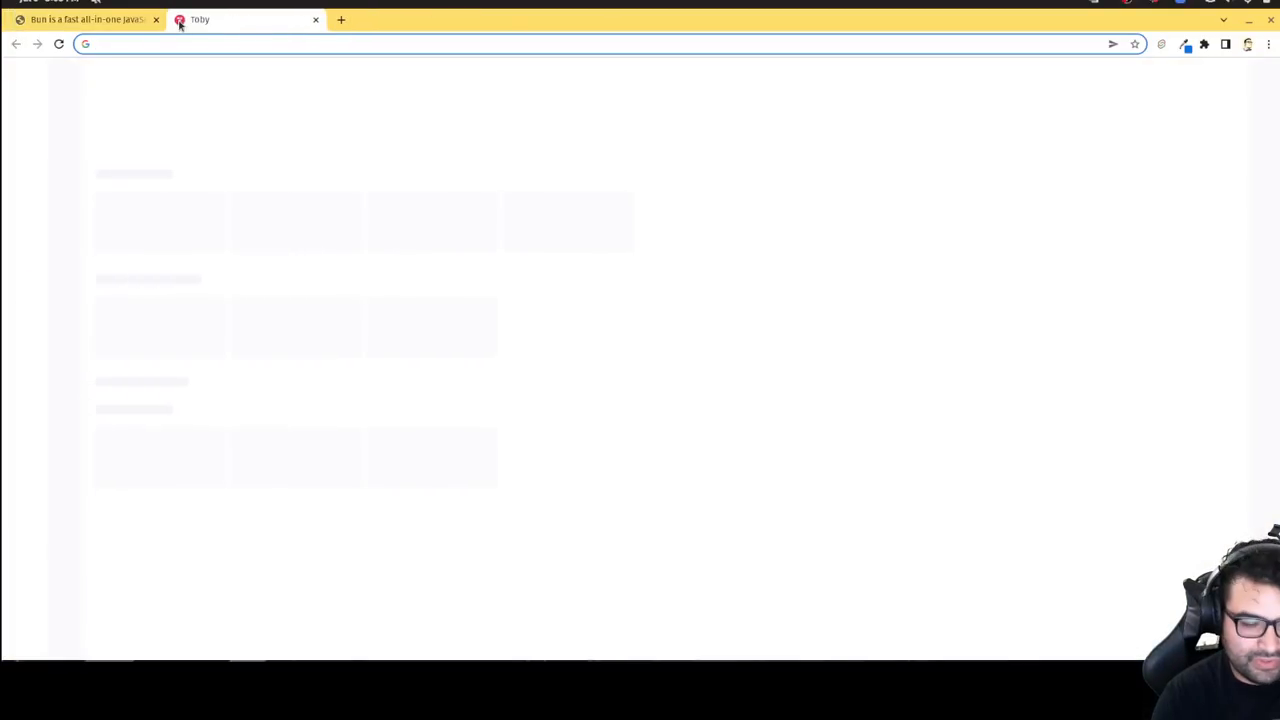
{"action": "type", "text": "localhost:3000"}
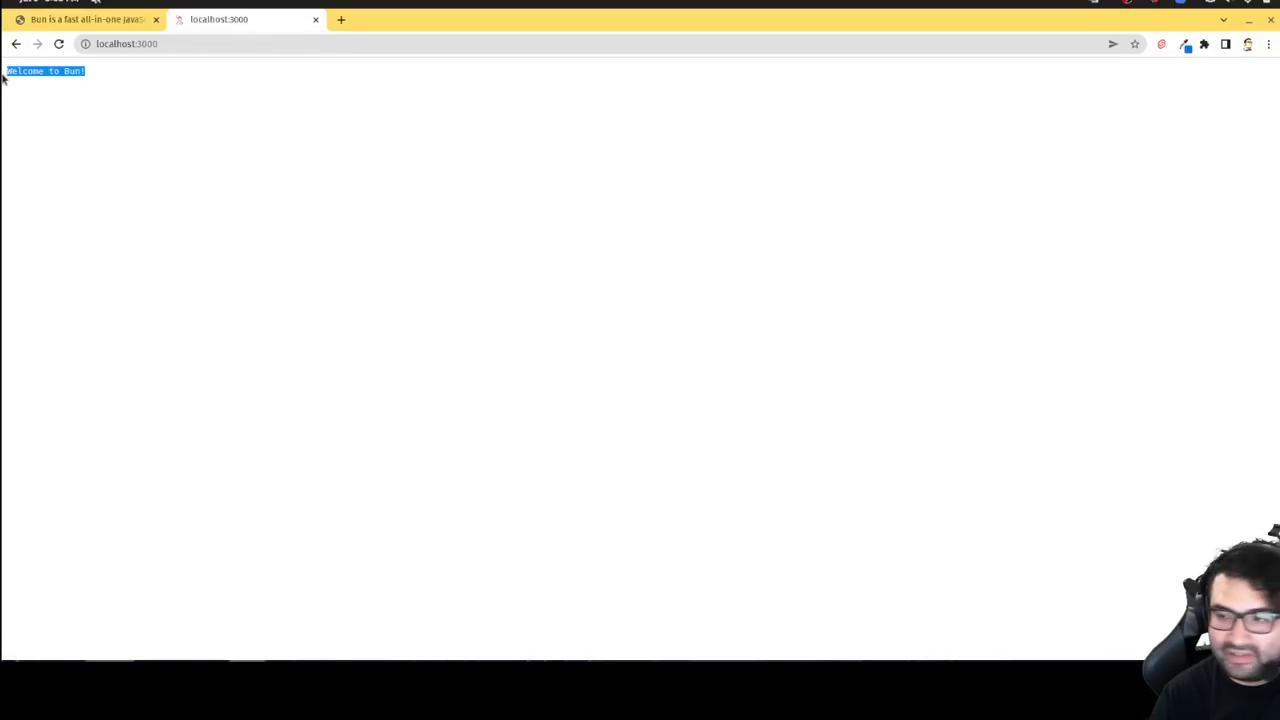
{"action": "left_click", "coordinate": [85, 19]}
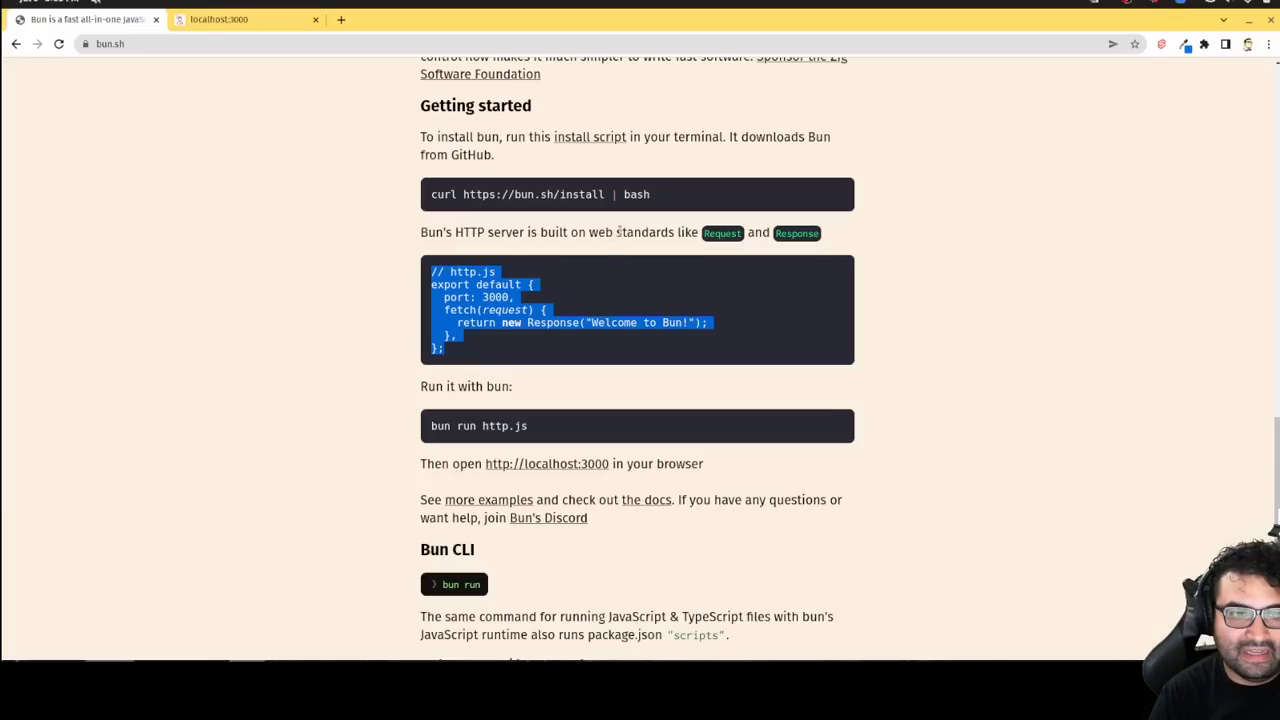
{"action": "mouse_move", "coordinate": [638, 265]}
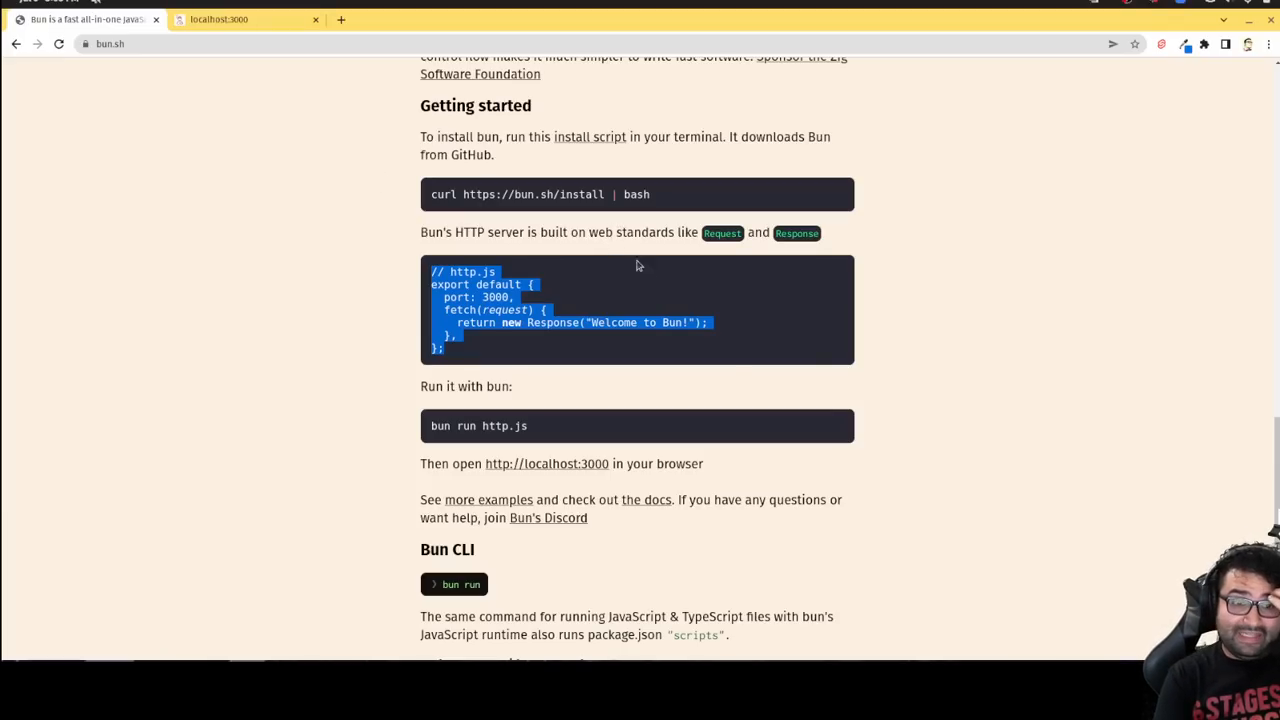
{"action": "scroll", "scroll_direction": "down", "scroll_amount": 3}
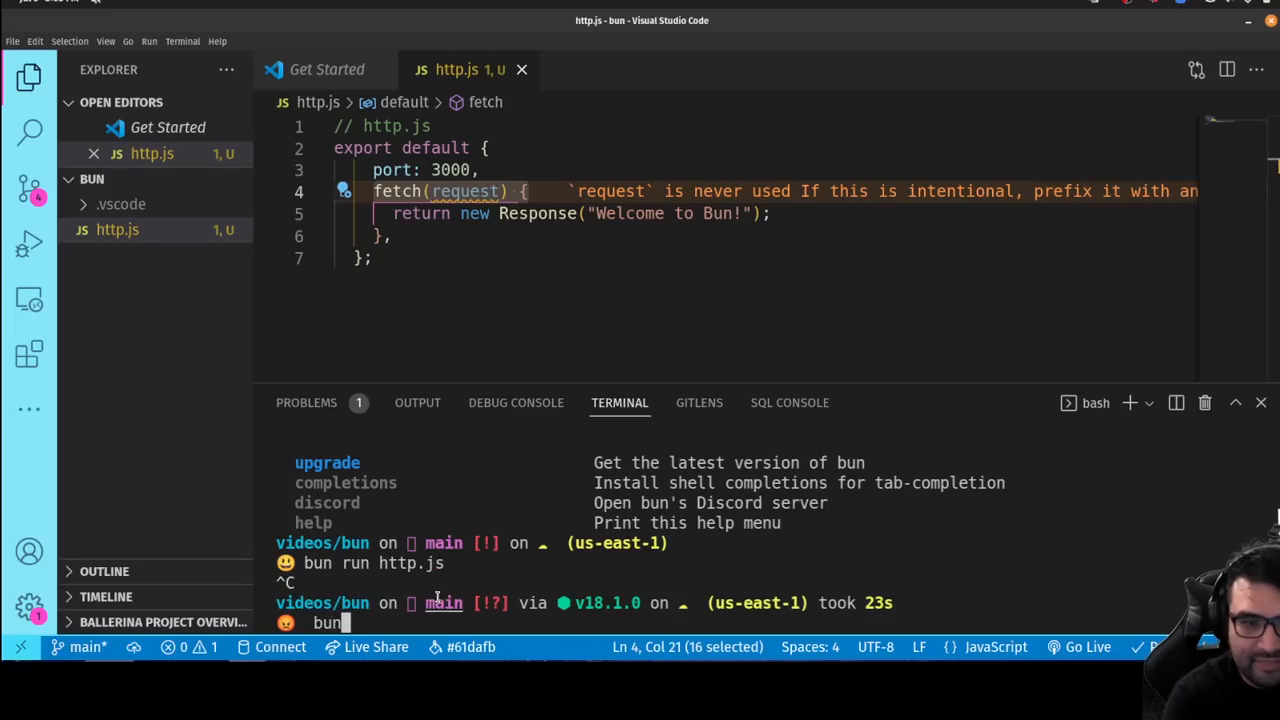
Step: Run bun install express and review the MissingPackageJSON failure
{"action": "type", "text": "install e"}
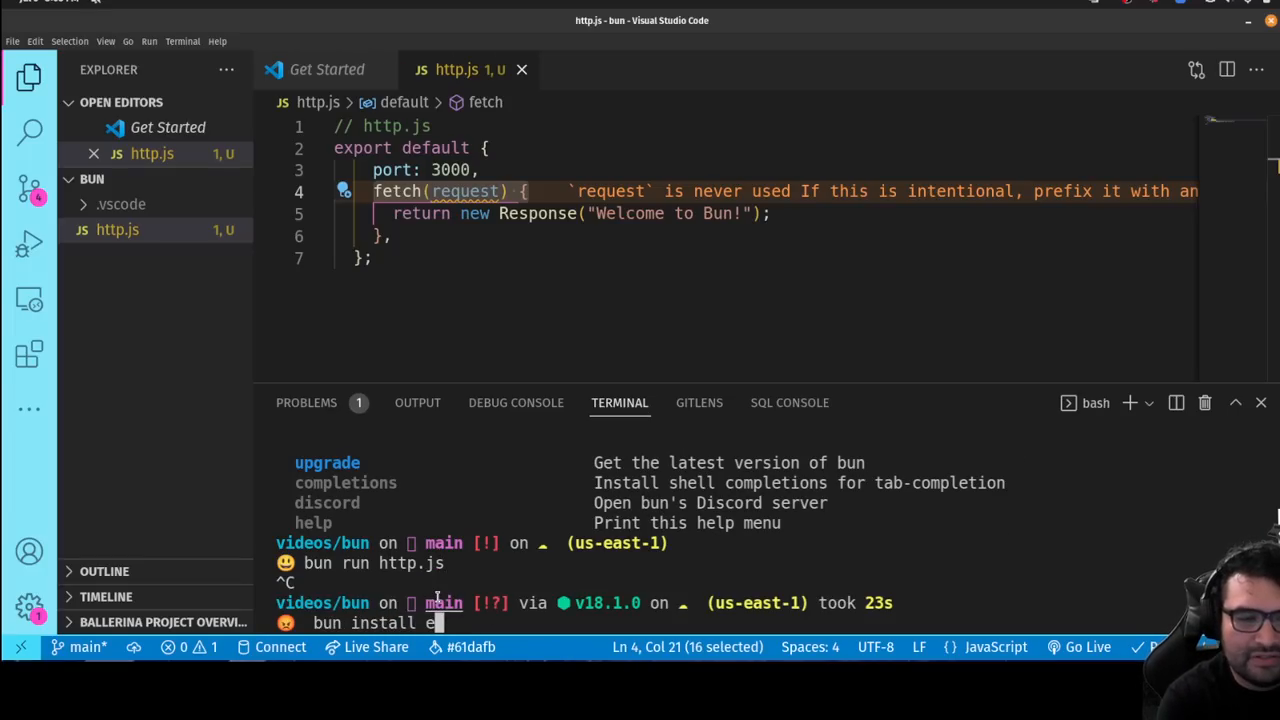
{"action": "type", "text": "xpress"}
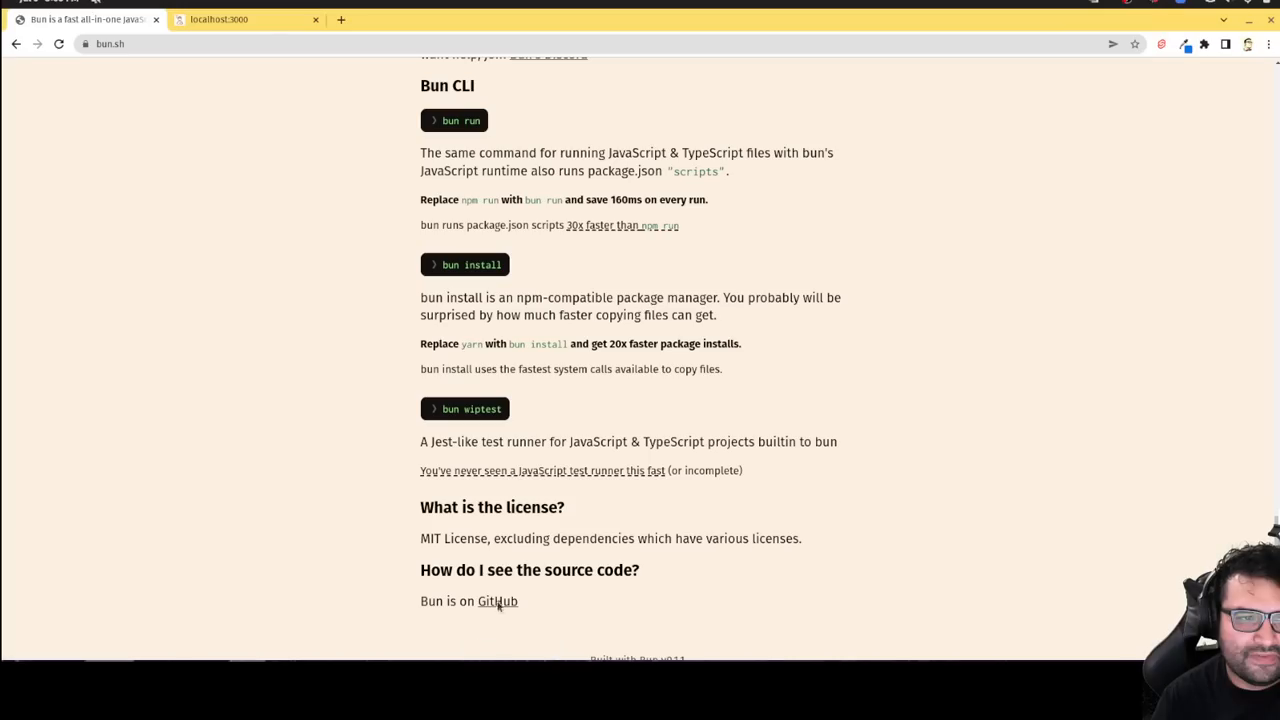
{"action": "scroll", "scroll_direction": "down", "scroll_amount": 3}
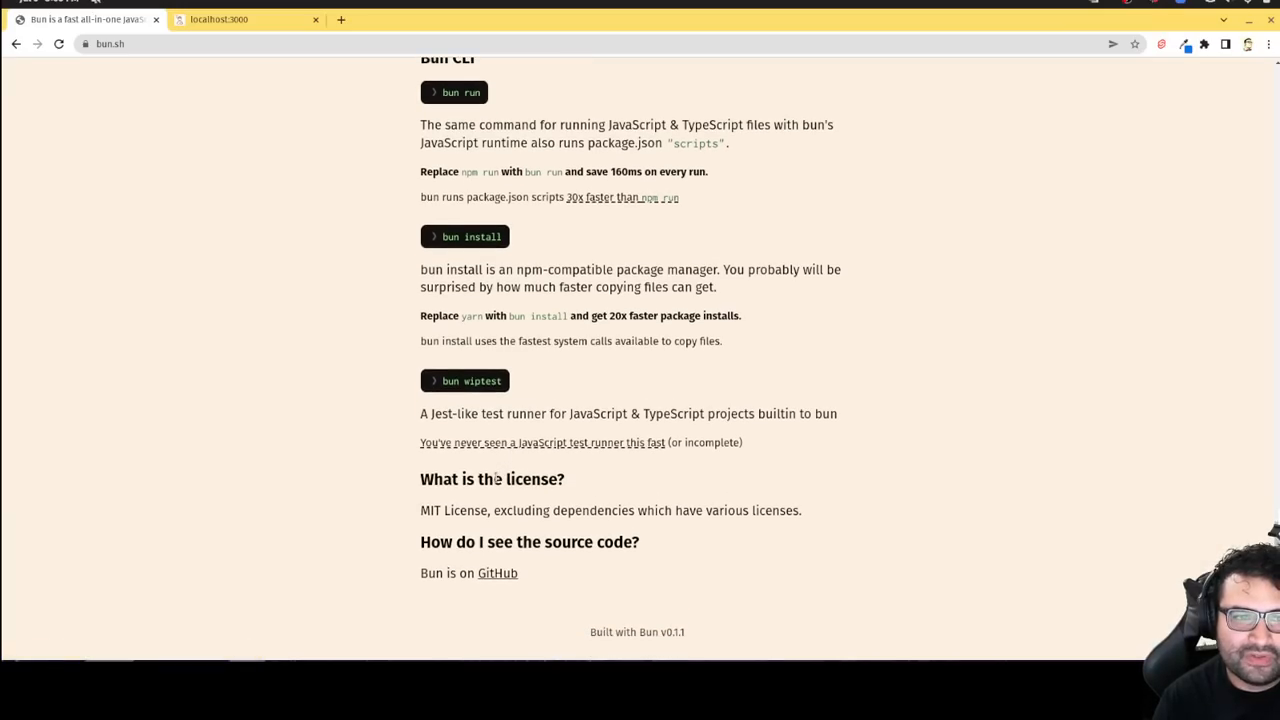
{"action": "scroll", "scroll_direction": "up", "scroll_amount": 3}
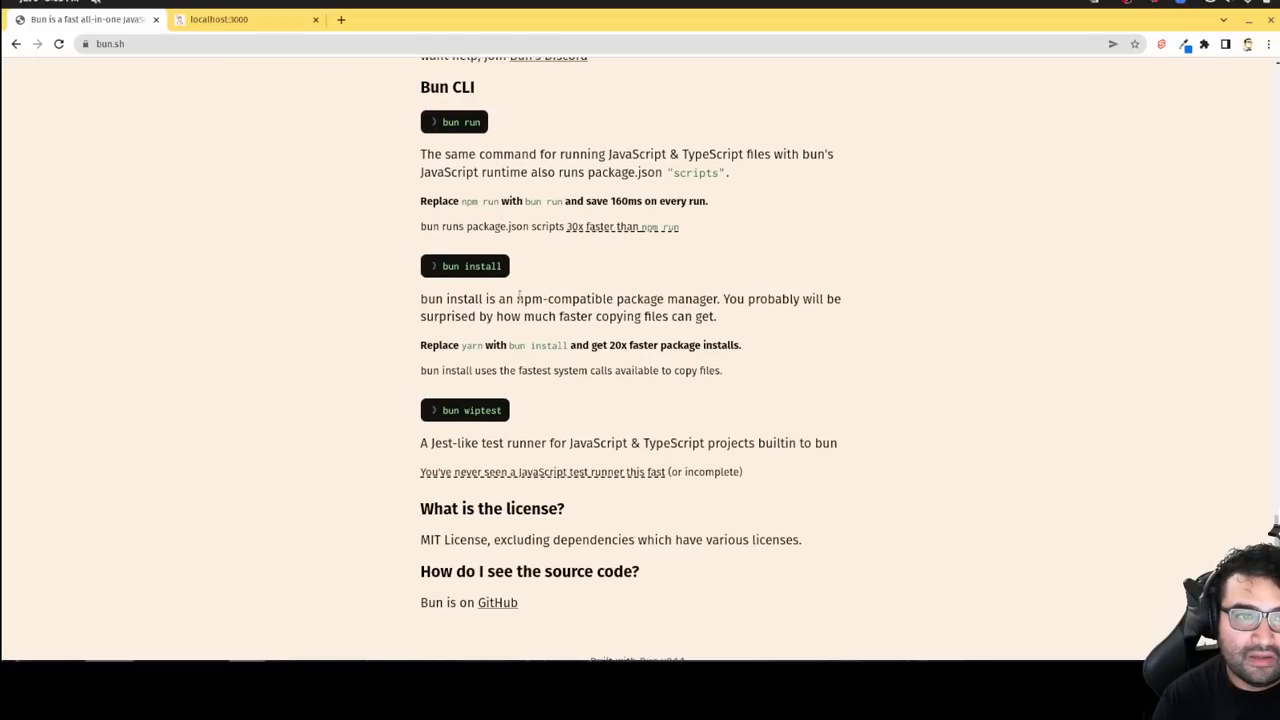
{"action": "scroll", "scroll_direction": "up", "scroll_amount": 3}
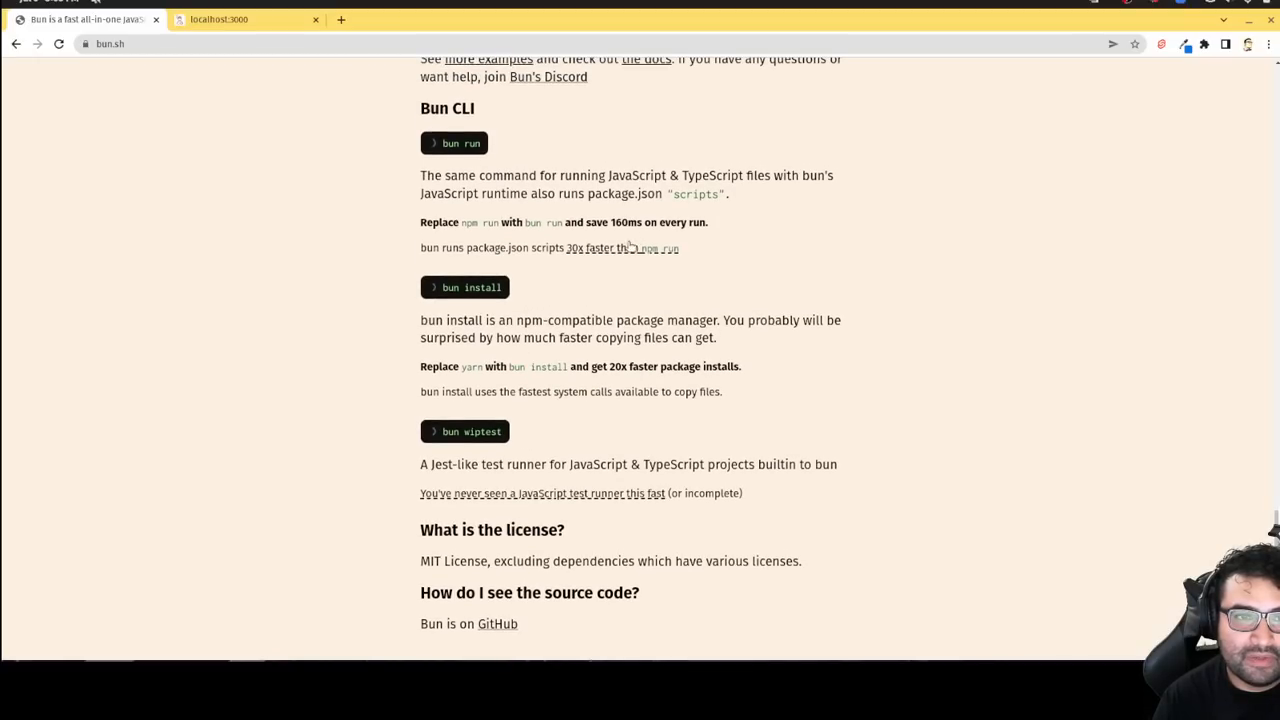
{"action": "scroll", "scroll_direction": "up", "scroll_amount": 3}
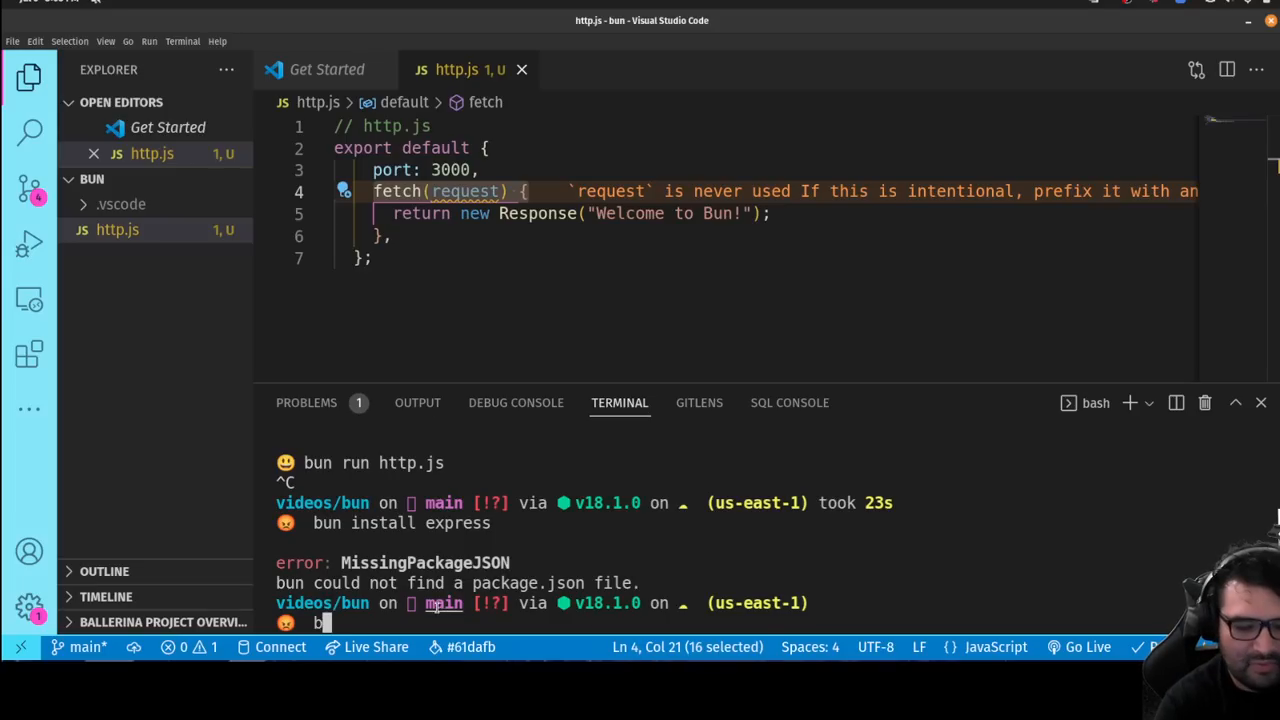
Step: Run bun init and scroll through the command help listing it prints
{"action": "type", "text": "un init"}
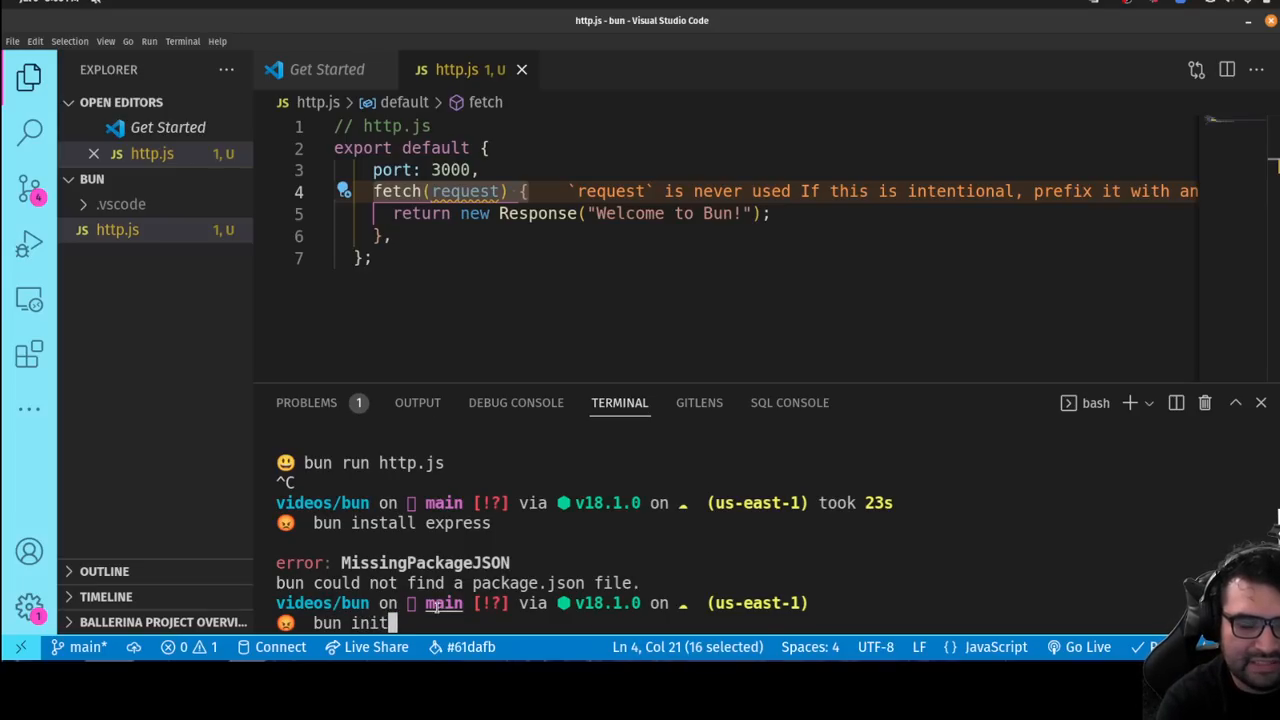
{"action": "key", "text": "Return"}
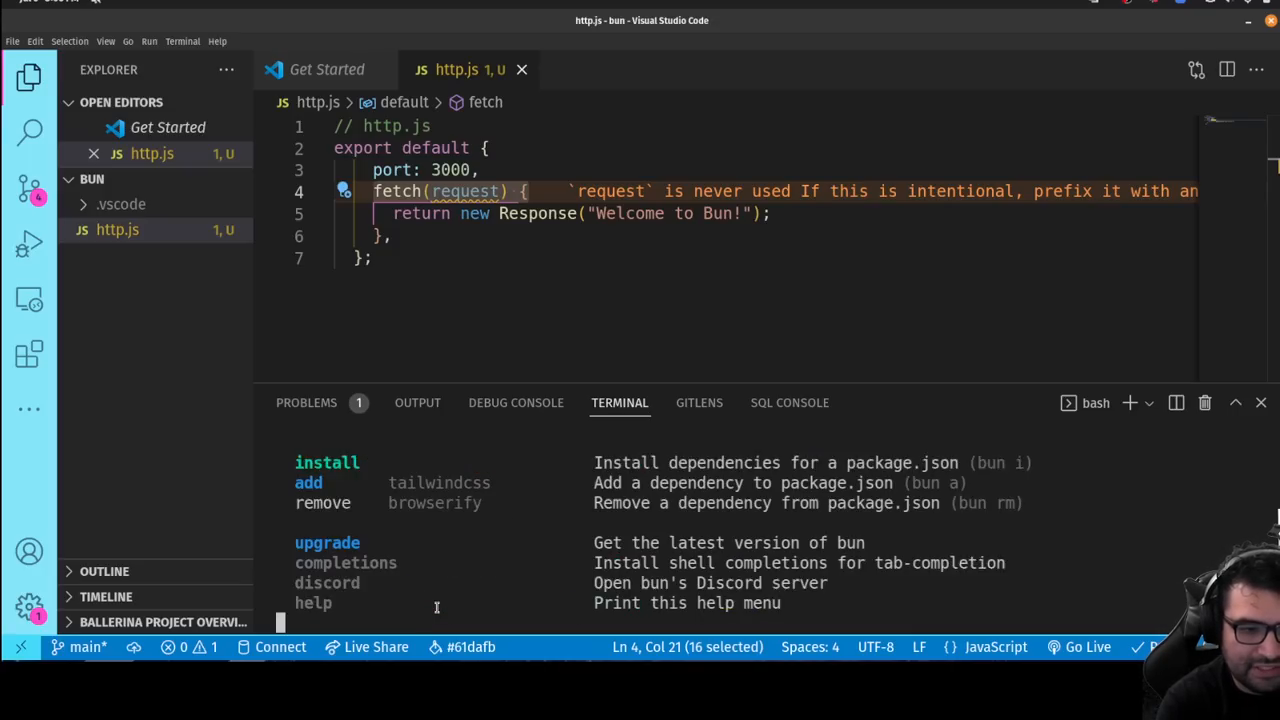
{"action": "scroll", "scroll_direction": "up", "scroll_amount": 3}
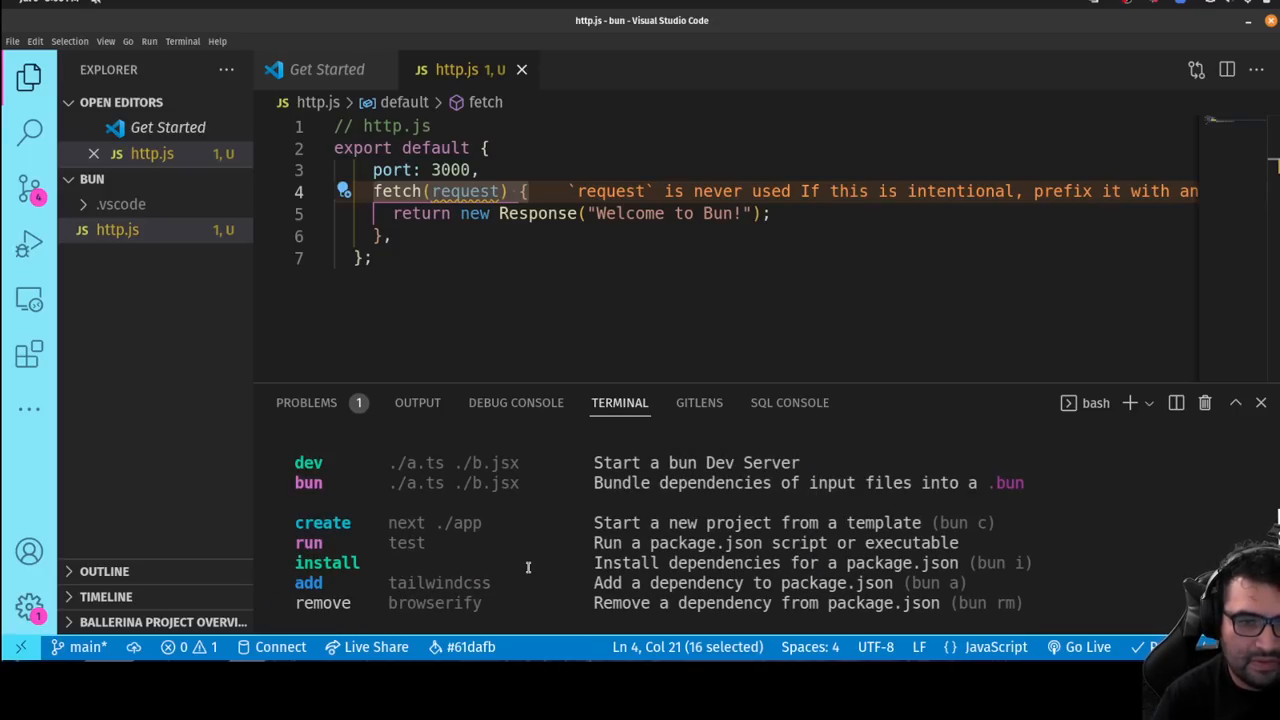
{"action": "mouse_move", "coordinate": [790, 600]}
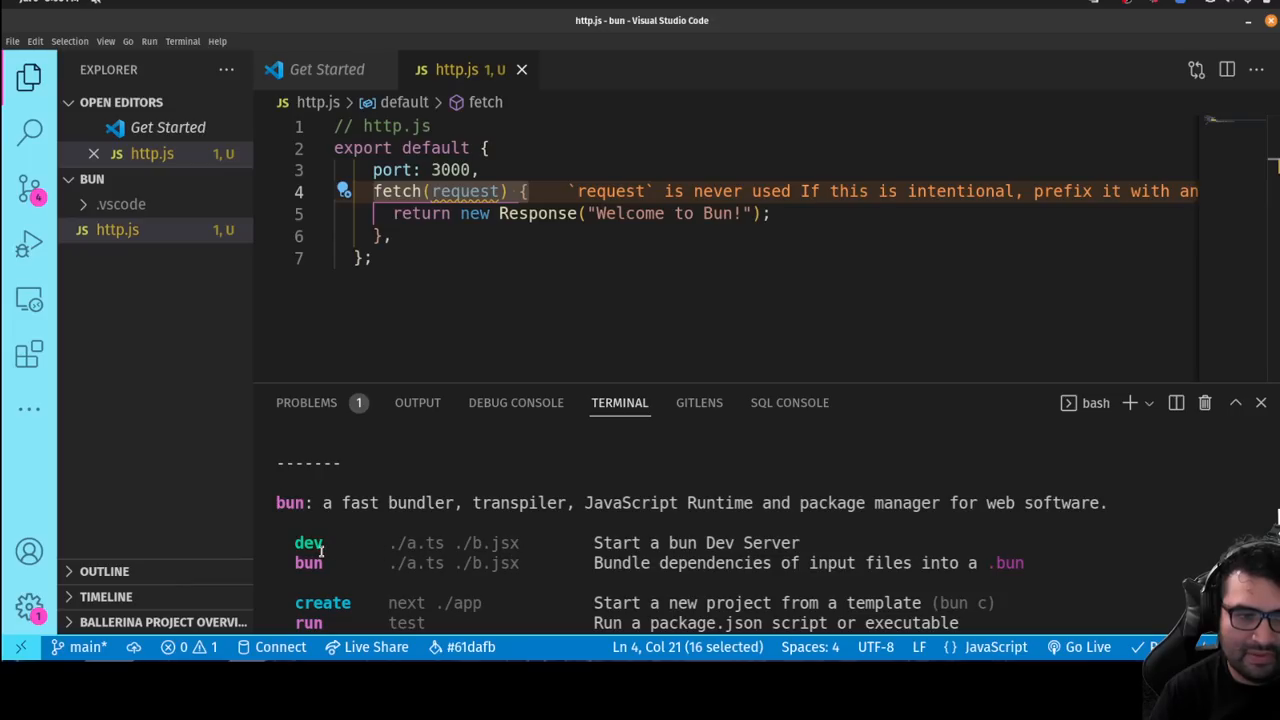
{"action": "mouse_move", "coordinate": [713, 578]}
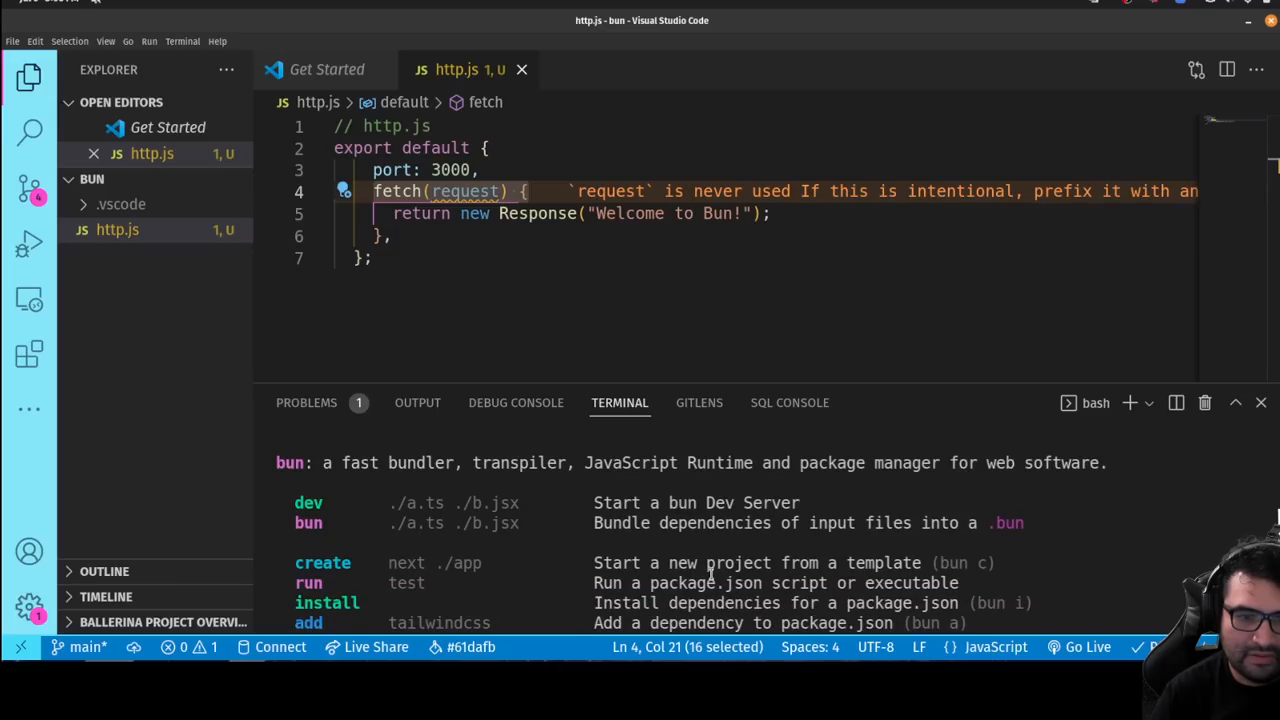
{"action": "scroll", "scroll_direction": "down", "scroll_amount": 3}
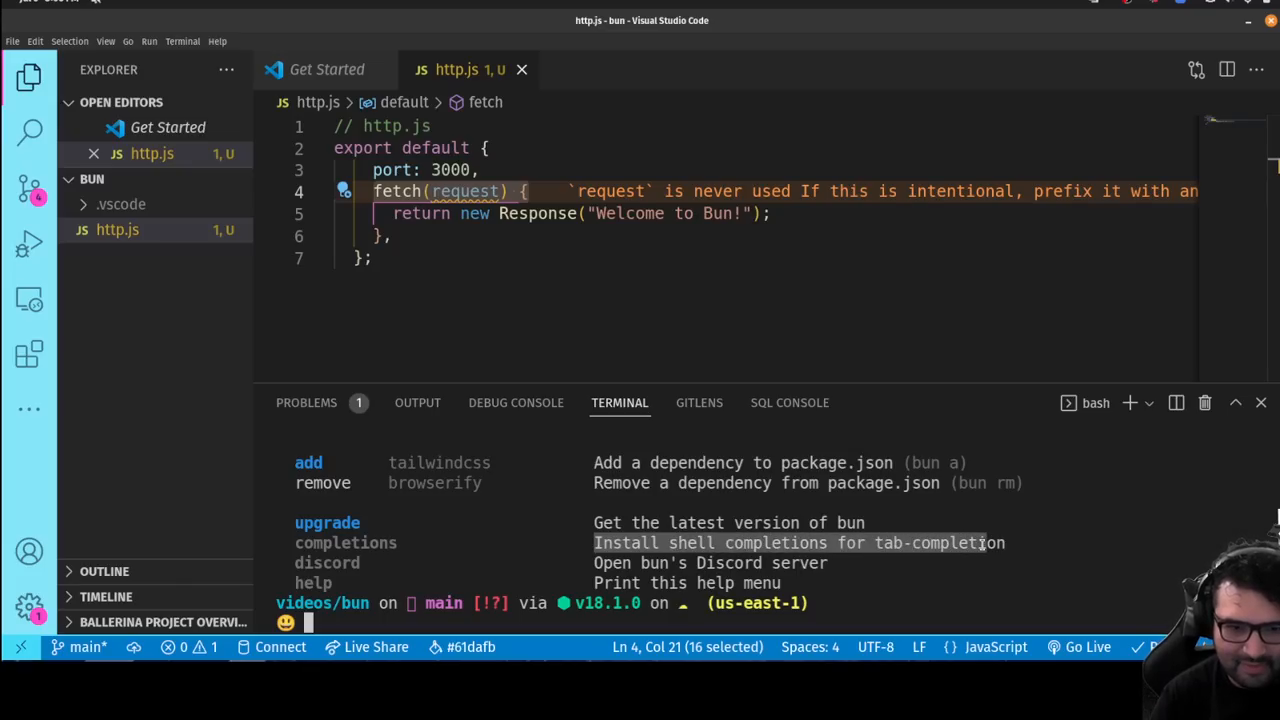
{"action": "mouse_move", "coordinate": [835, 573]}
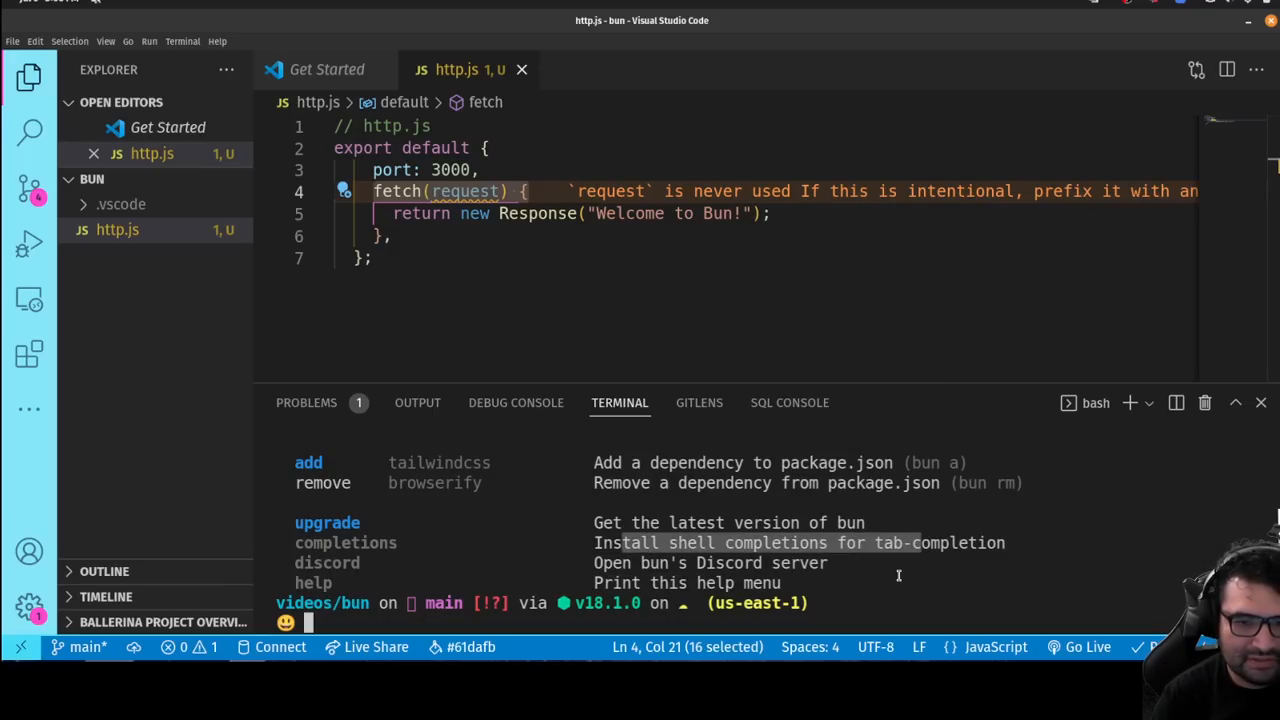
{"action": "type", "text": "bu"}
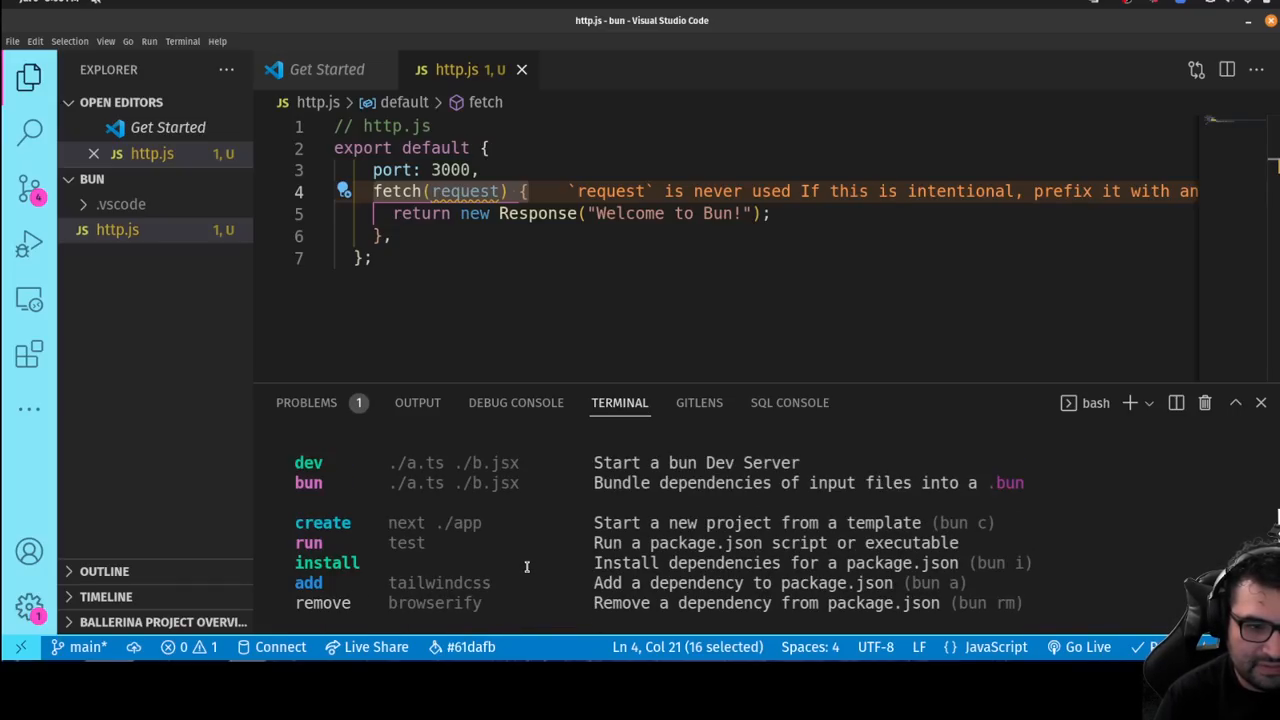
Step: Run bun create and scroll through templates like discord-interactions, next and react
{"action": "type", "text": "bun create"}
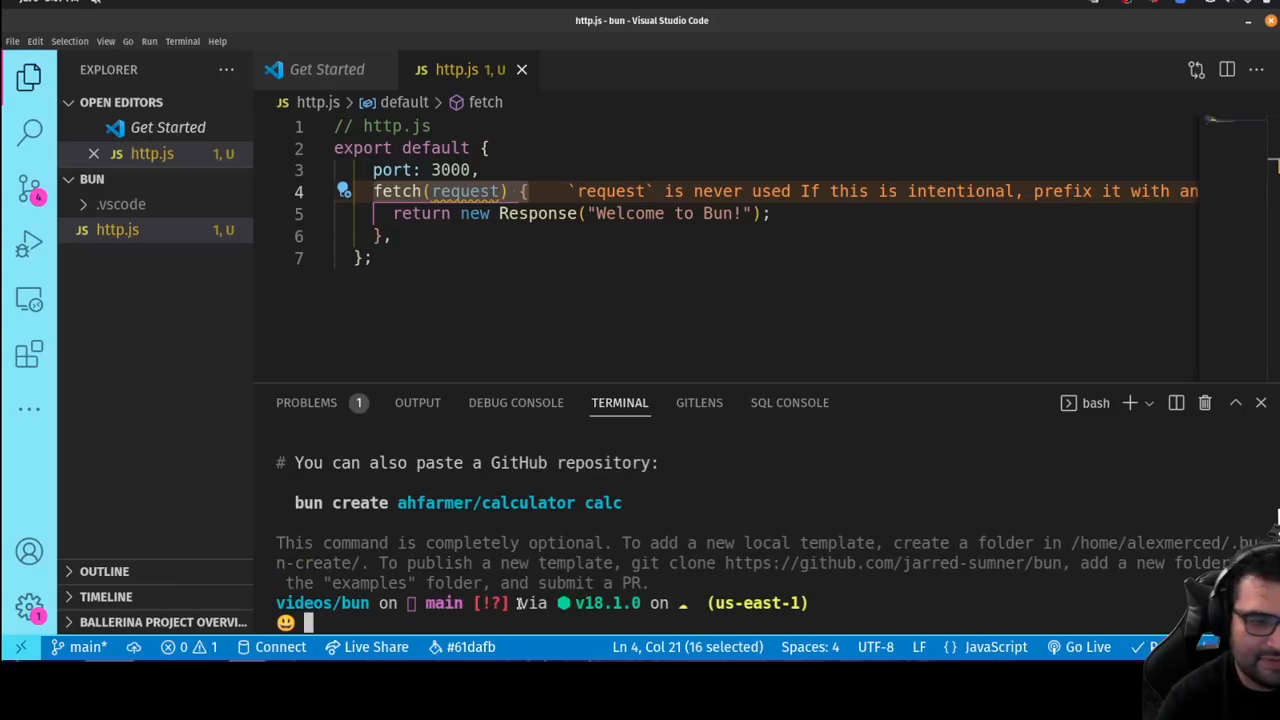
{"action": "scroll", "scroll_direction": "down", "scroll_amount": 3}
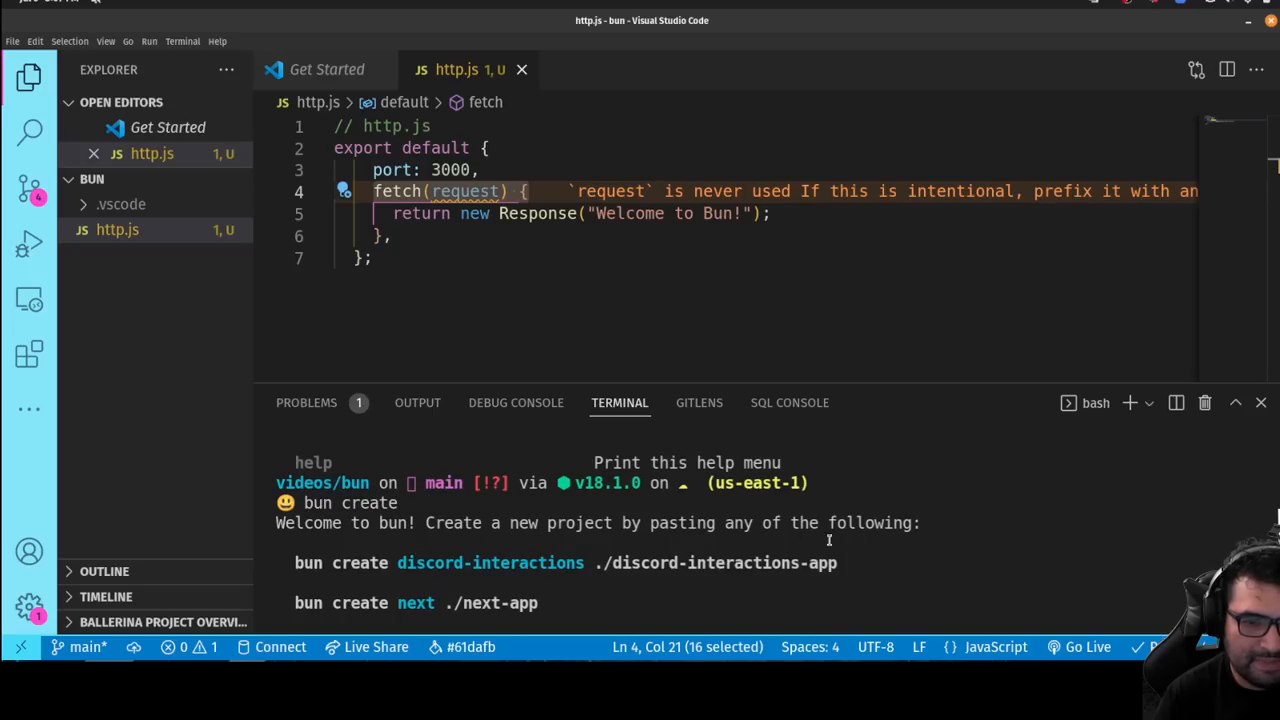
{"action": "scroll", "scroll_direction": "down", "scroll_amount": 3}
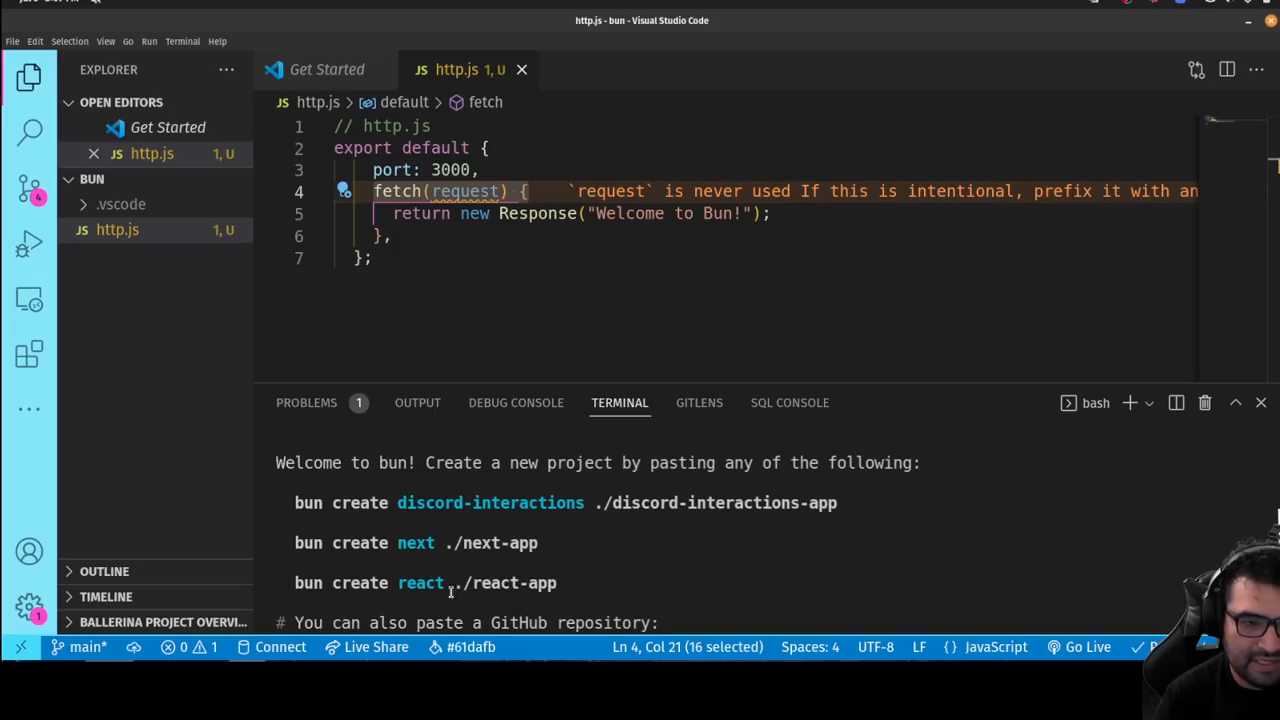
{"action": "scroll", "scroll_direction": "down", "scroll_amount": 3}
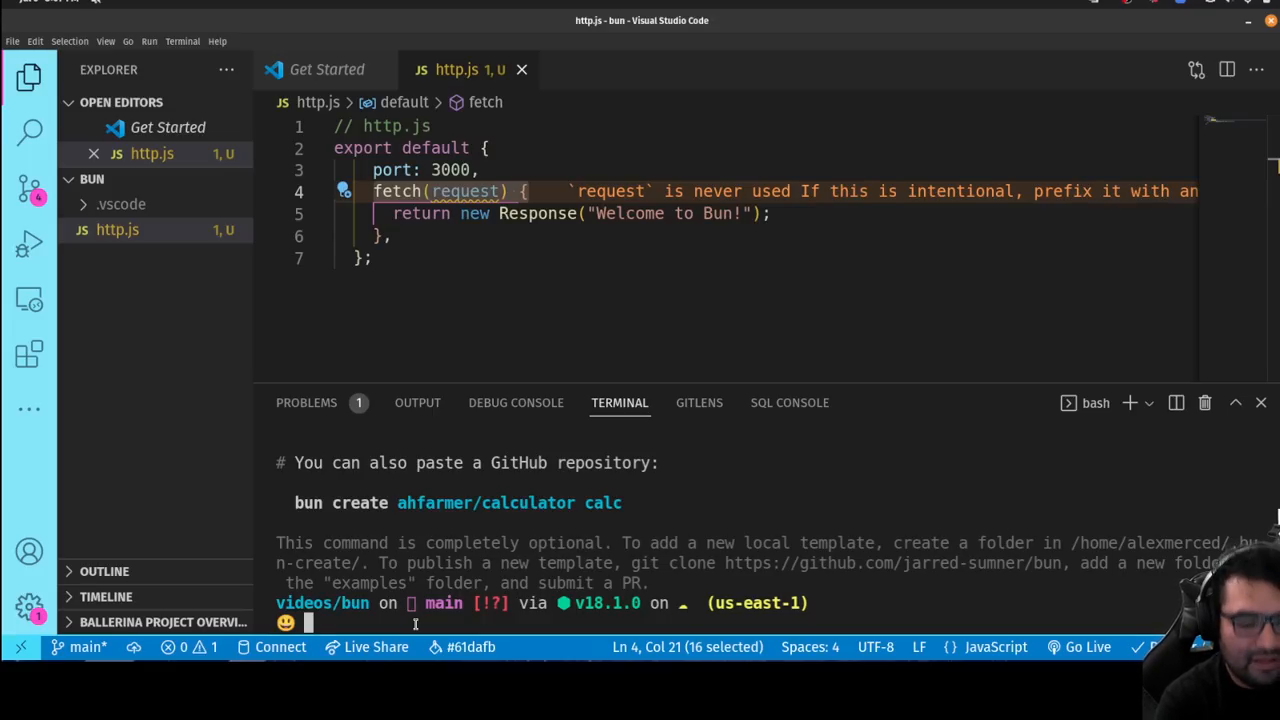
Step: Generate a default package.json with npm init, then type bun install
{"action": "type", "text": "bun create"}
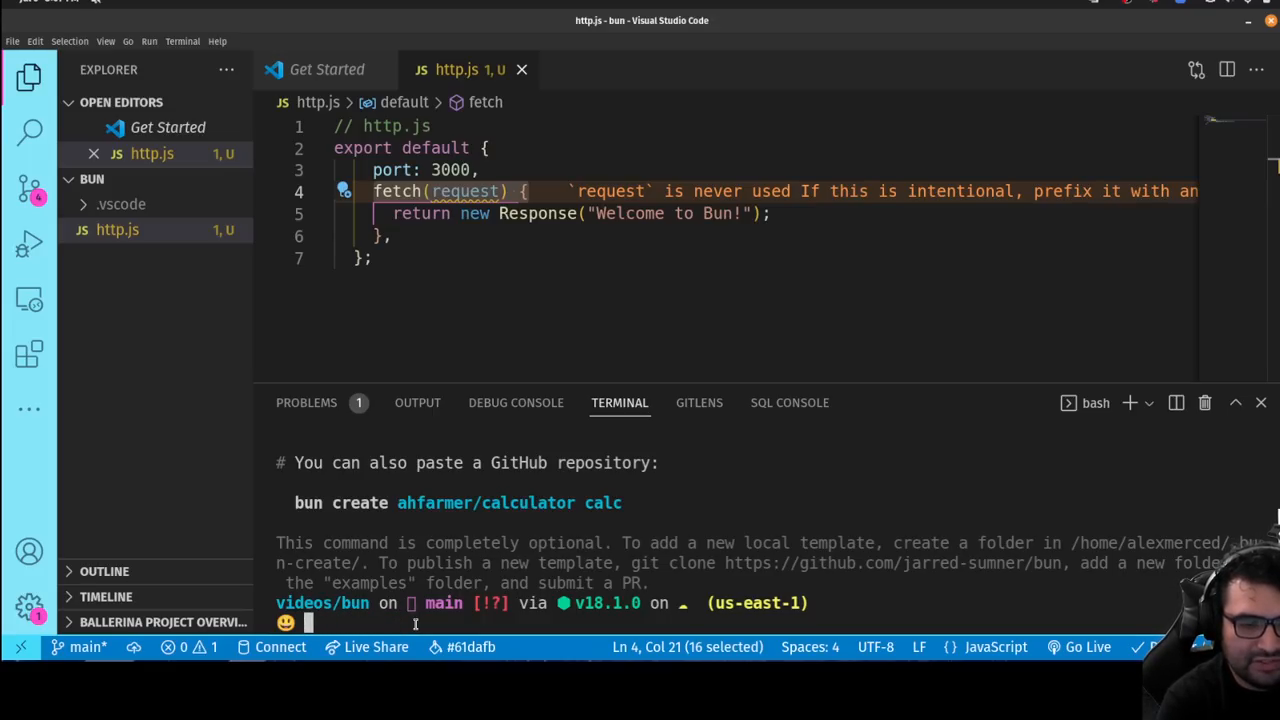
{"action": "type", "text": "npm init -u"}
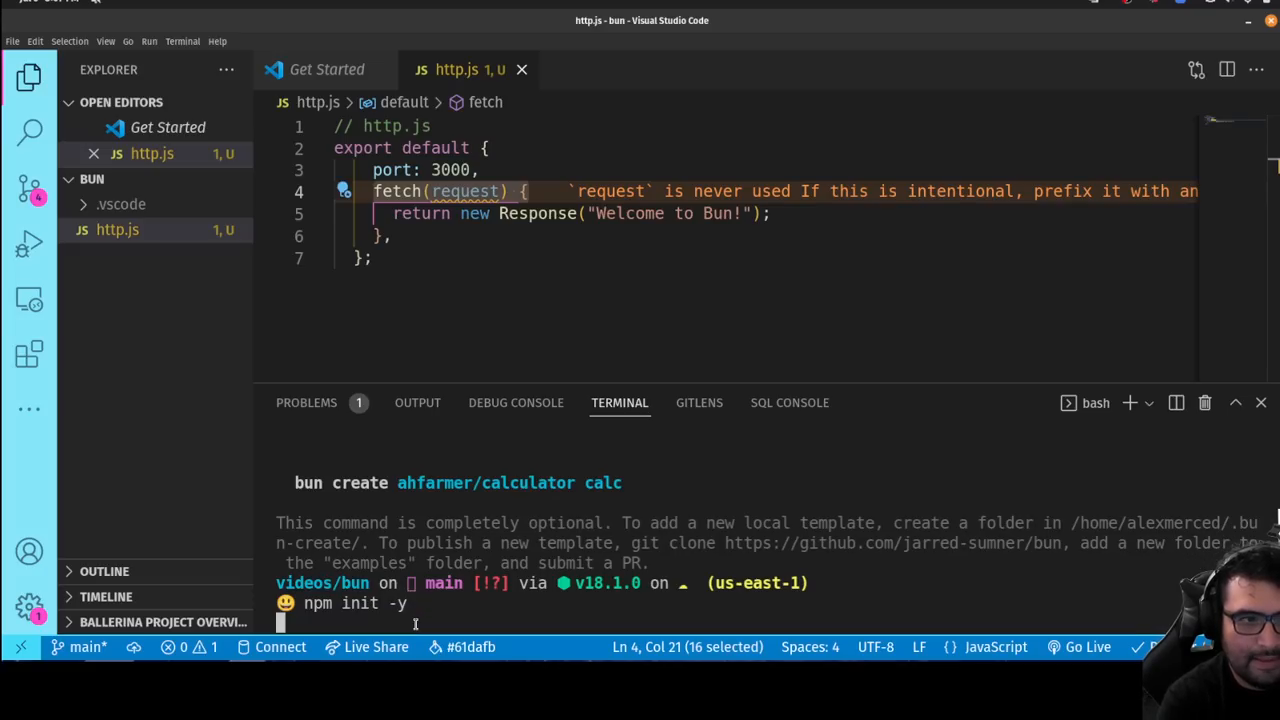
{"action": "key", "text": "Return"}
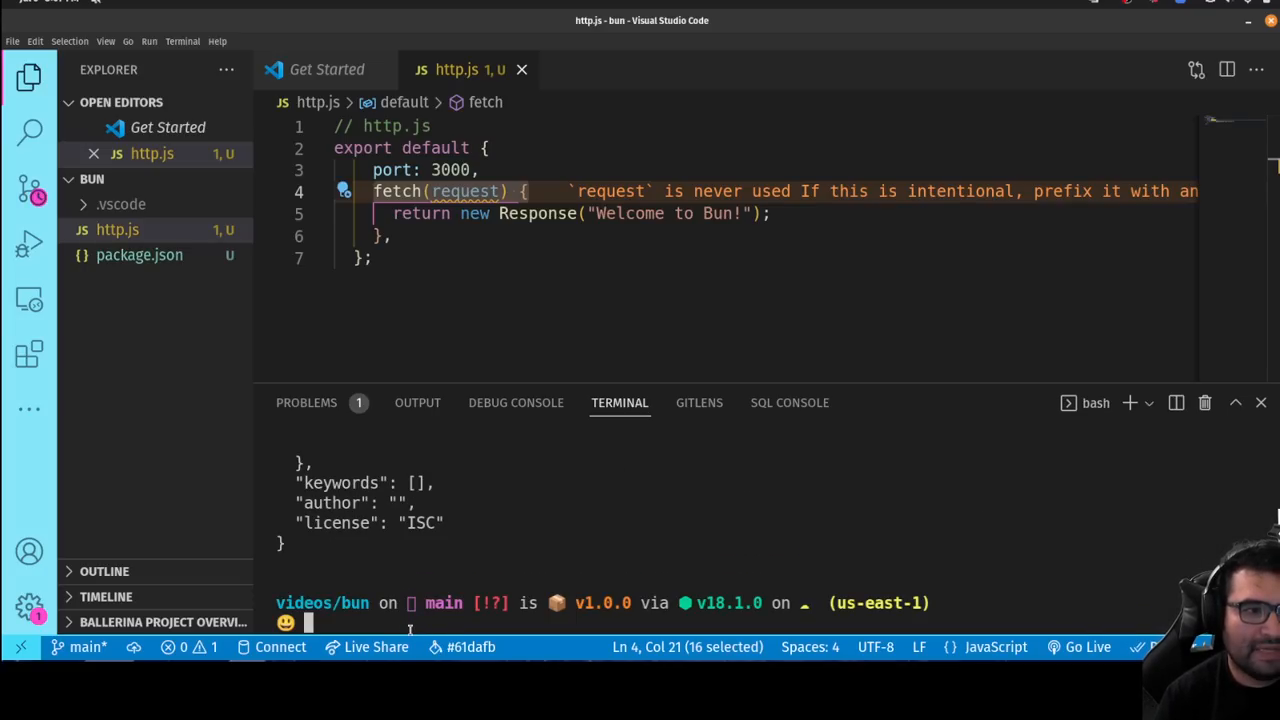
{"action": "type", "text": "bun install express"}
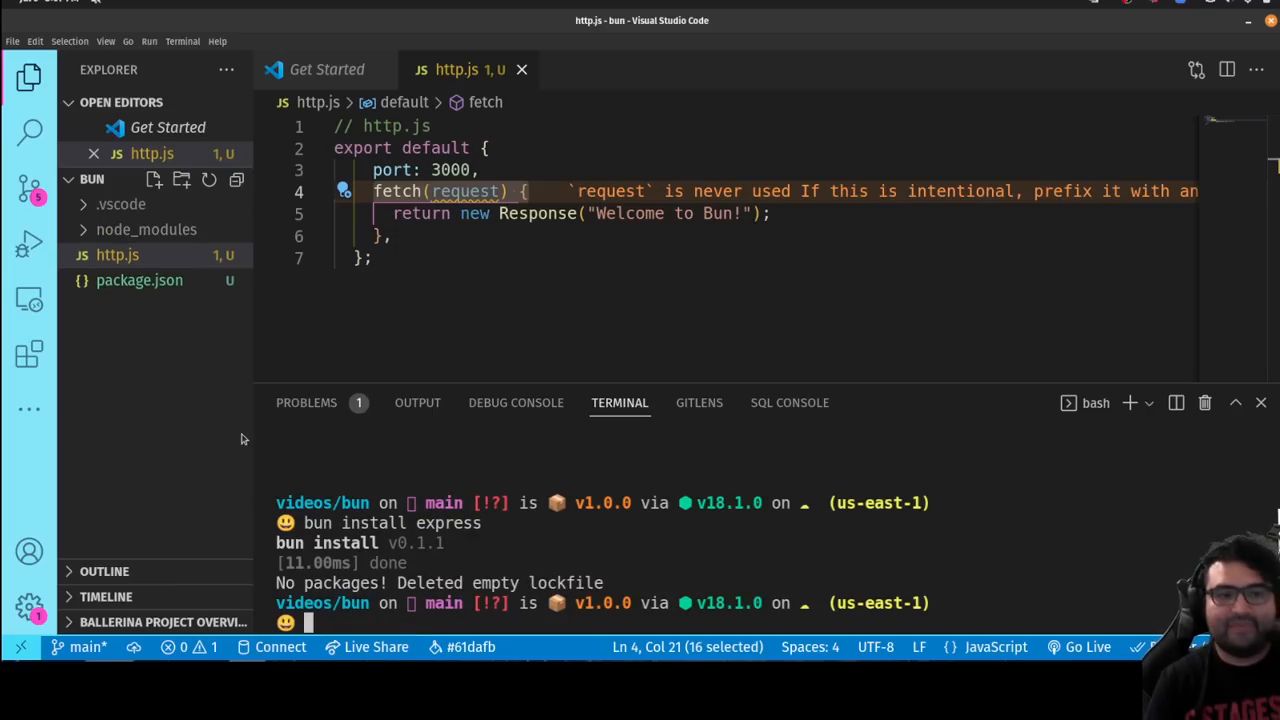
{"action": "mouse_move", "coordinate": [167, 377]}
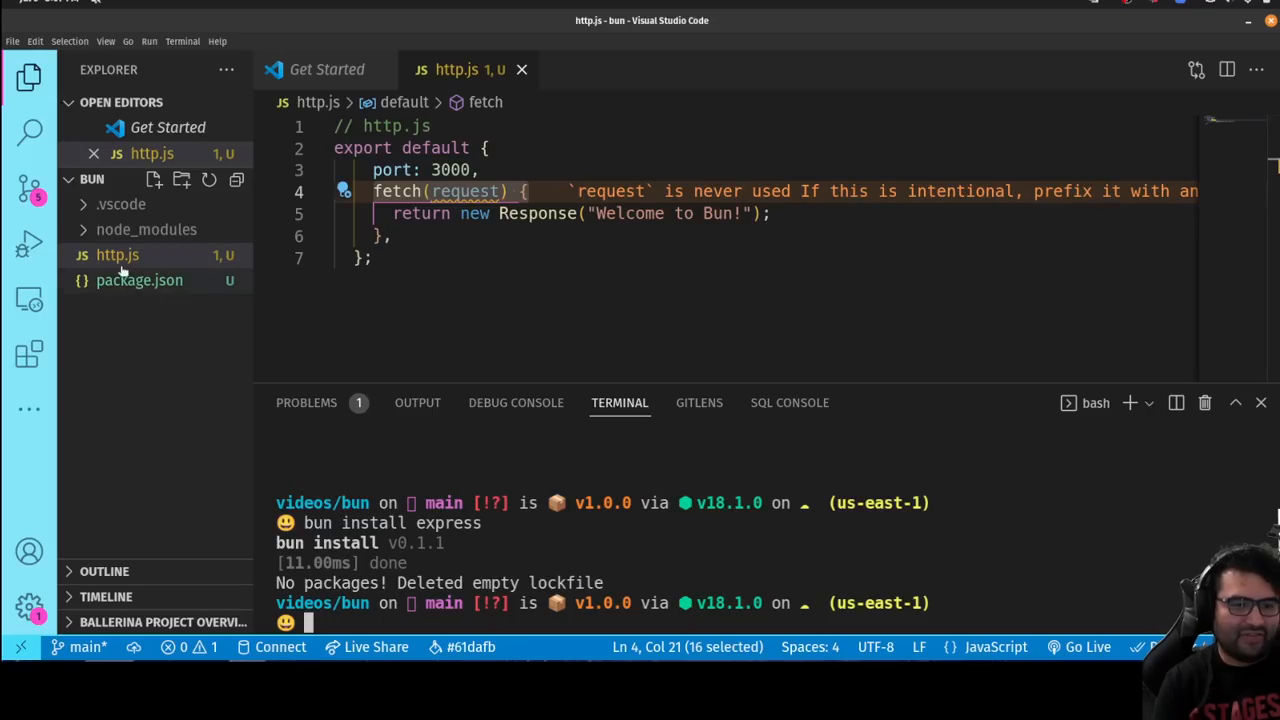
Step: Inspect the node_modules folder, then reopen http.js and place the cursor in its code
{"action": "left_click", "coordinate": [146, 229]}
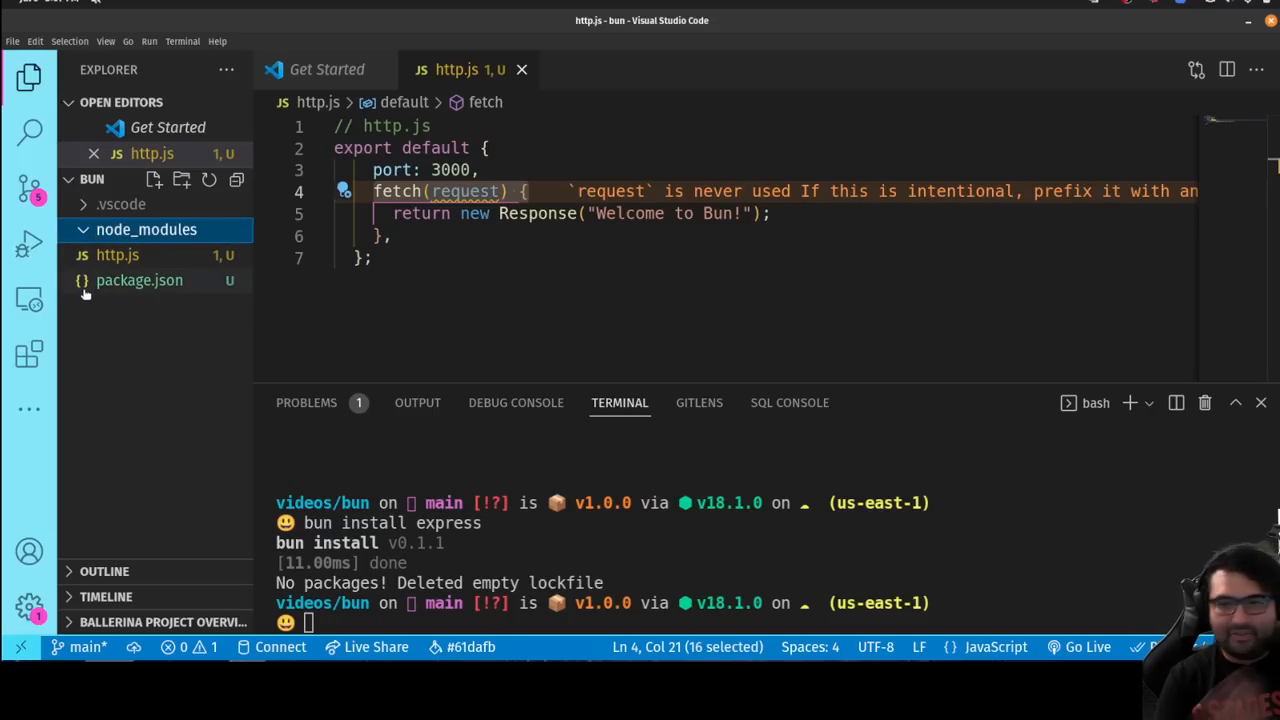
{"action": "mouse_move", "coordinate": [114, 307]}
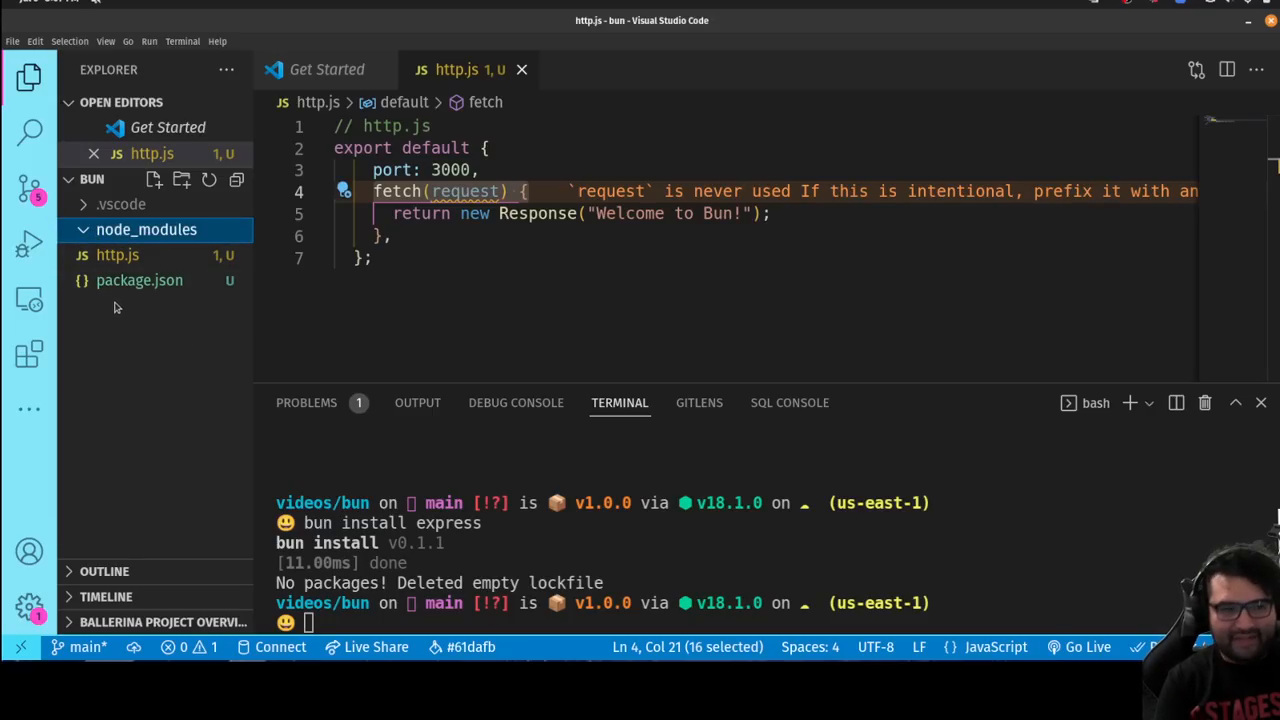
{"action": "left_click", "coordinate": [139, 280]}
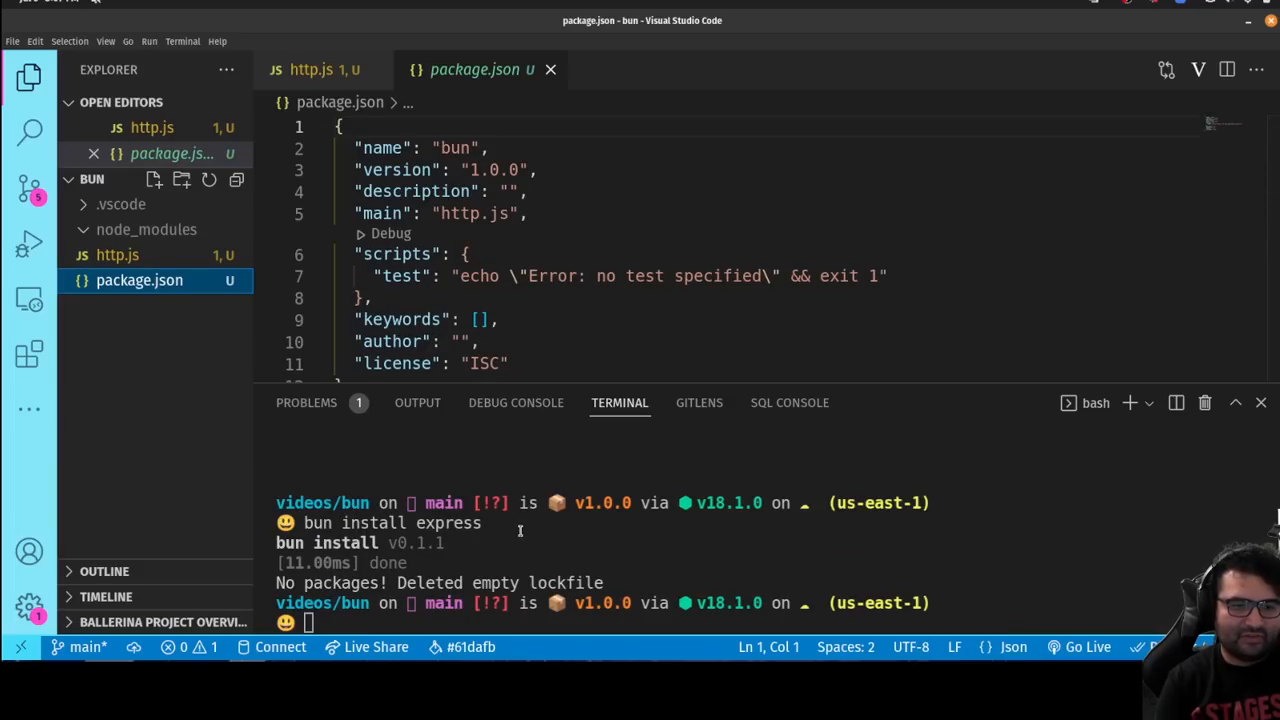
{"action": "mouse_move", "coordinate": [557, 558]}
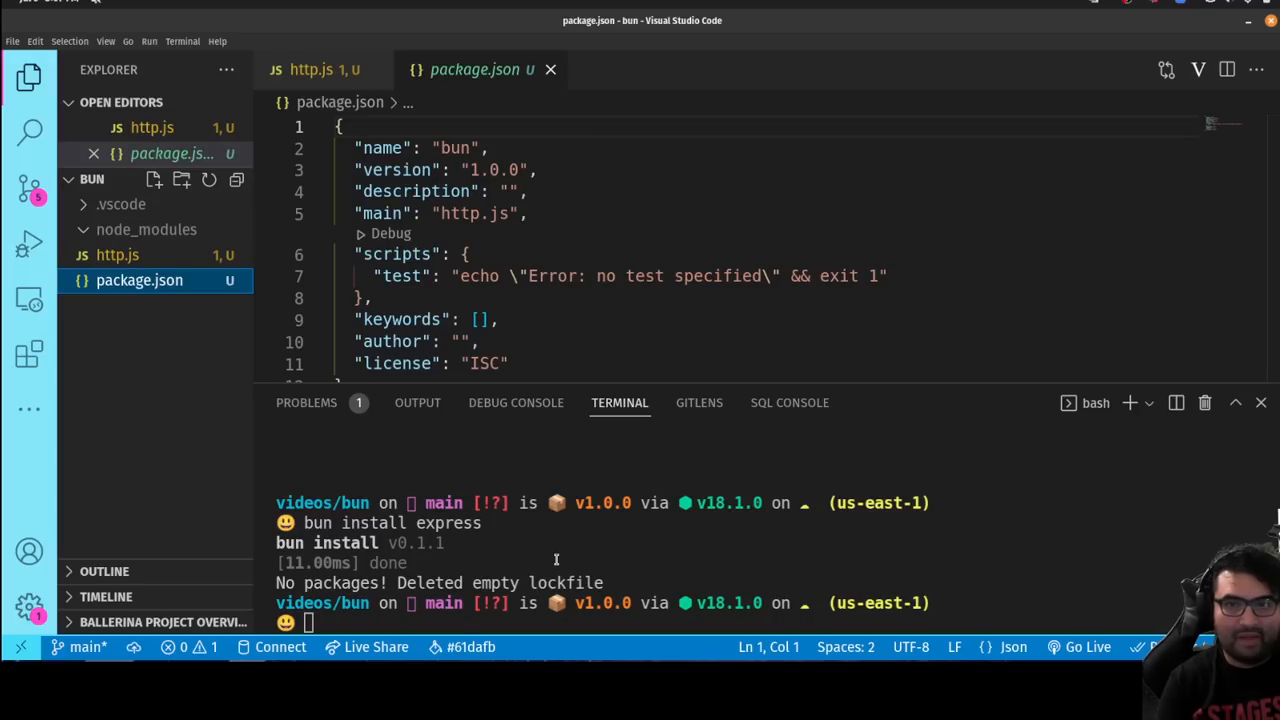
{"action": "mouse_move", "coordinate": [530, 581]}
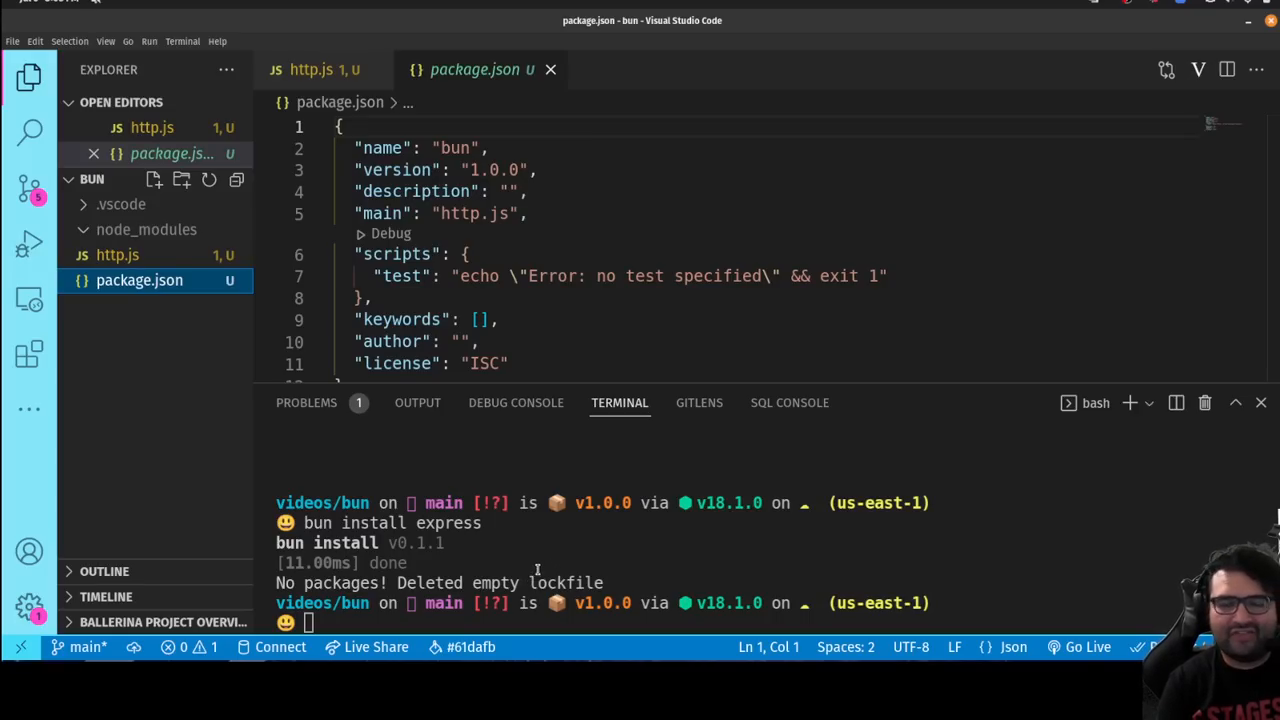
{"action": "left_click", "coordinate": [310, 69]}
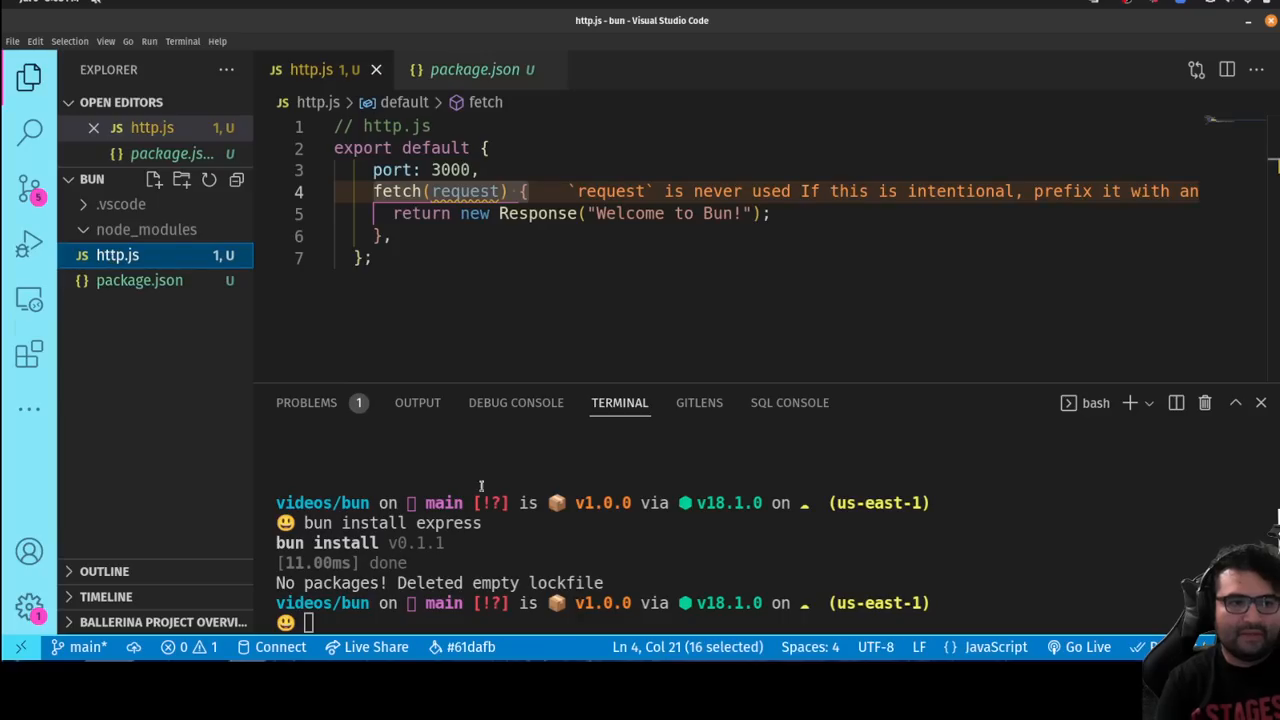
{"action": "left_click", "coordinate": [373, 258]}
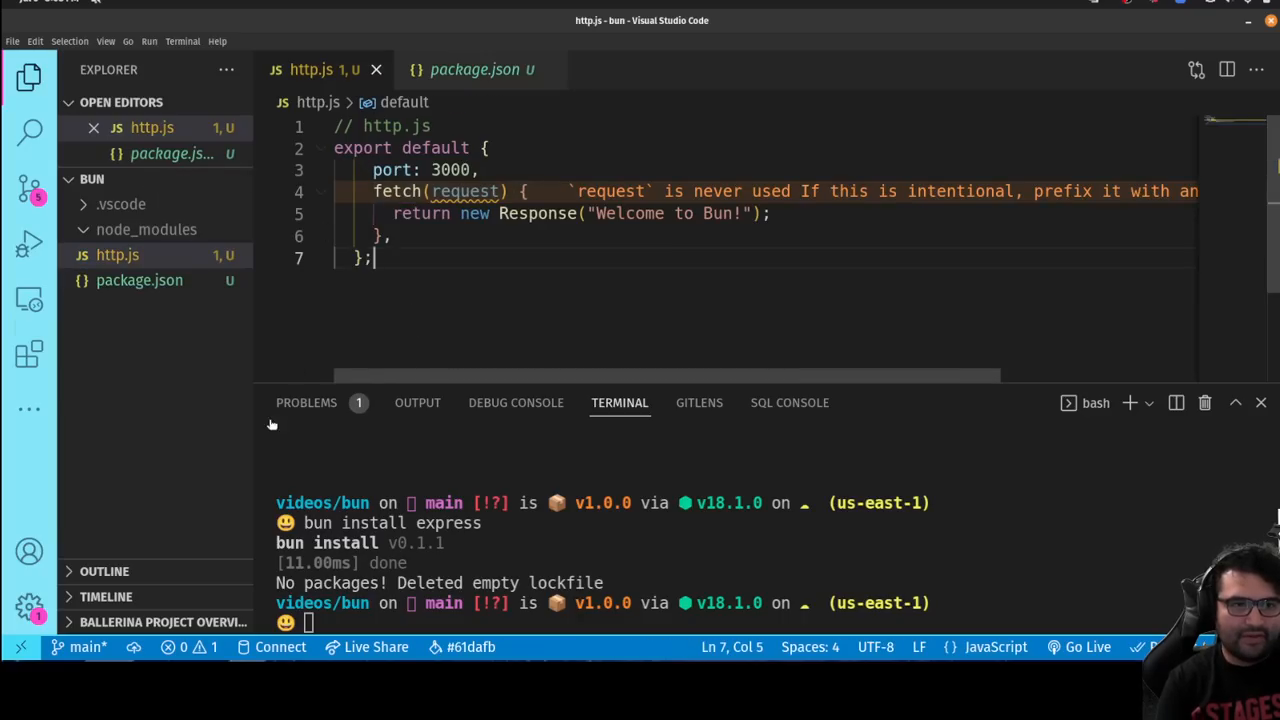
Step: Create a new .env file in the project containing CHEESE=gouda
{"action": "left_click", "coordinate": [153, 179]}
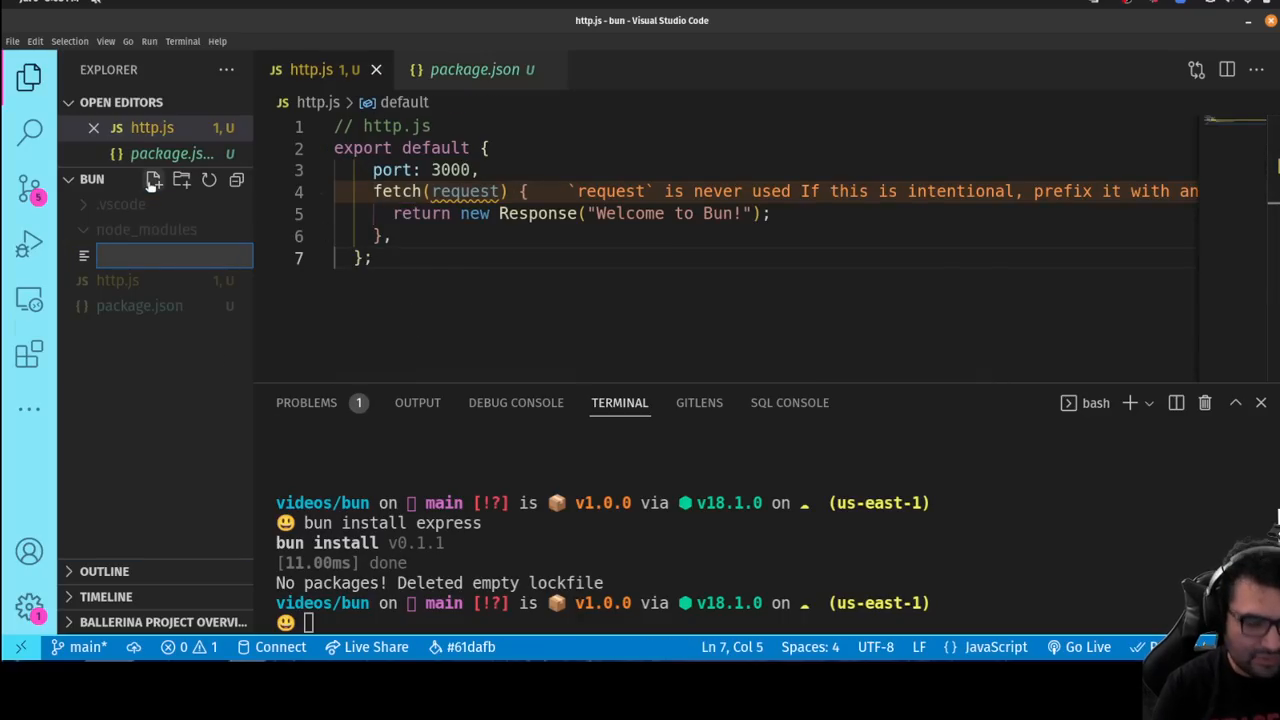
{"action": "type", "text": ".env"}
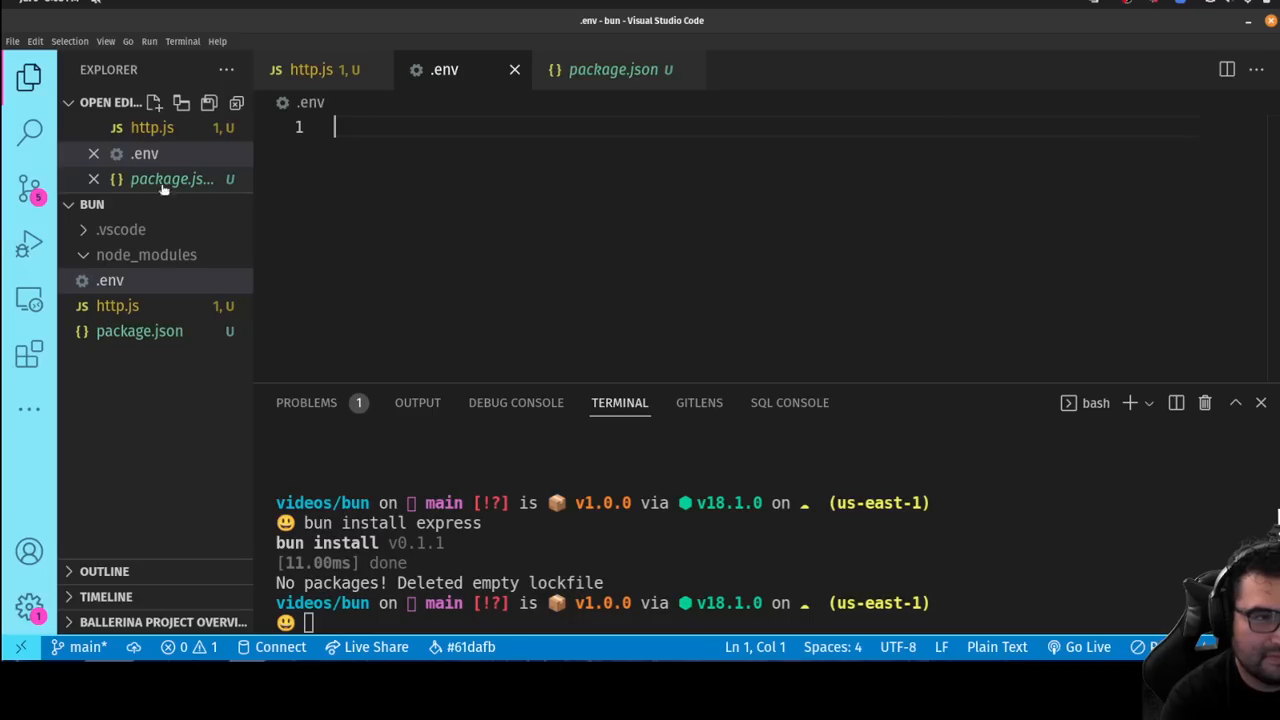
{"action": "type", "text": "CHees"}
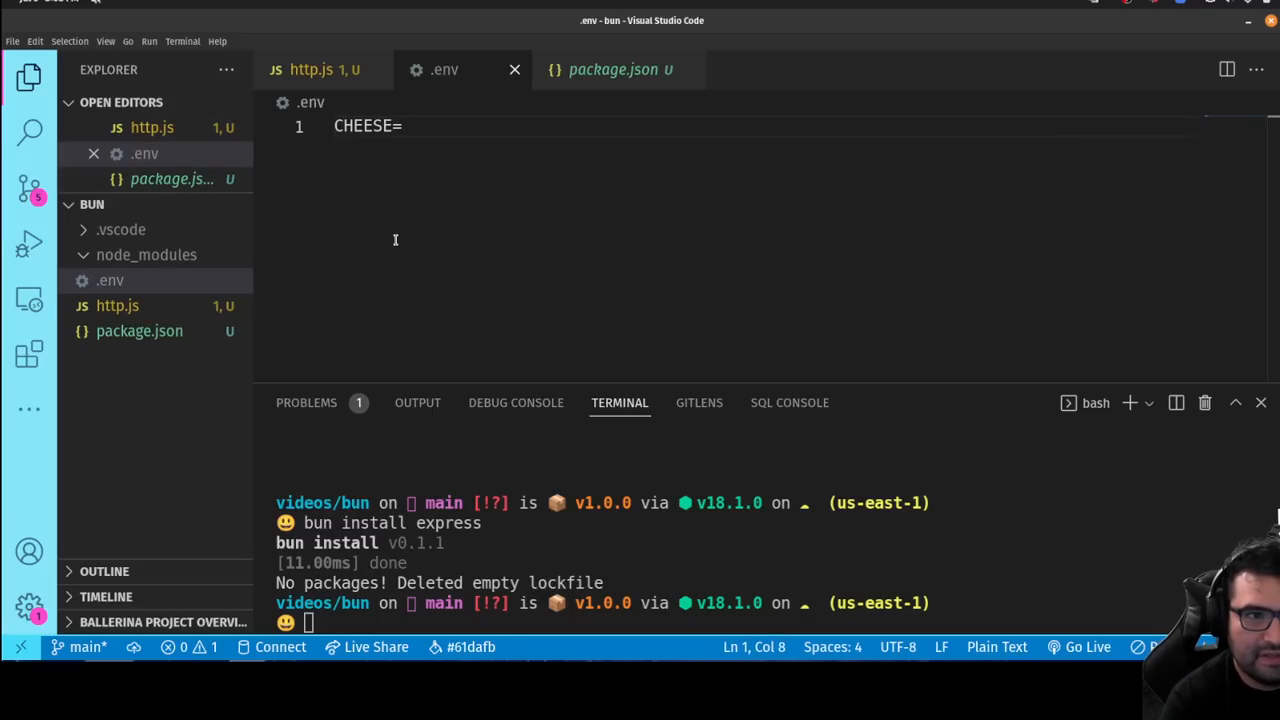
{"action": "type", "text": "gouda"}
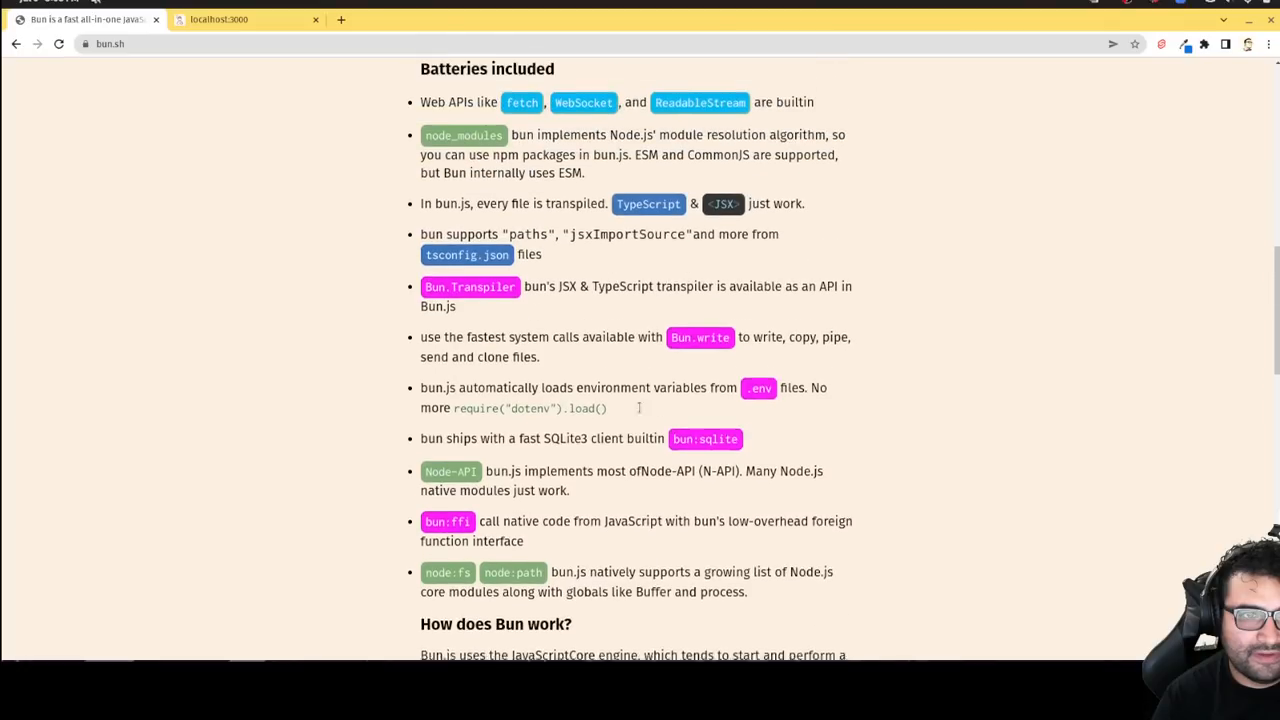
Step: Scroll the bun.sh page looking for the automatic .env loading passage
{"action": "scroll", "scroll_direction": "up", "scroll_amount": 3}
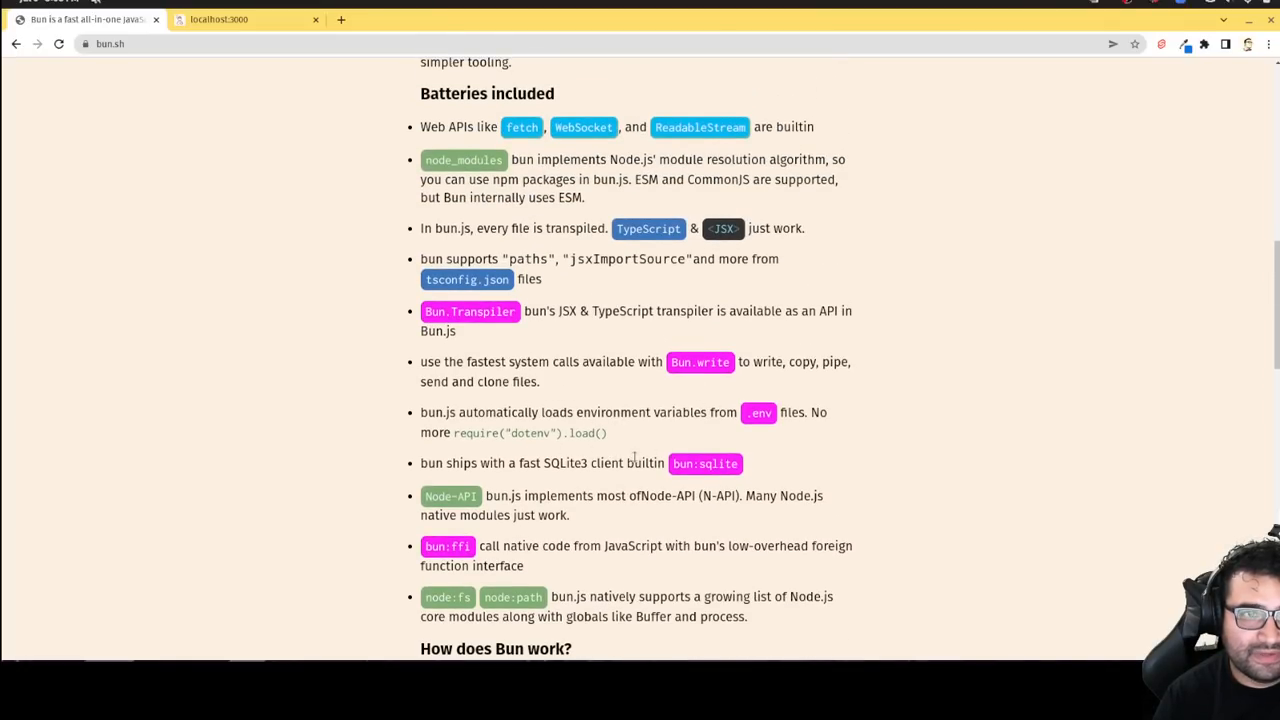
{"action": "scroll", "scroll_direction": "down", "scroll_amount": 3}
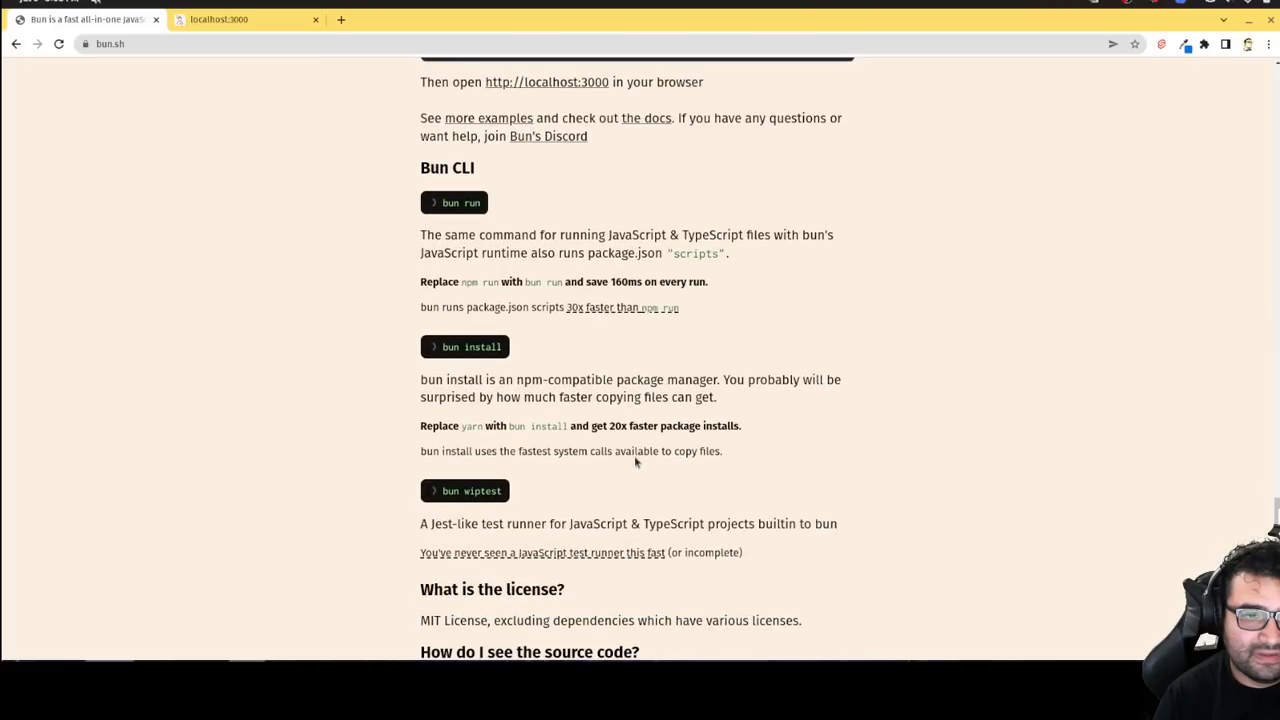
{"action": "scroll", "scroll_direction": "up", "scroll_amount": 3}
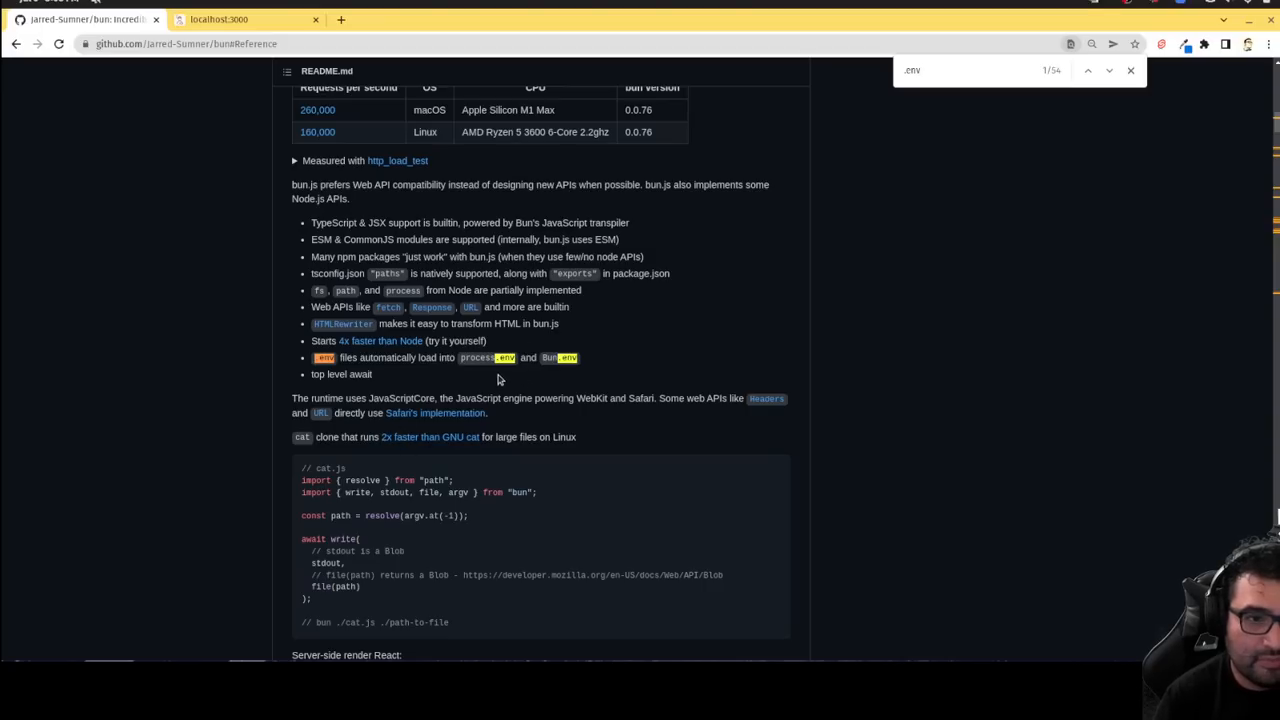
{"action": "mouse_move", "coordinate": [495, 372]}
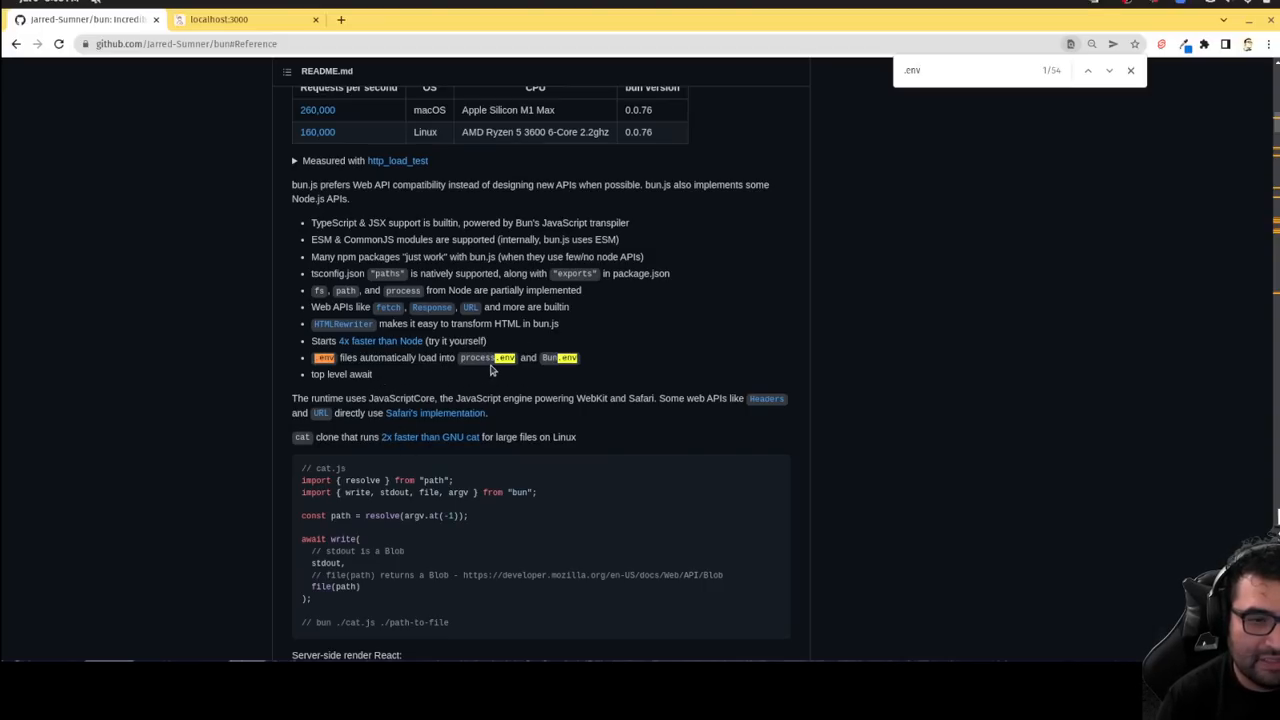
{"action": "mouse_move", "coordinate": [608, 366]}
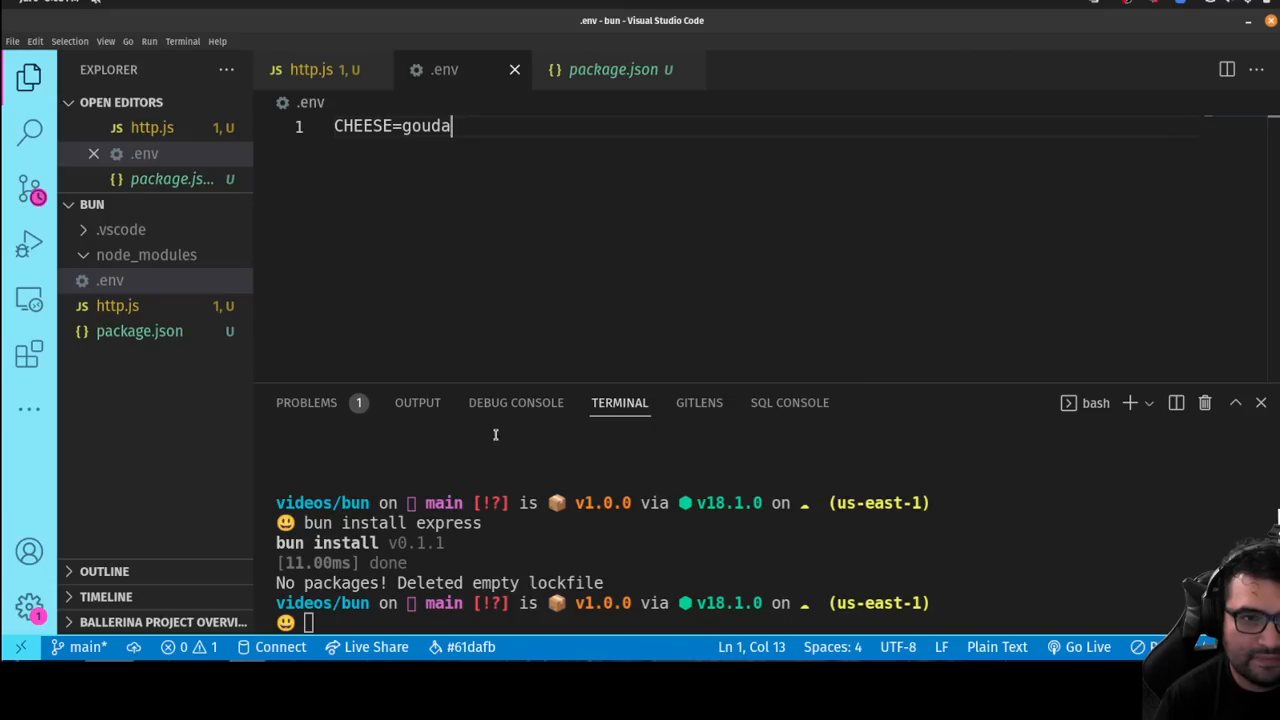
Step: Add console.log(Bun.env.CHEESE) and console.log(process.env.CHEESE) lines at the top of http.js
{"action": "left_click", "coordinate": [310, 69]}
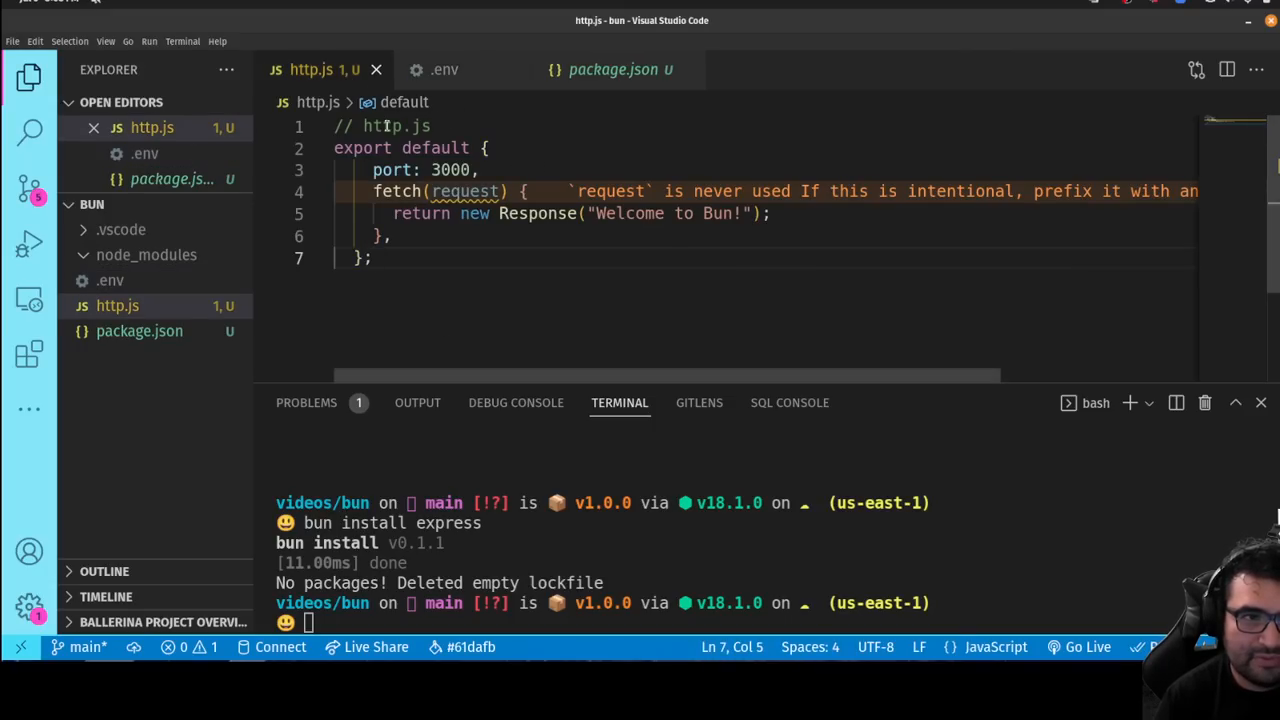
{"action": "left_click", "coordinate": [340, 126]}
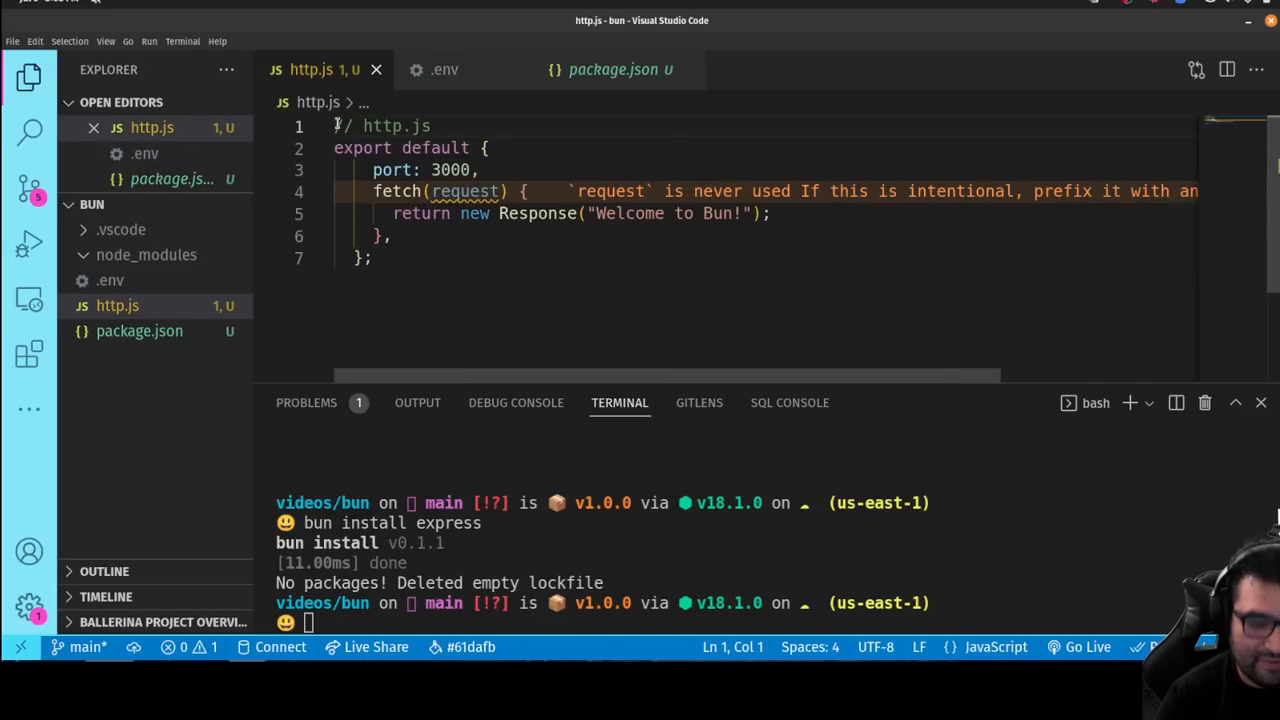
{"action": "type", "text": "console"}
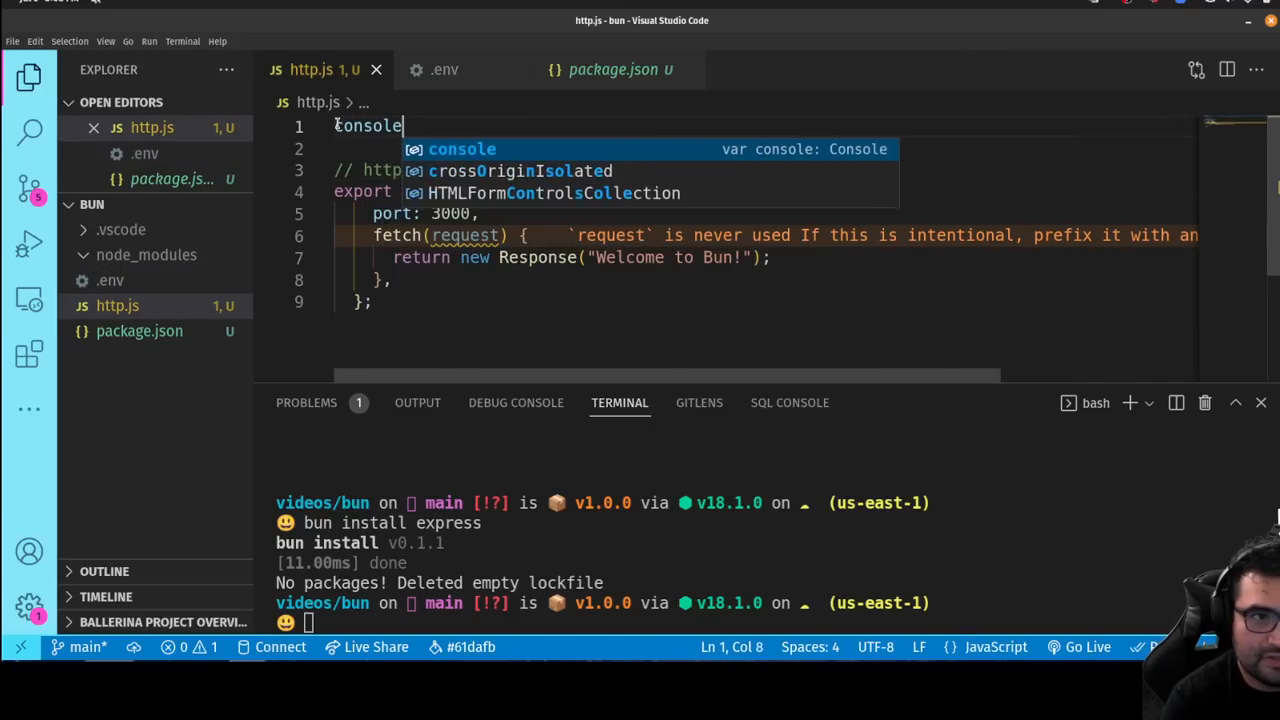
{"action": "type", "text": ".log(Bun."}
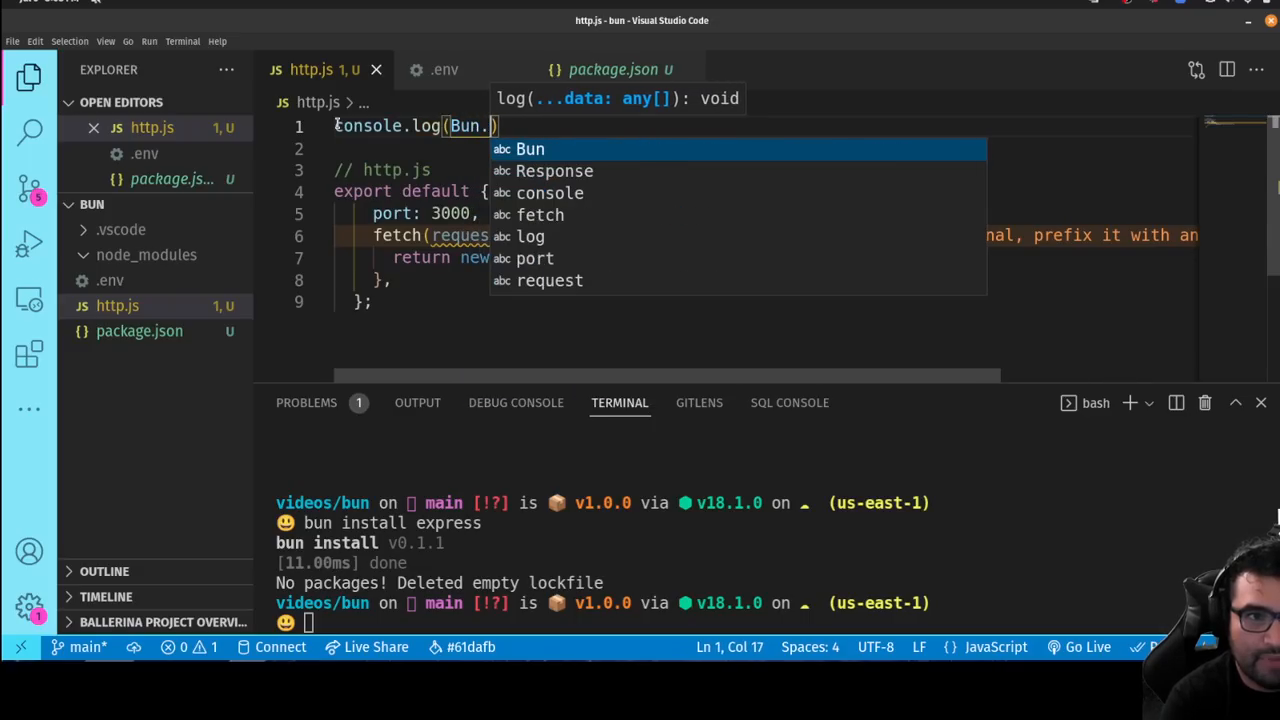
{"action": "type", "text": "env.CHEESE"}
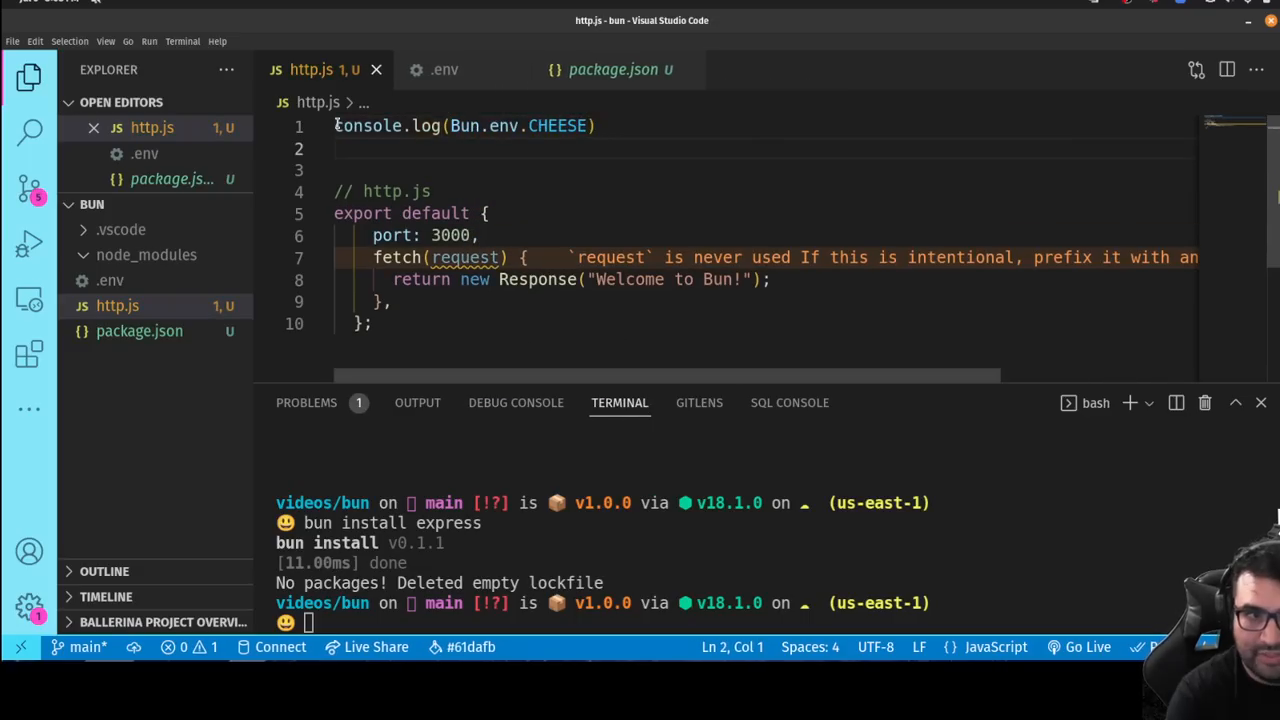
{"action": "type", "text": "console.log("}
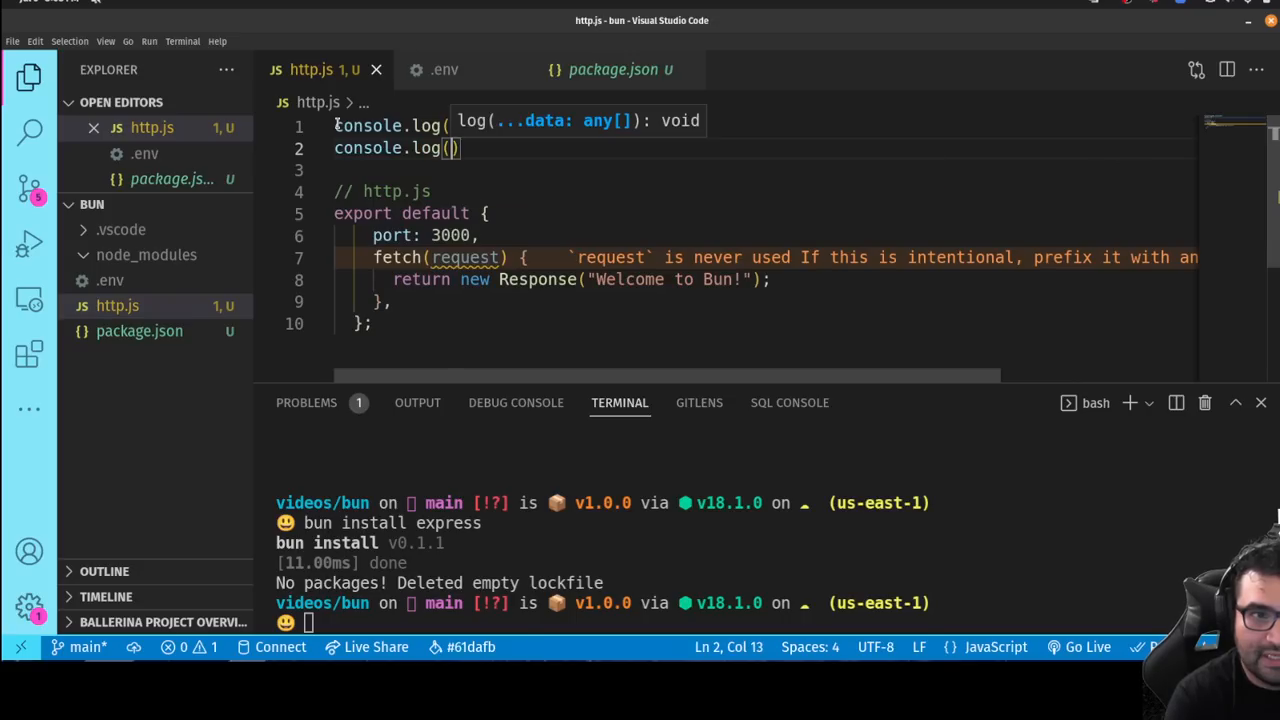
{"action": "type", "text": "process.env.CHEESE"}
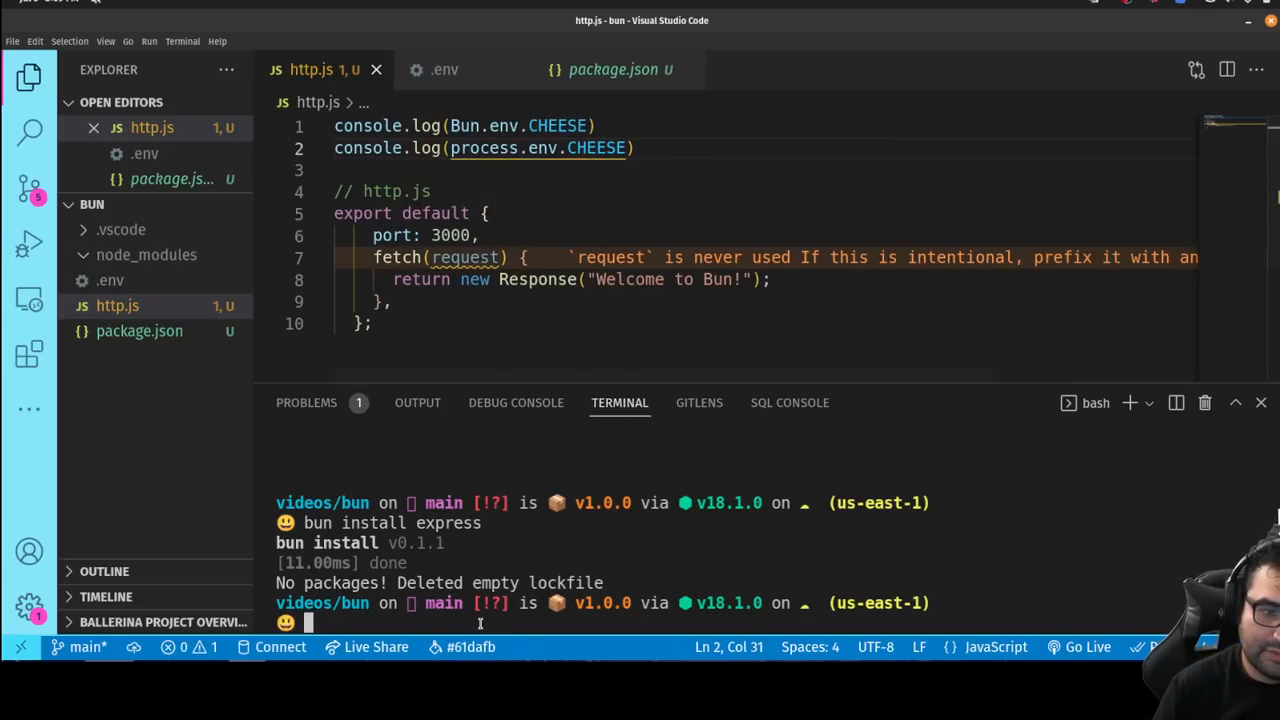
{"action": "type", "text": "bun install express"}
{"action": "type", "text": "bun r"}
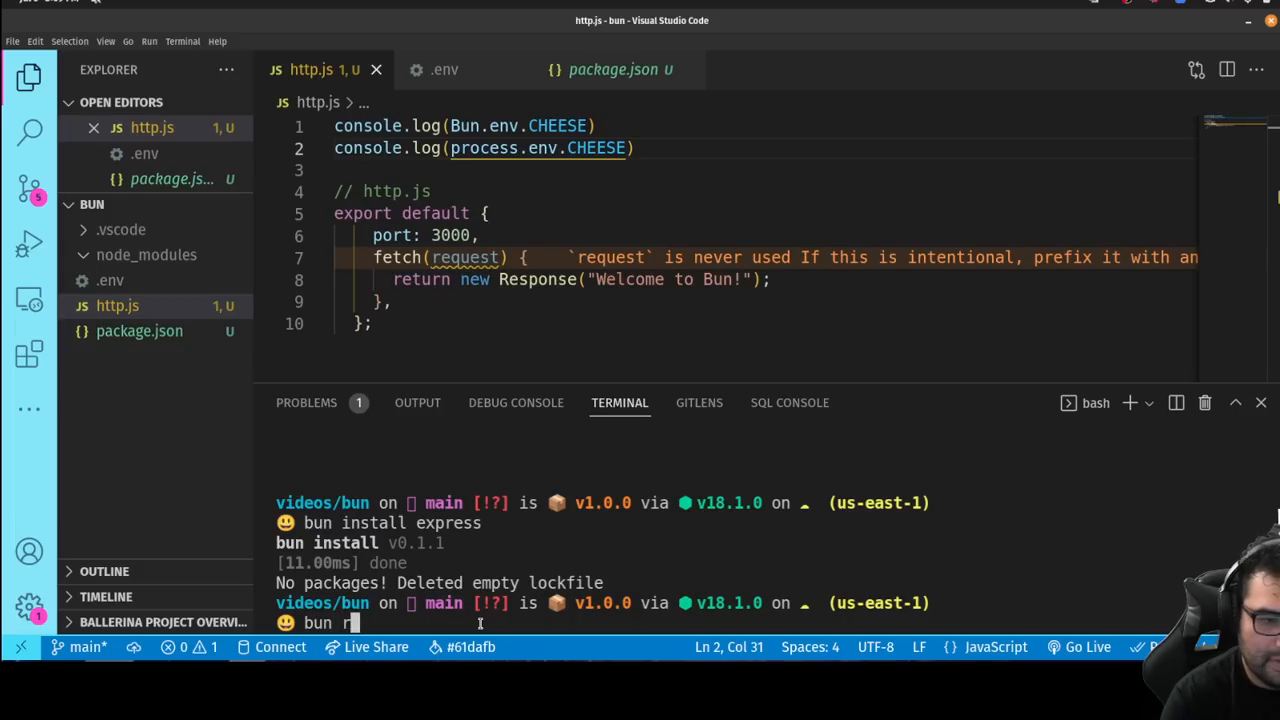
Step: Run 'bun run http.js' in the integrated terminal
{"action": "type", "text": "un http.js"}
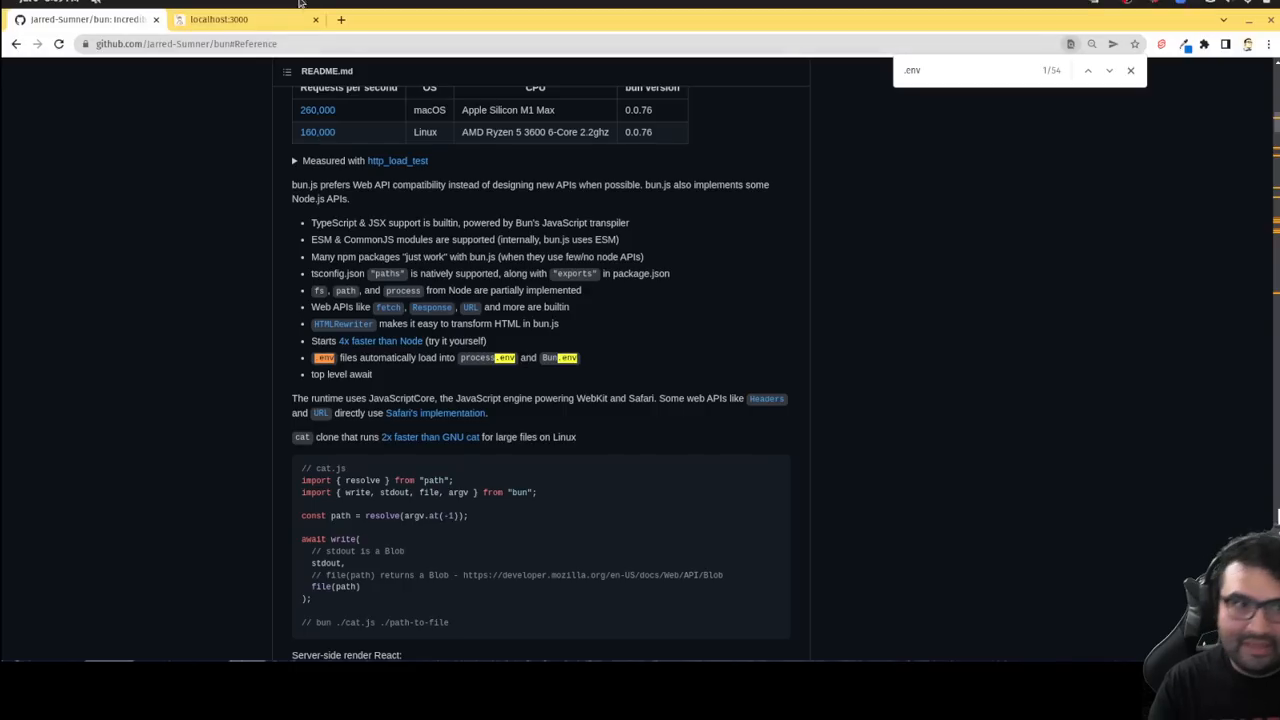
Step: Open GrokOverflow in a new tab and visit its Blog, Videos and Podcasts pages
{"action": "left_click", "coordinate": [341, 19]}
{"action": "type", "text": "main.grokoverflow.com"}
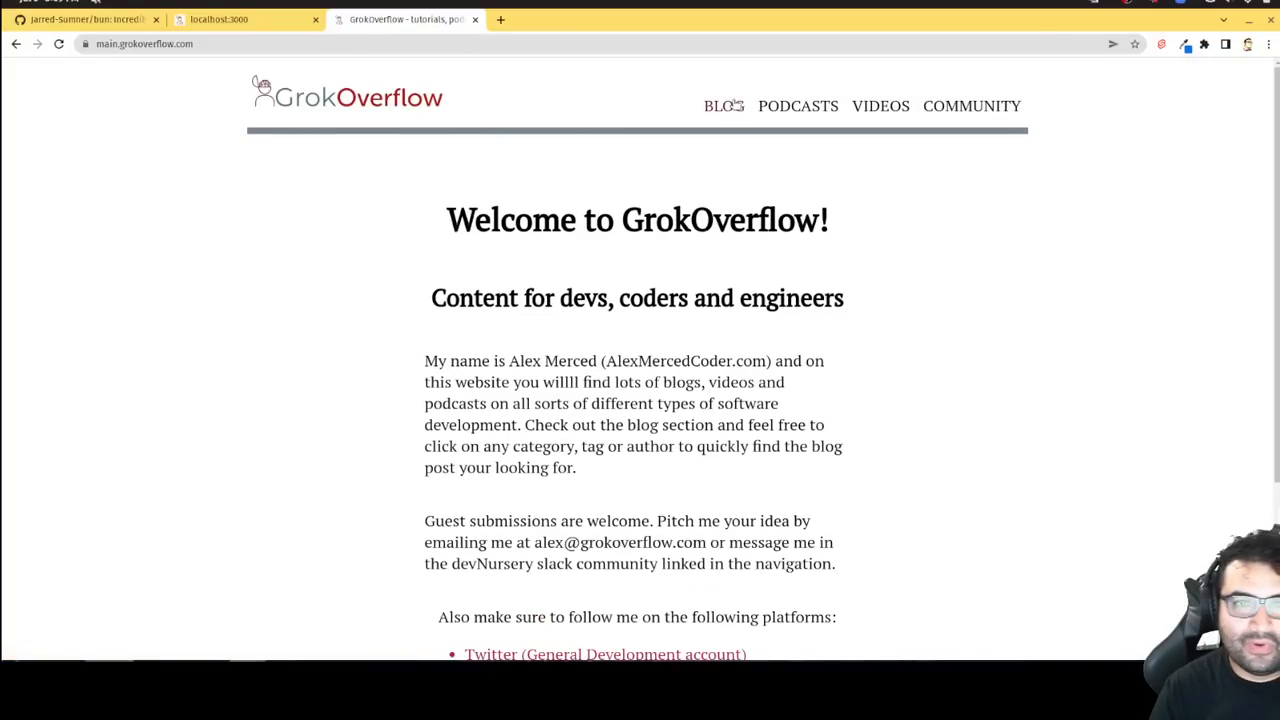
{"action": "left_click", "coordinate": [723, 105]}
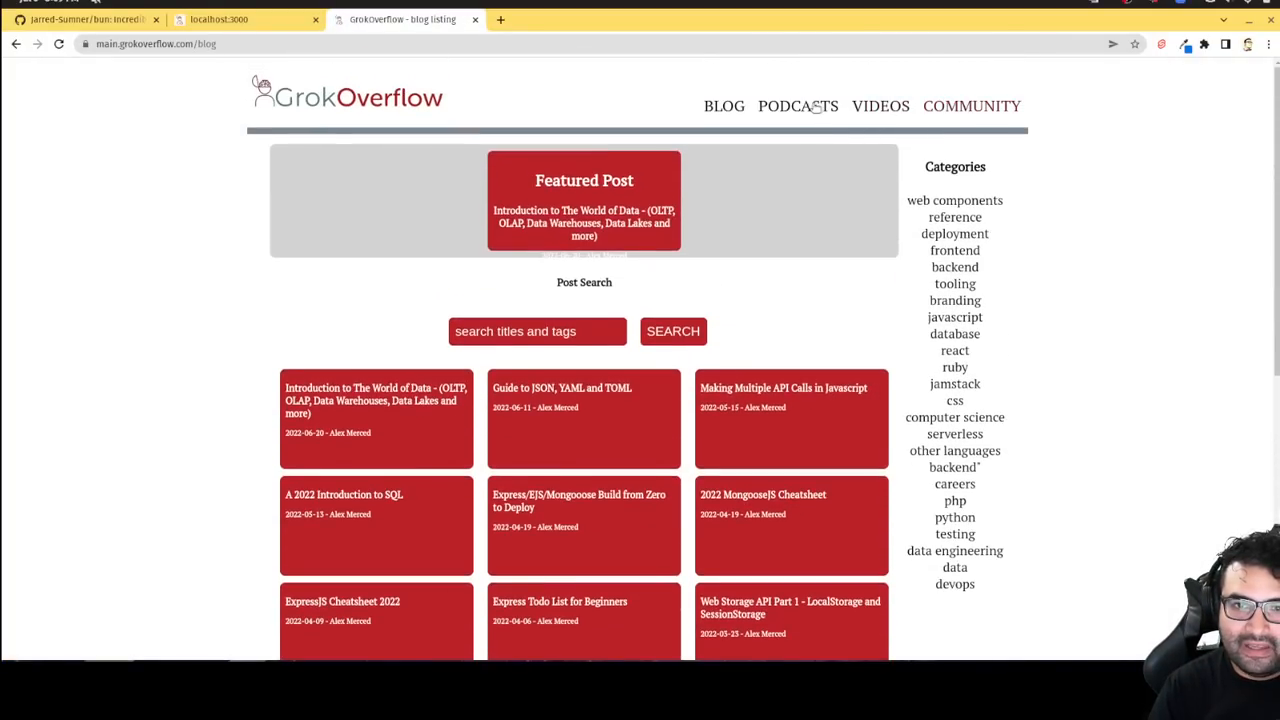
{"action": "left_click", "coordinate": [880, 106]}
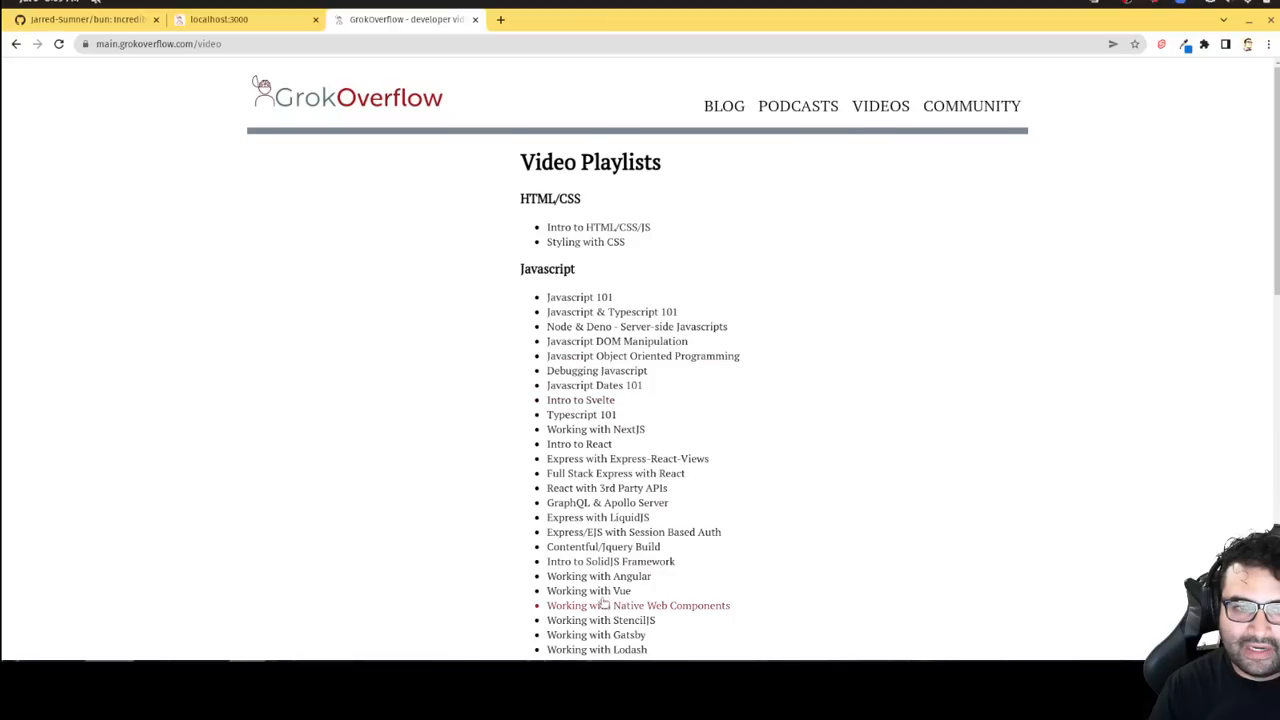
{"action": "scroll", "scroll_direction": "down", "scroll_amount": 3}
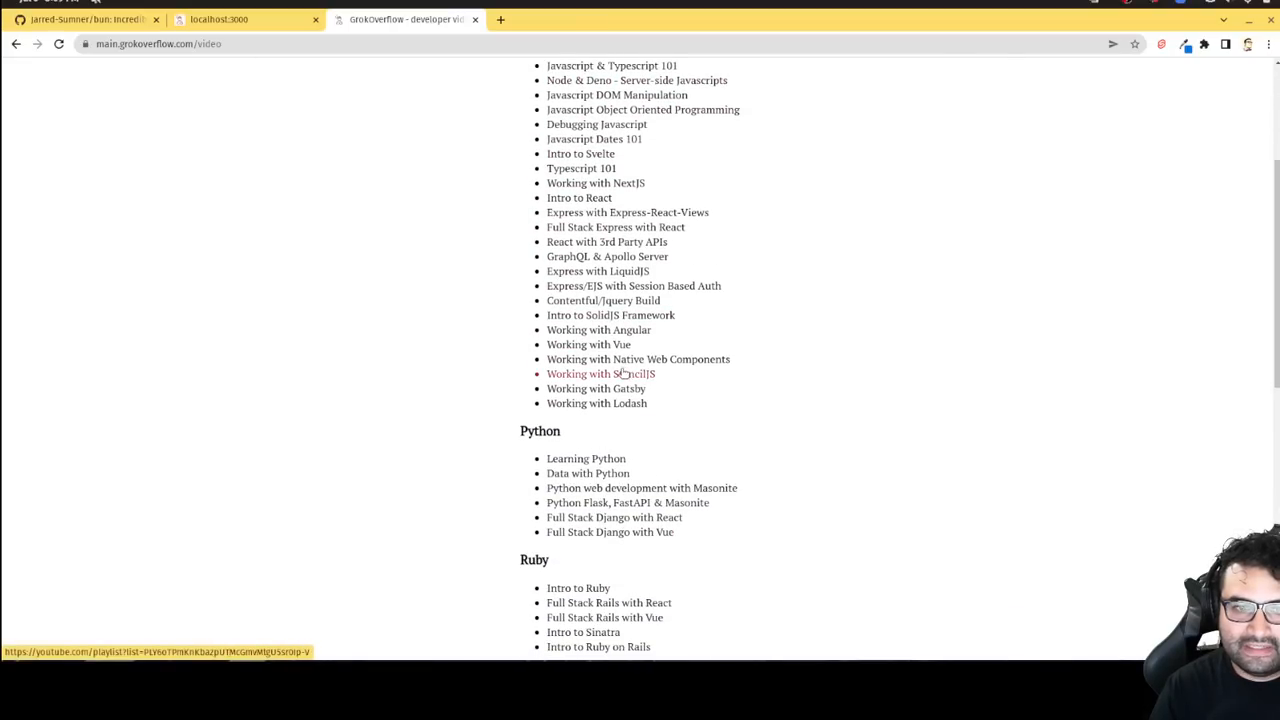
{"action": "left_click", "coordinate": [797, 106]}
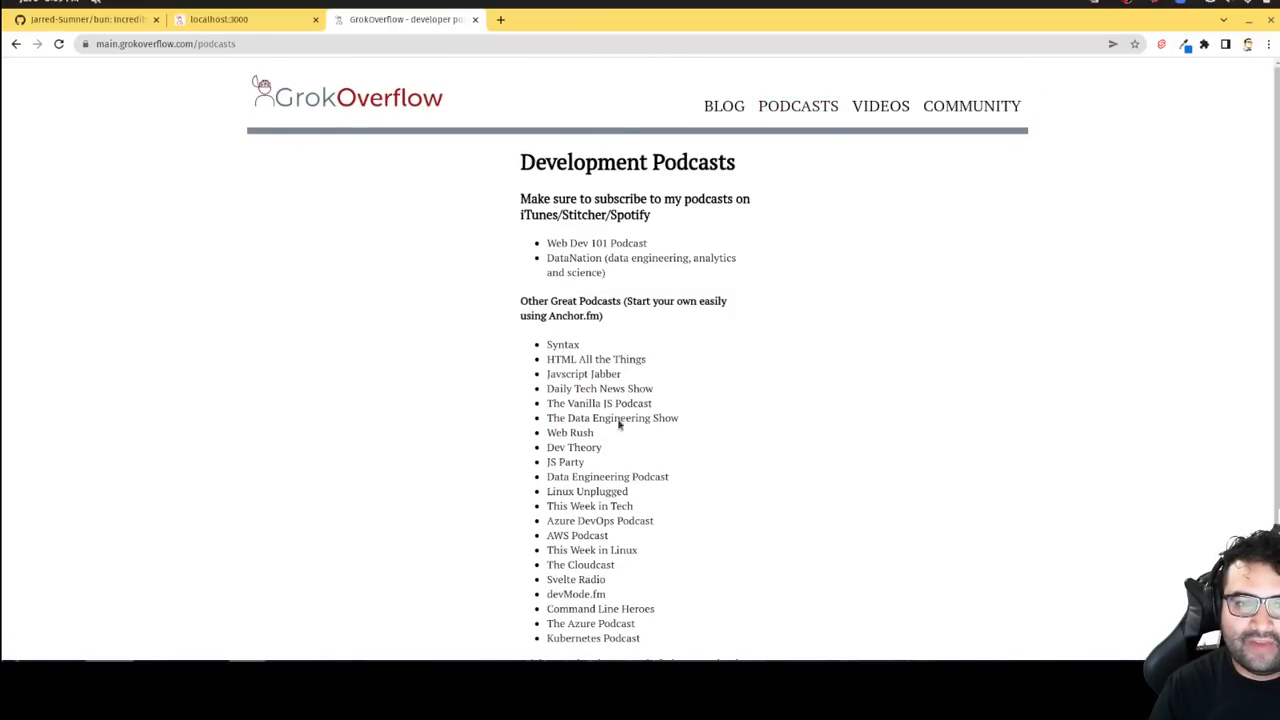